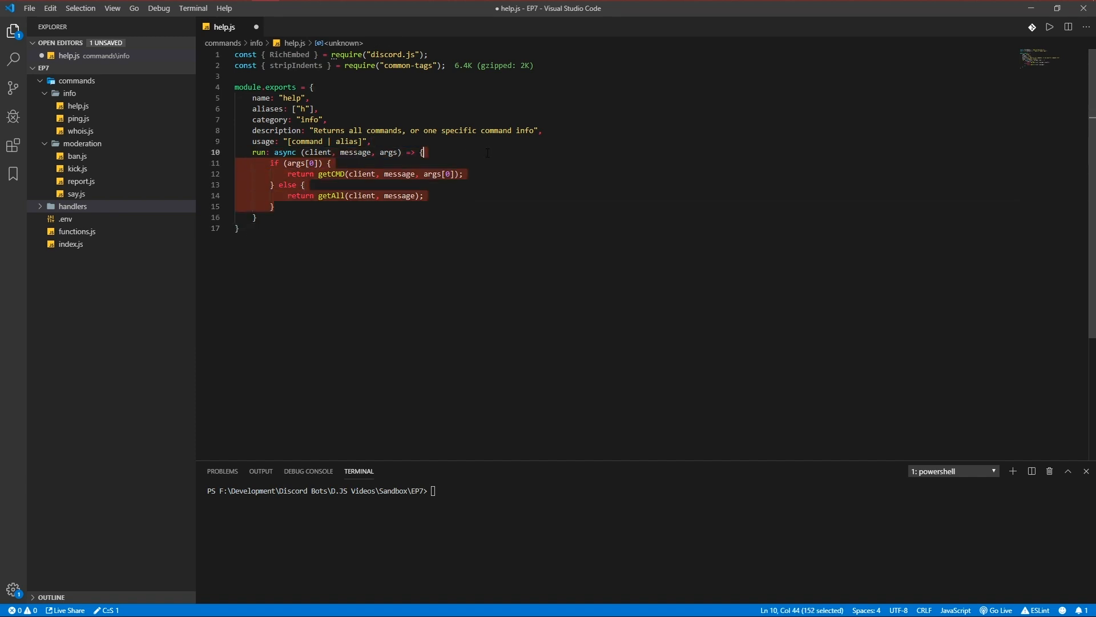
Step: Clear run's if/else body and start an empty getAll(client, message) function below the exports
{"action": "key", "text": "Delete"}
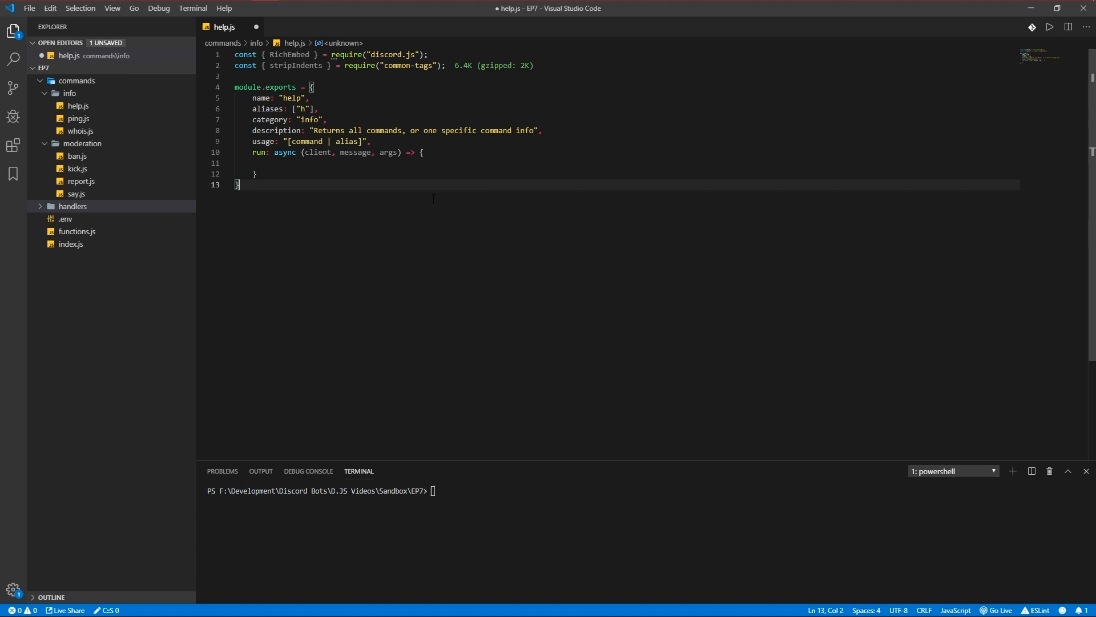
{"action": "key", "text": "Enter"}
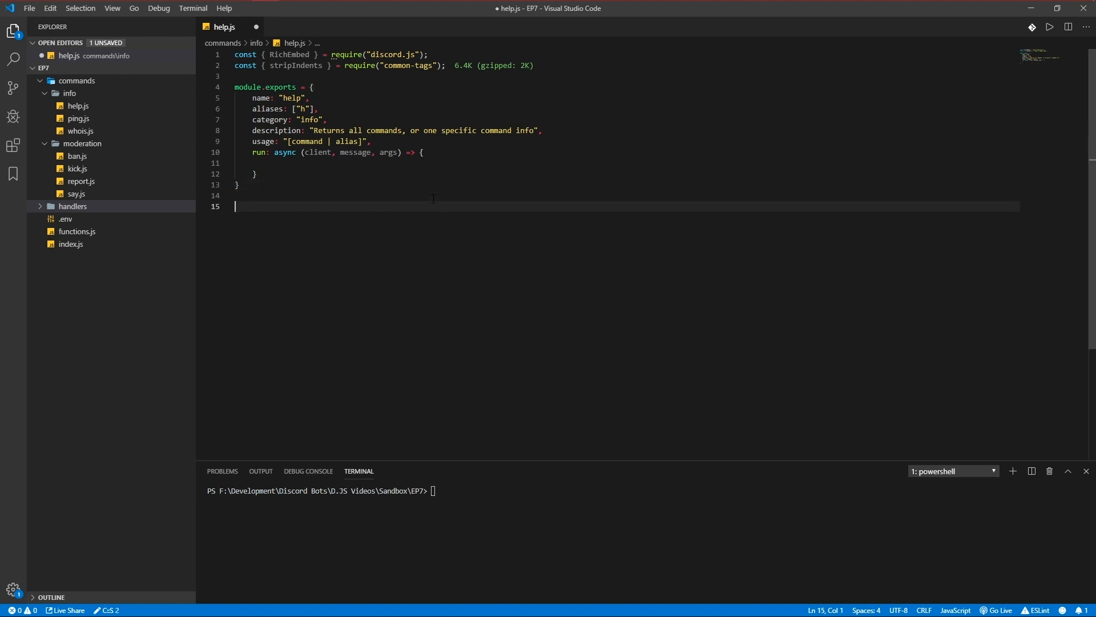
{"action": "type", "text": "function getAll("}
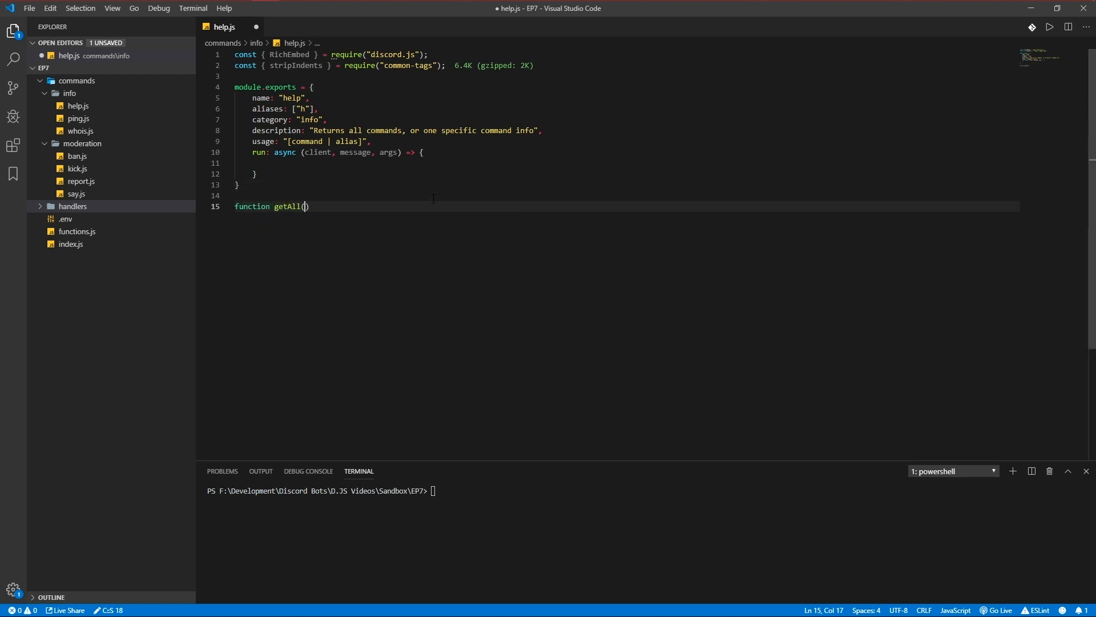
{"action": "type", "text": "client, message"}
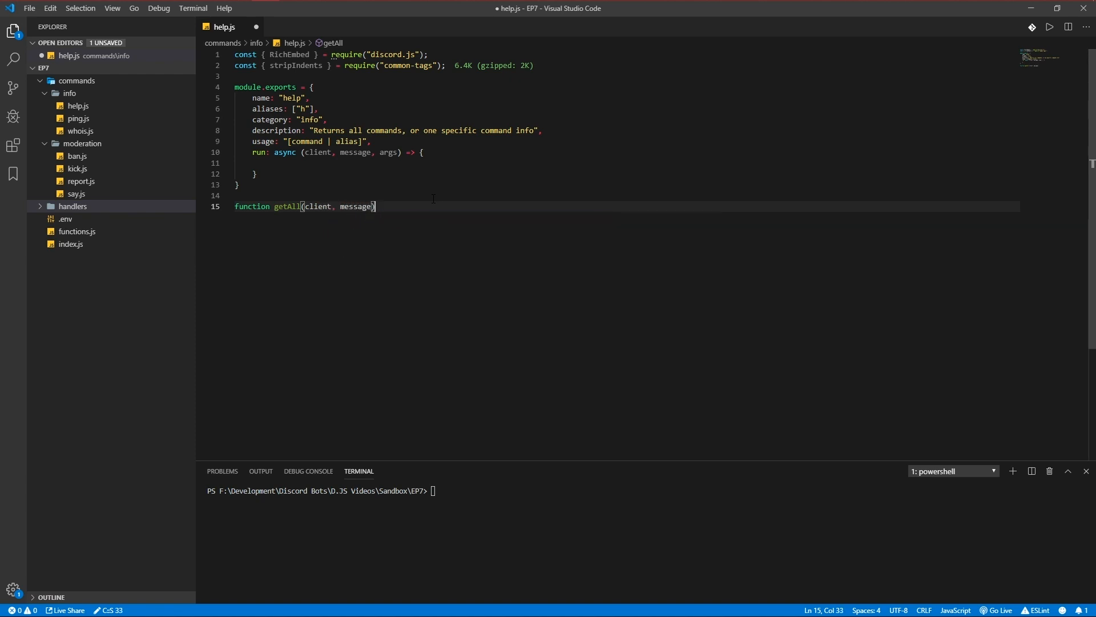
{"action": "type", "text": "{"}
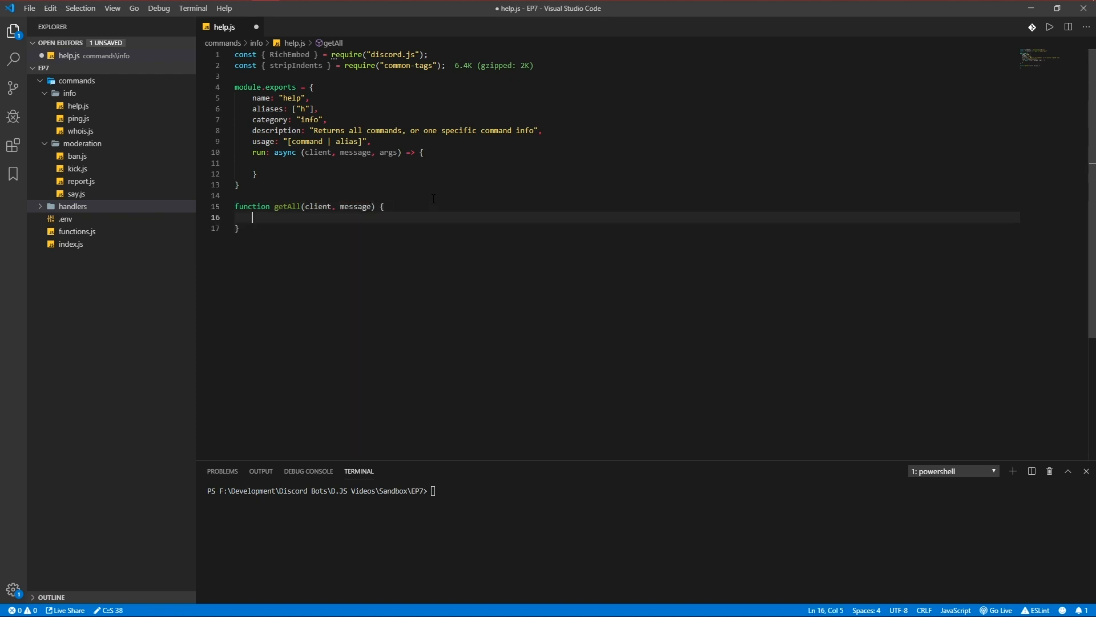
Step: In index.js require fs and set client.categories = fs.readdirSync("./commands/")
{"action": "left_click", "coordinate": [70, 243]}
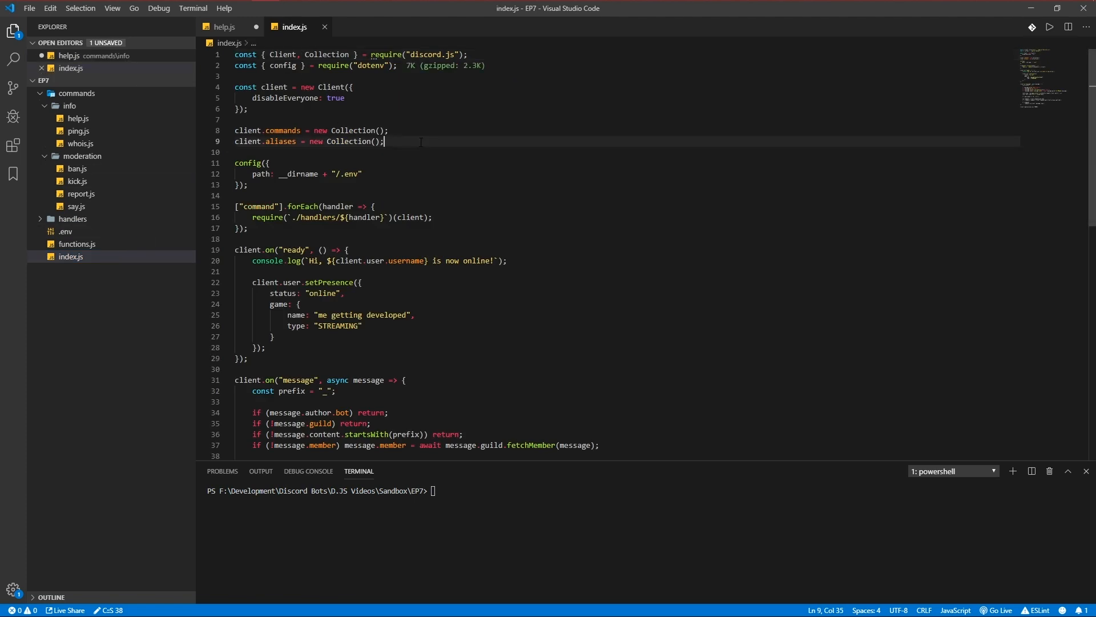
{"action": "type", "text": "client."}
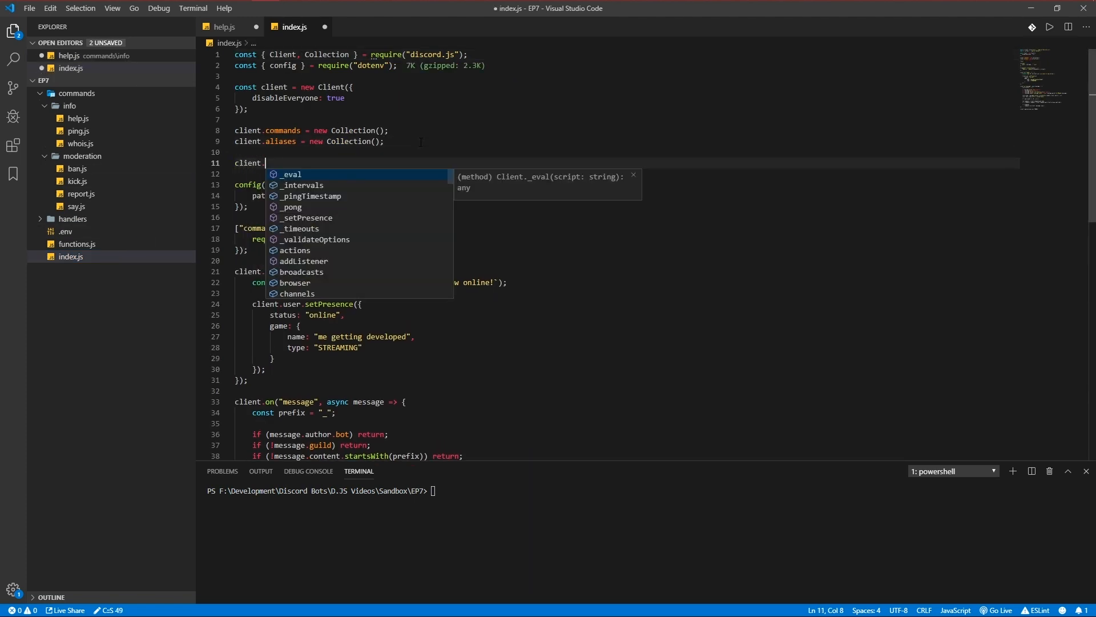
{"action": "type", "text": "categor"}
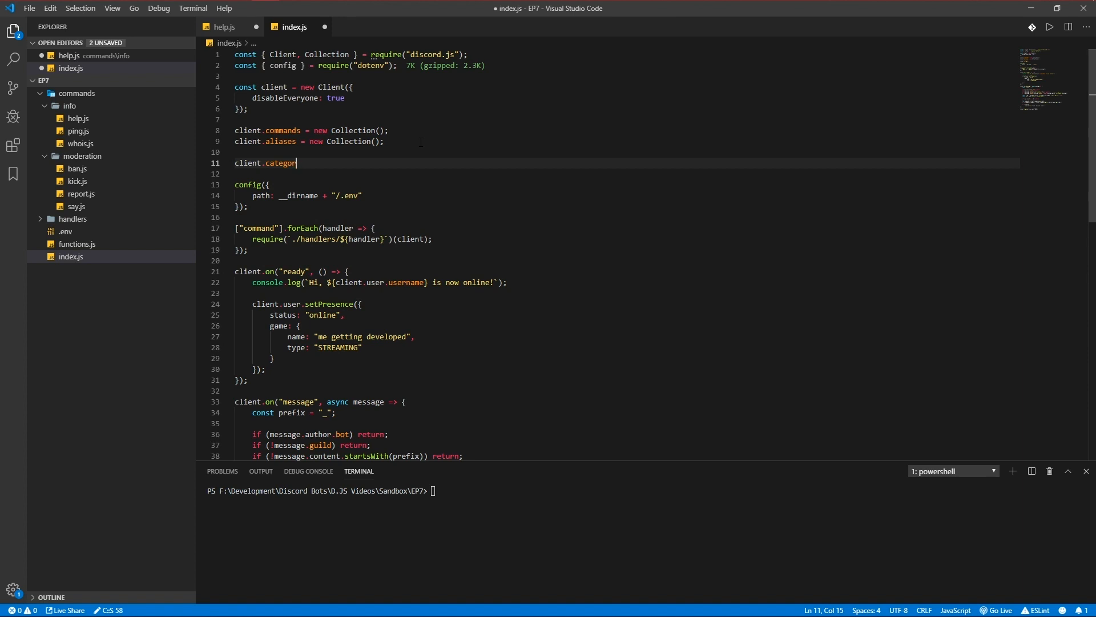
{"action": "type", "text": "ies = fs."}
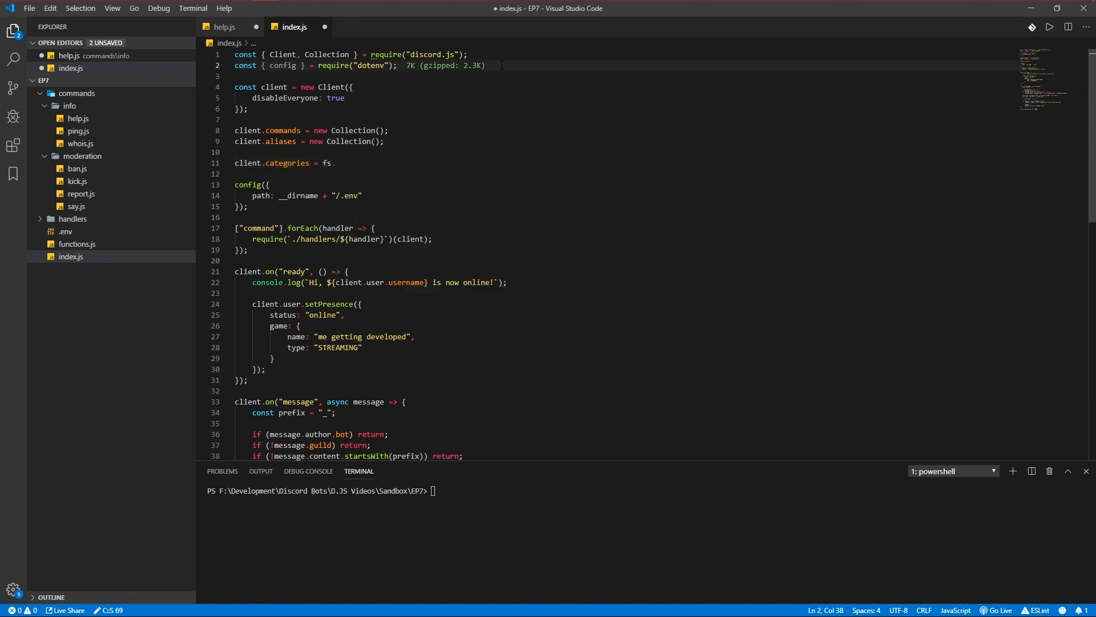
{"action": "type", "text": "const f"}
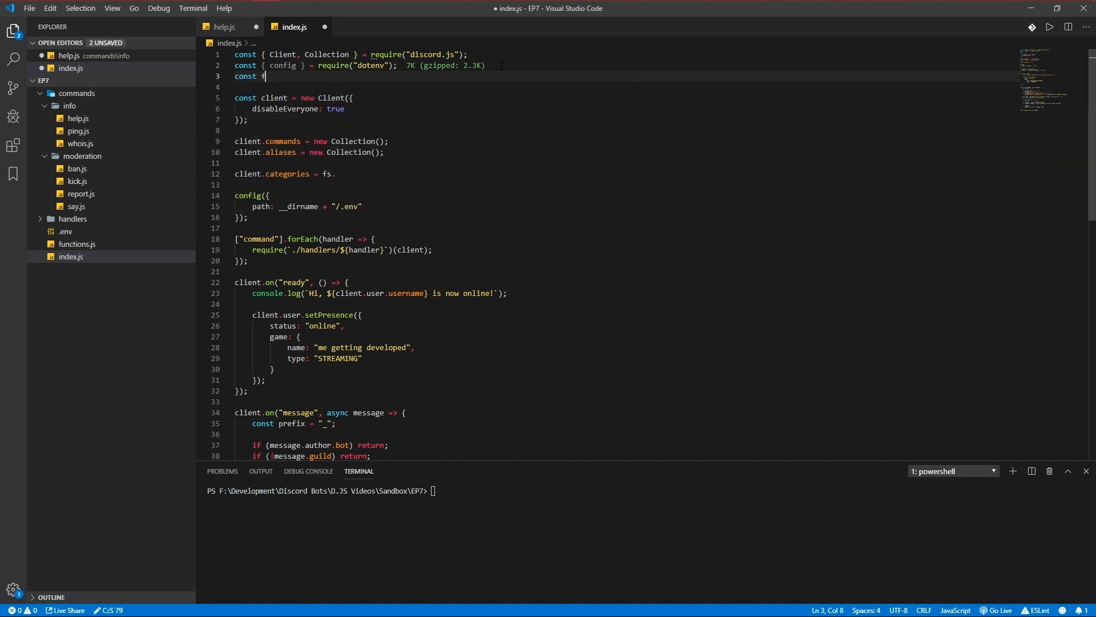
{"action": "type", "text": "s = require(\"fs\");"}
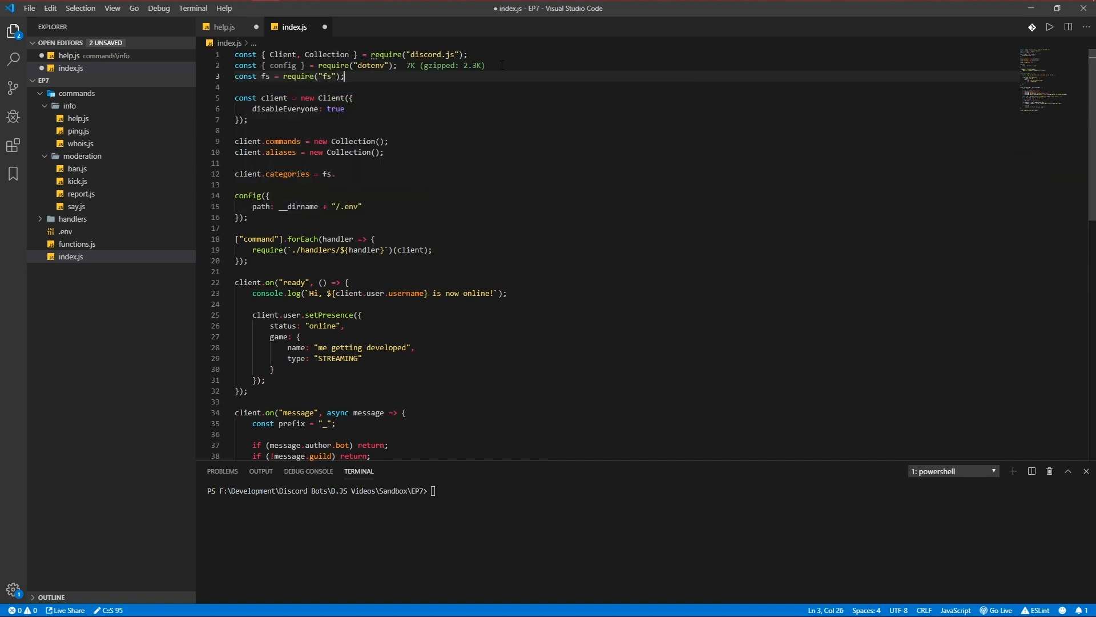
{"action": "type", "text": "readdirSync(\"./commands/"}
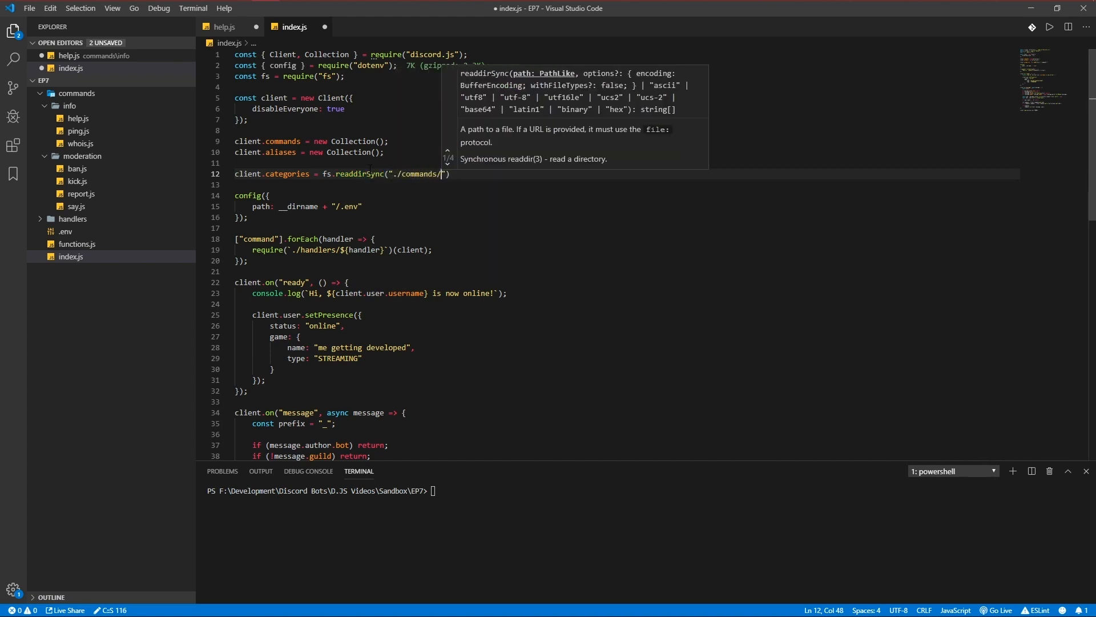
{"action": "left_click", "coordinate": [76, 93]}
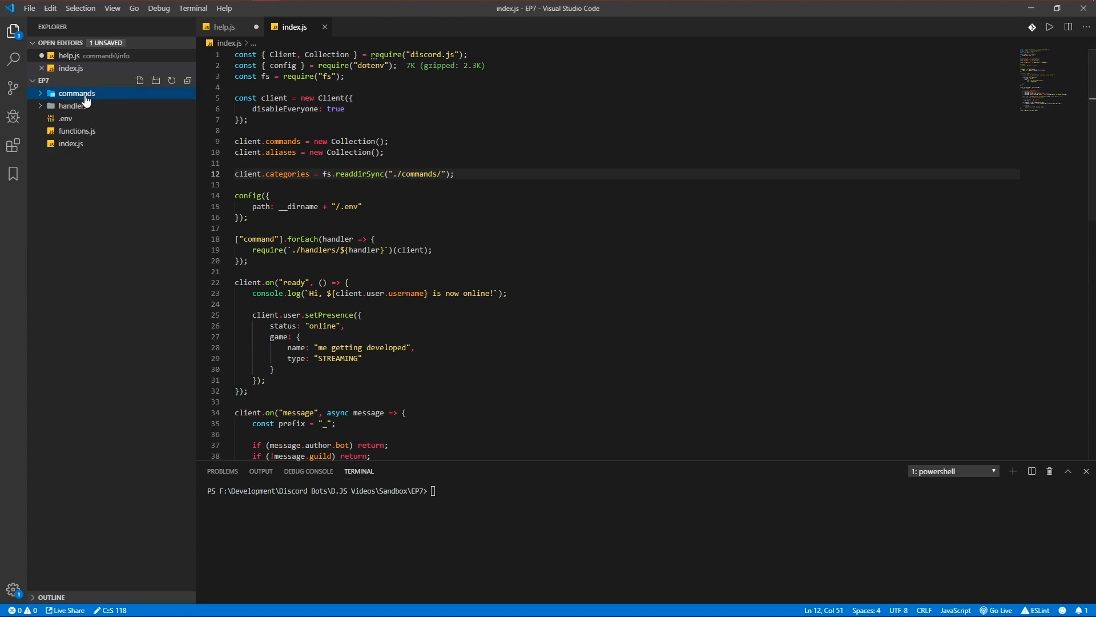
{"action": "left_click", "coordinate": [76, 92]}
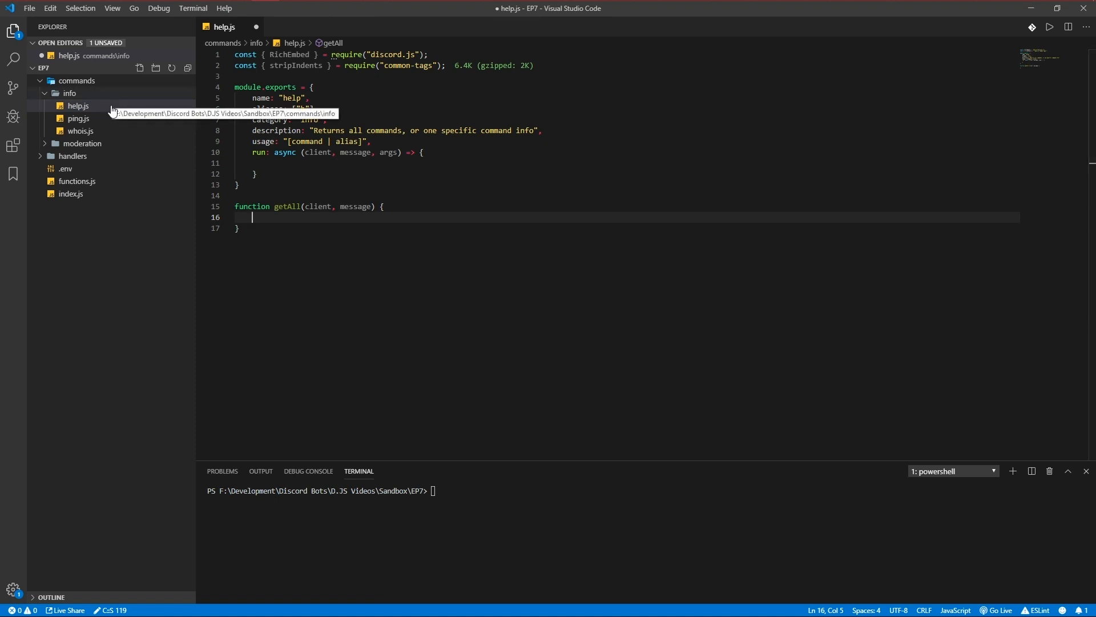
Step: Declare a new RichEmbed with RANDOM colour at the top of getAll
{"action": "left_click", "coordinate": [82, 144]}
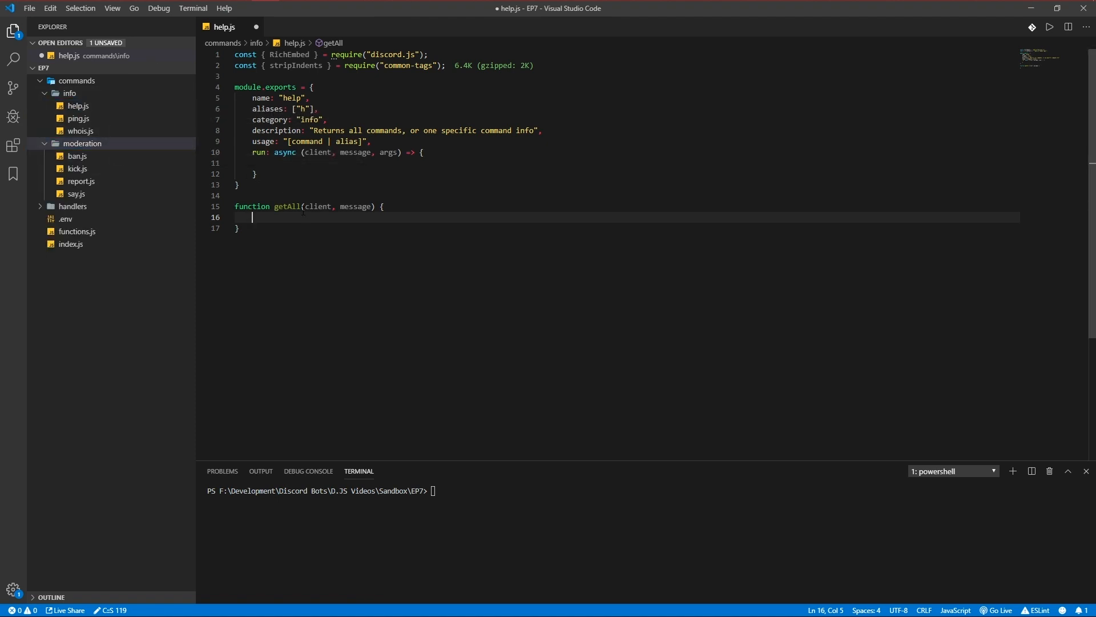
{"action": "type", "text": "const"}
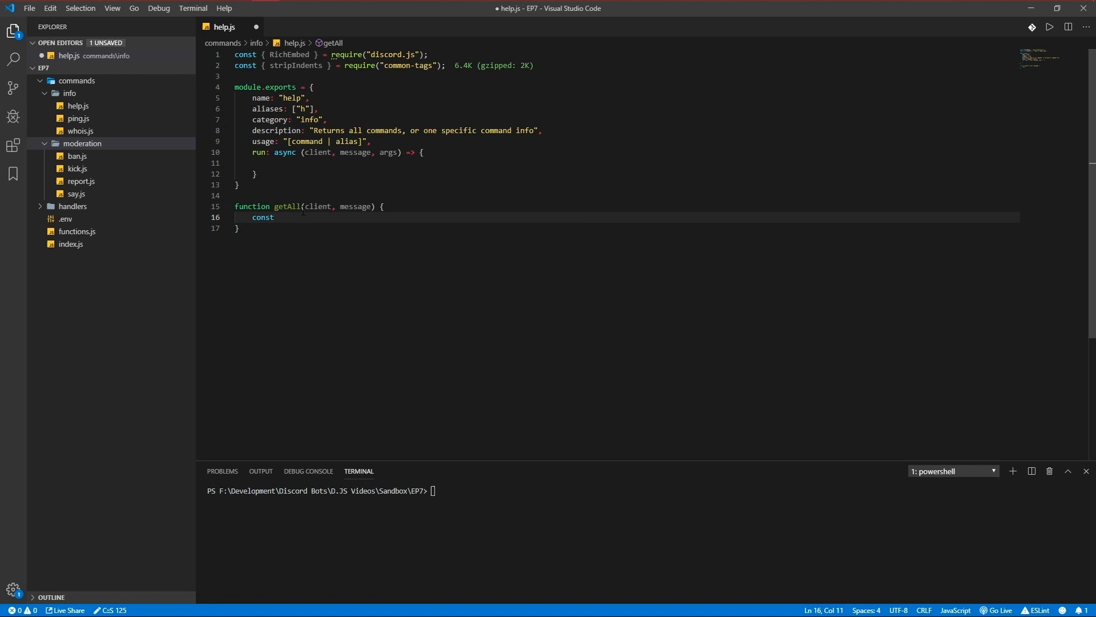
{"action": "type", "text": "embed = new RichEmbed("}
{"action": "type", "text": ".setColor(\"RANDOM"}
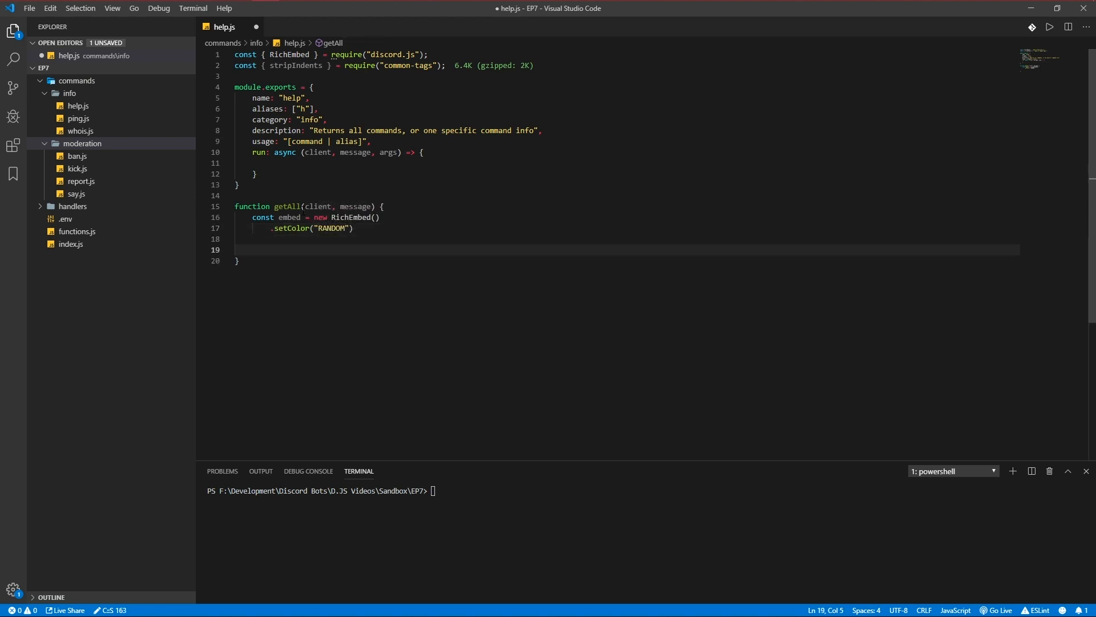
Step: Write a commands(category) helper filtering client.commands by category and mapping names to bullets
{"action": "type", "text": "const commands = ("}
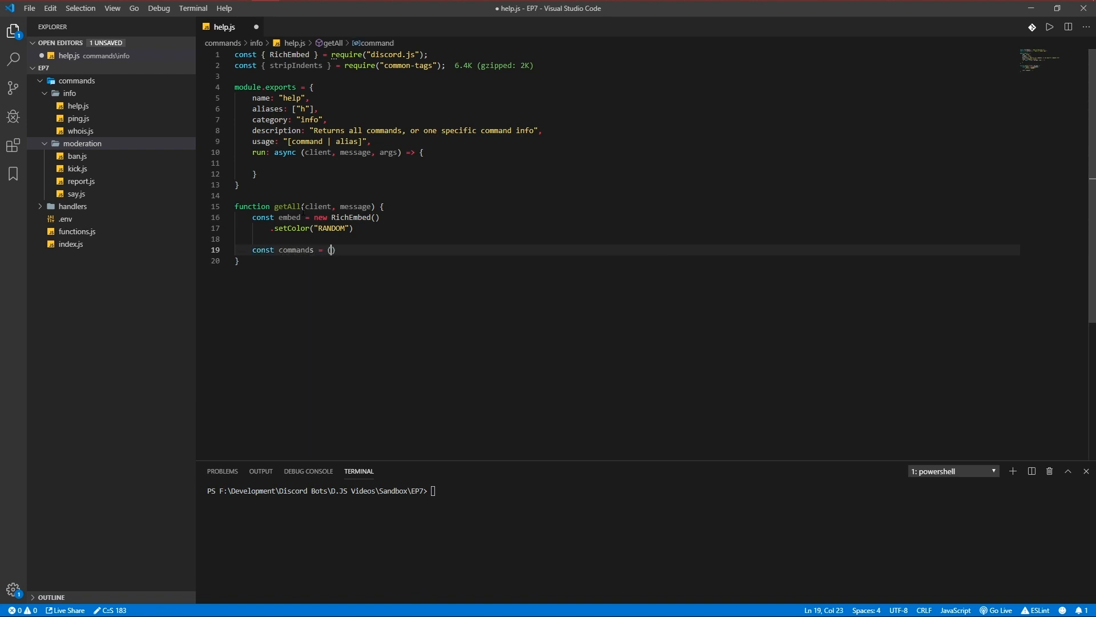
{"action": "type", "text": "category"}
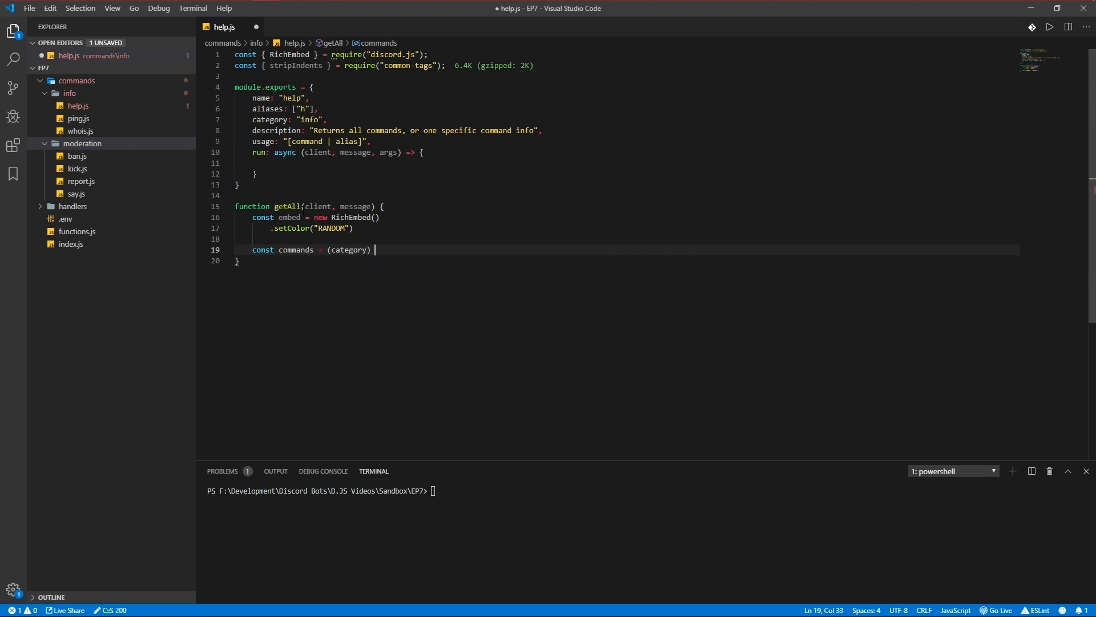
{"action": "type", "text": "=> {"}
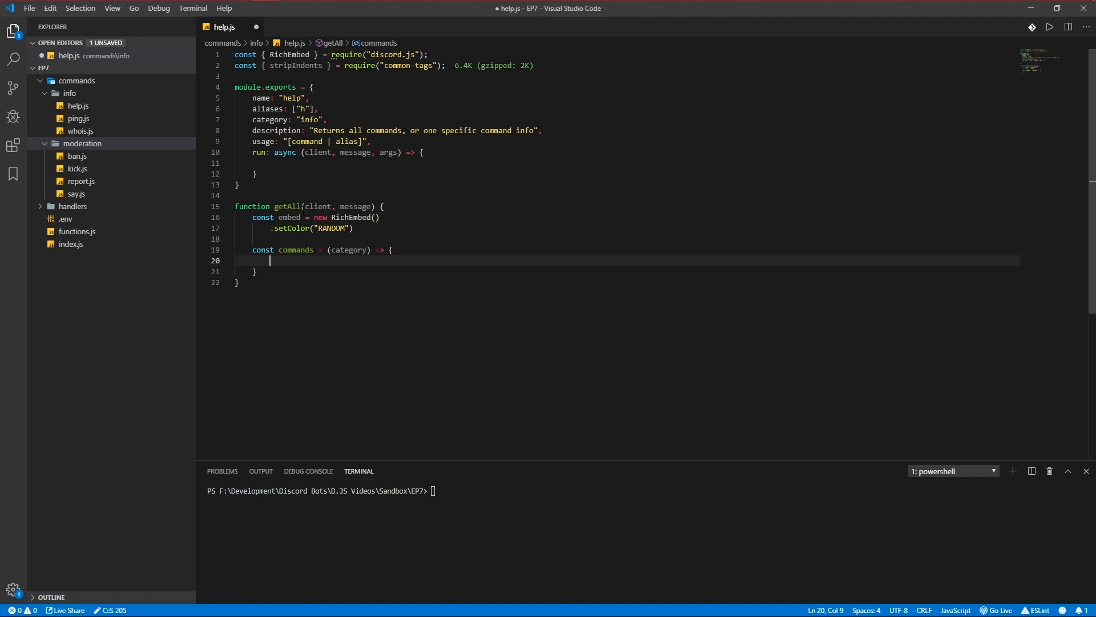
{"action": "type", "text": "return client.commands"}
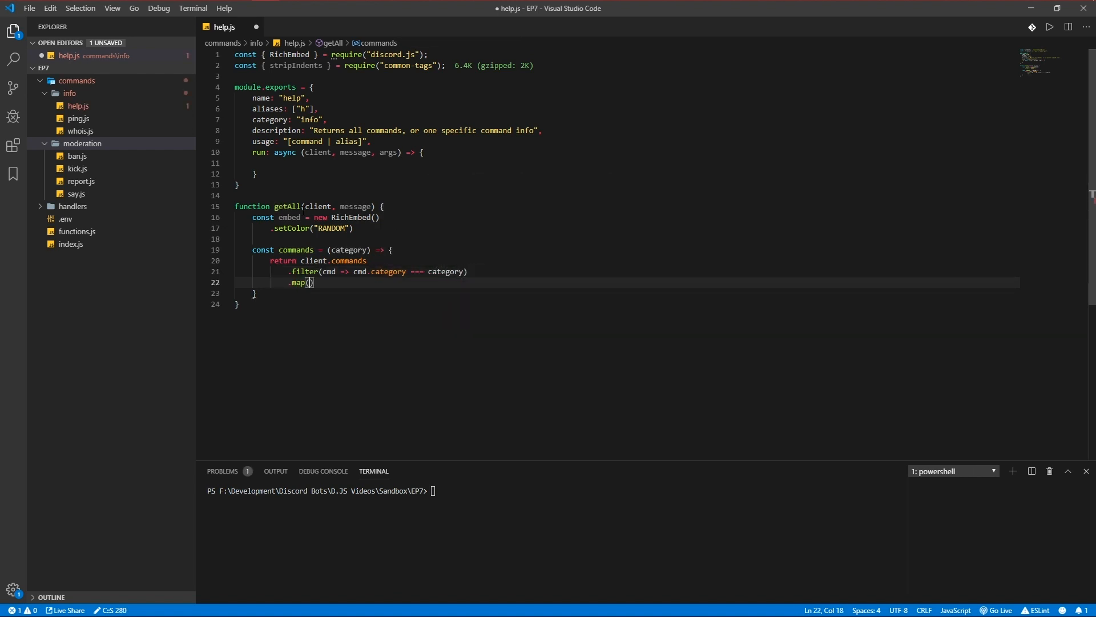
{"action": "type", "text": "cmd => `- \\`\\"}
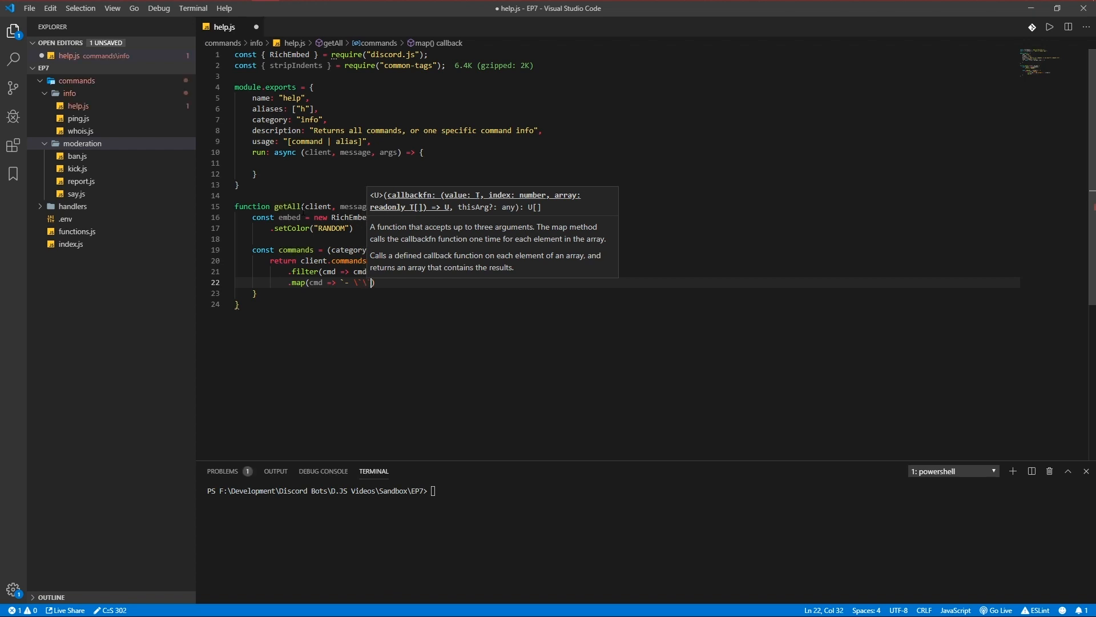
{"action": "type", "text": "${\\`"}
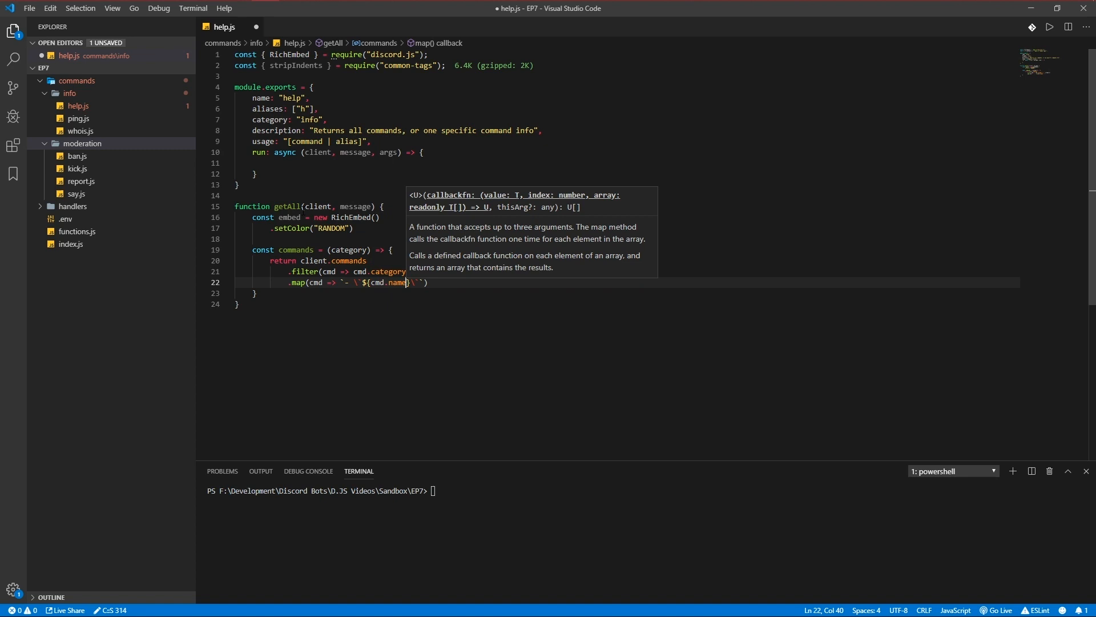
{"action": "left_click", "coordinate": [254, 293]}
{"action": "type", "text": ".join(\"\\n\");"}
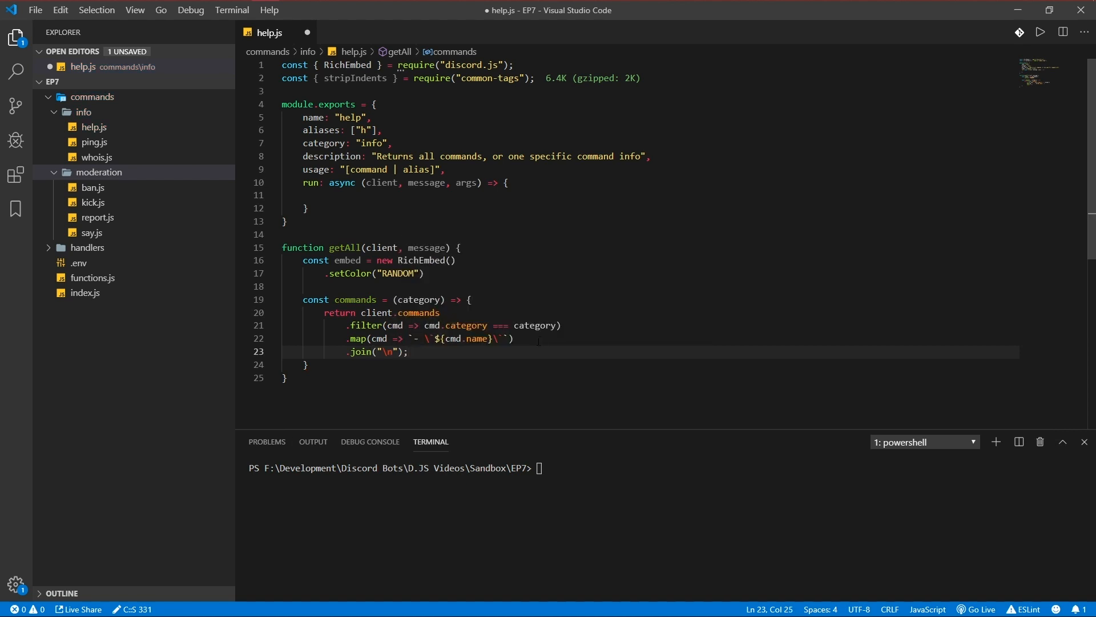
Step: Build info by mapping client.categories to a capitalized bold heading plus its commands list
{"action": "key", "text": "Enter"}
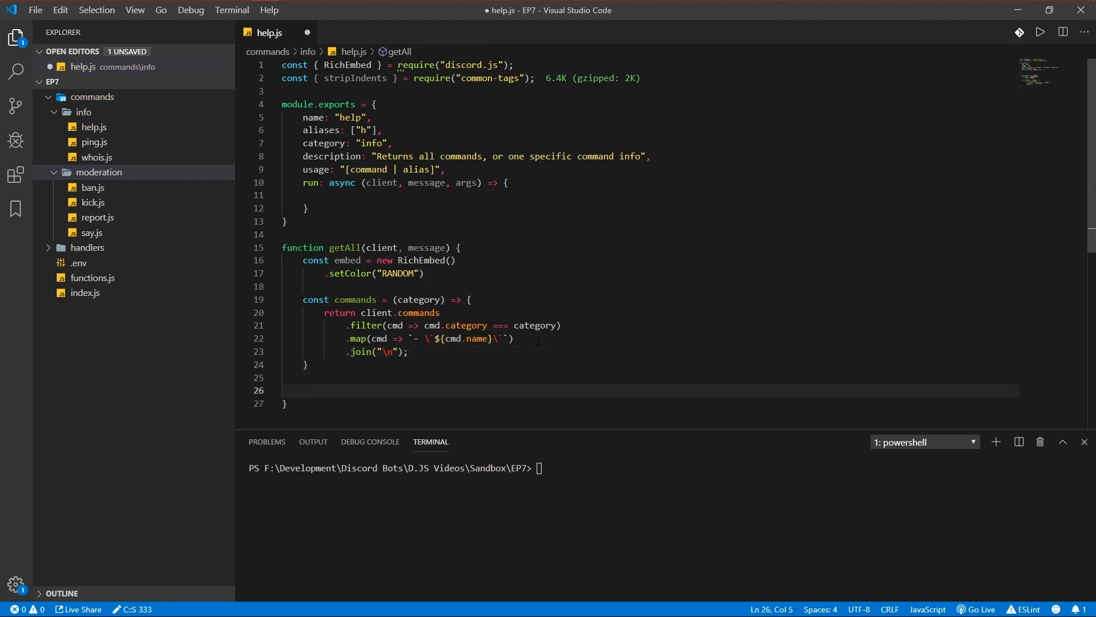
{"action": "type", "text": "const"}
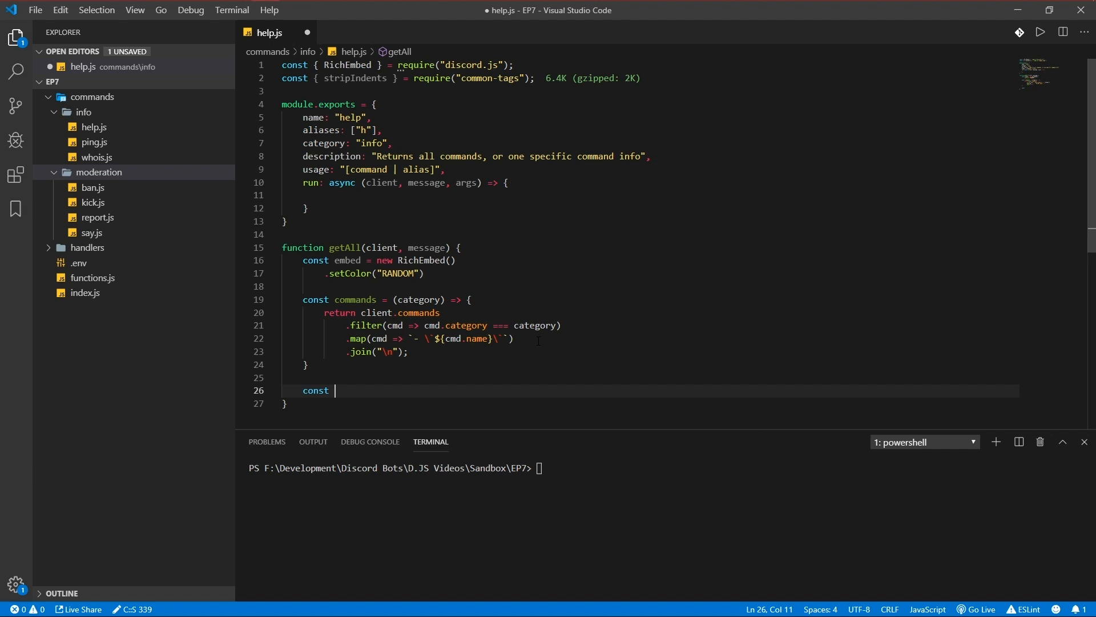
{"action": "type", "text": "info ="}
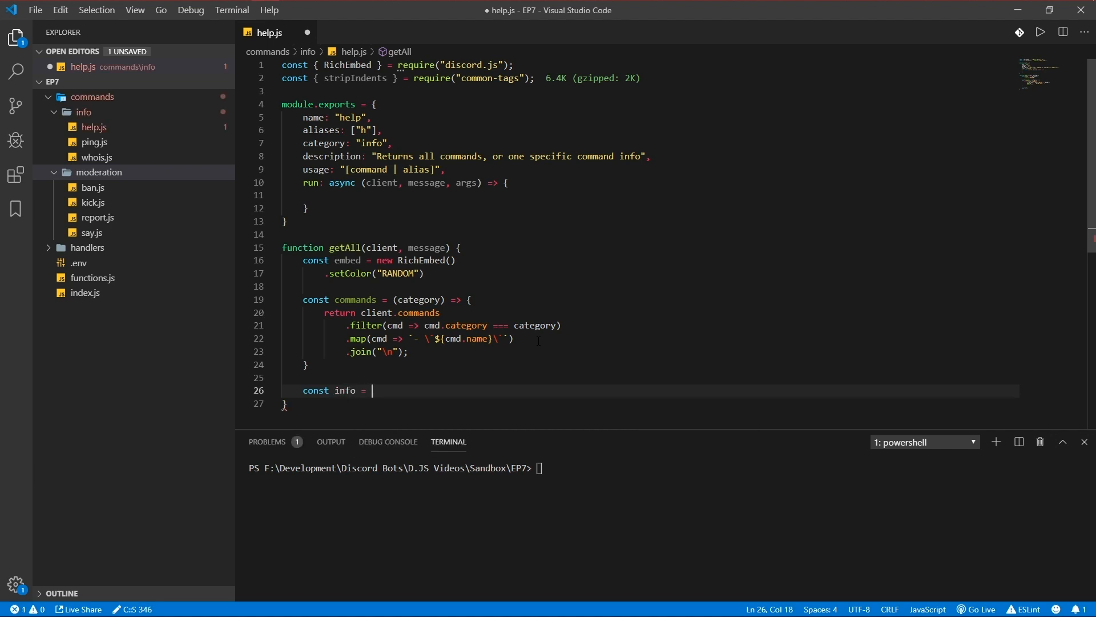
{"action": "type", "text": "client."}
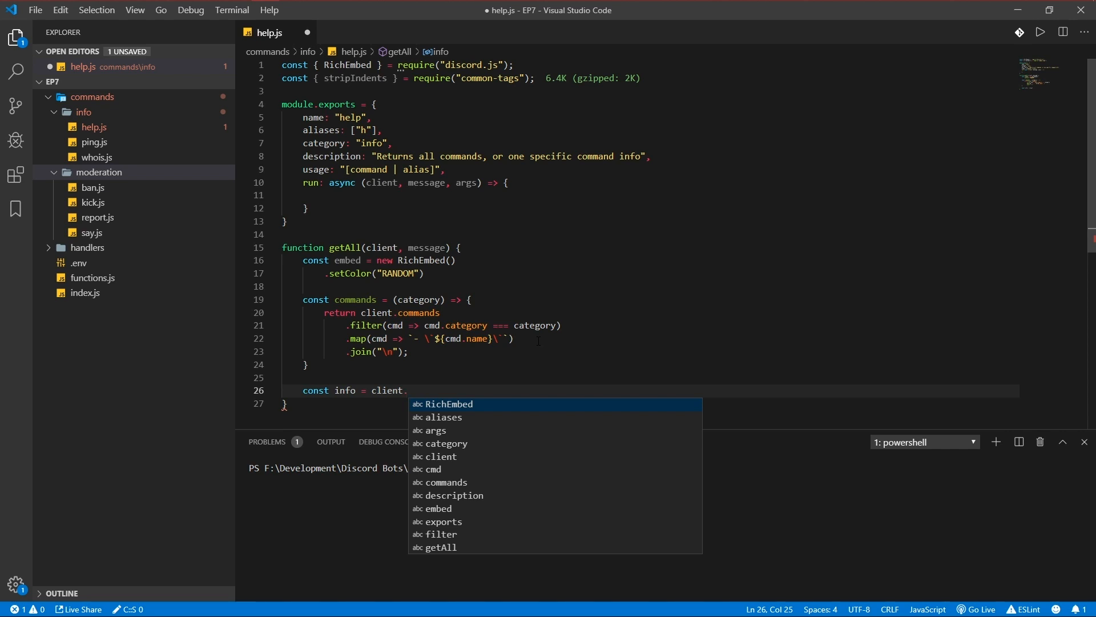
{"action": "type", "text": "categories"}
{"action": "type", "text": ".map(cat => stripIndents`"}
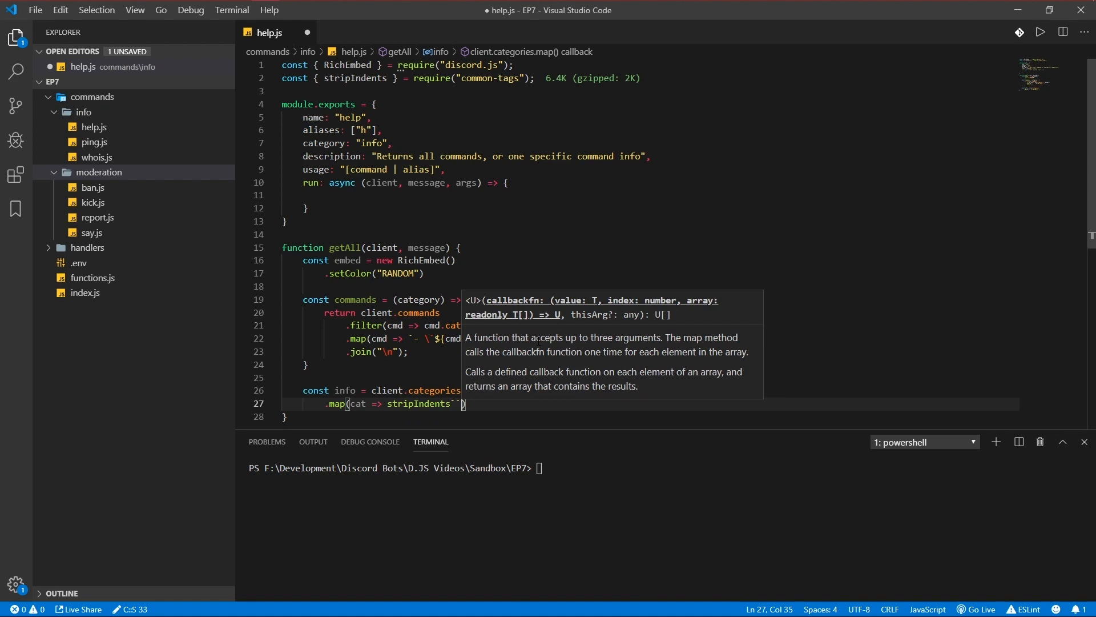
{"action": "type", "text": "*"}
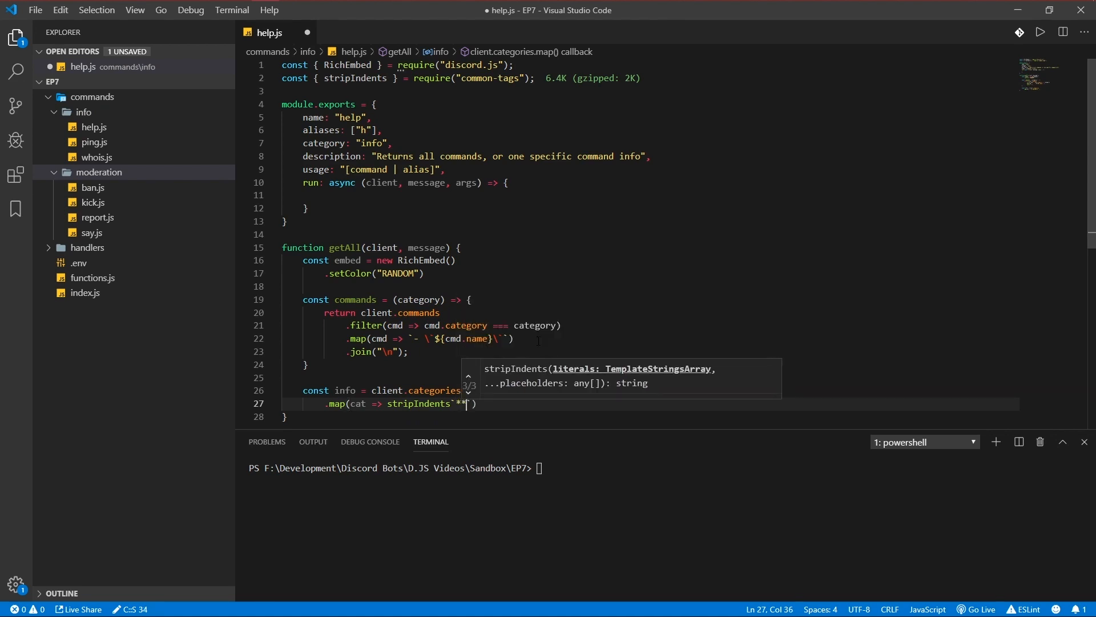
{"action": "type", "text": "${**"}
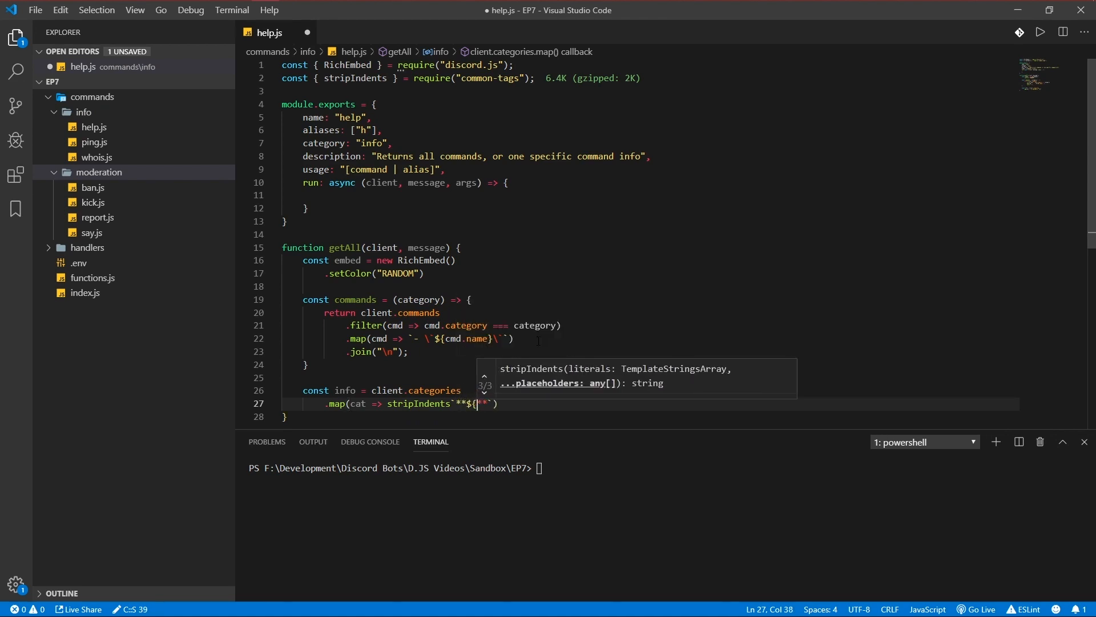
{"action": "type", "text": "cat[0]"}
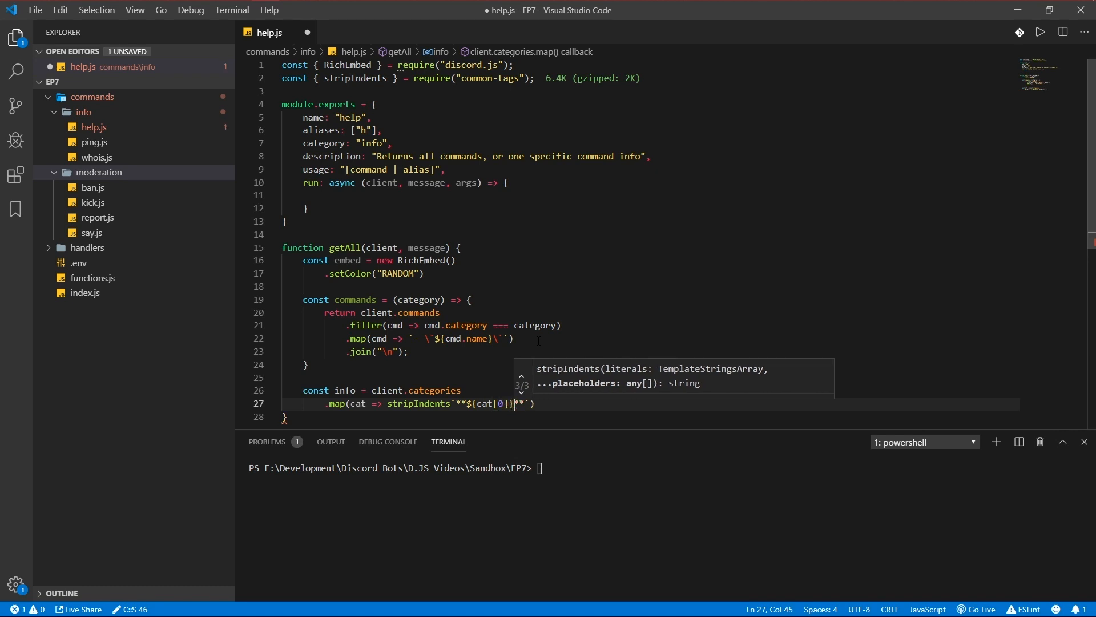
{"action": "type", "text": ".toUpper("}
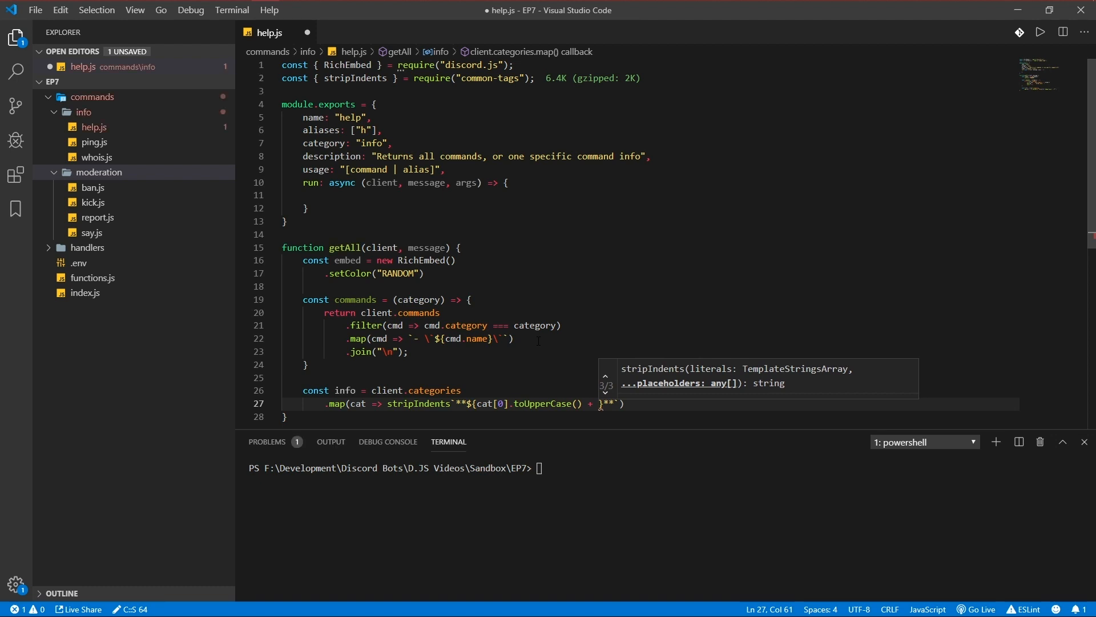
{"action": "type", "text": "cats."}
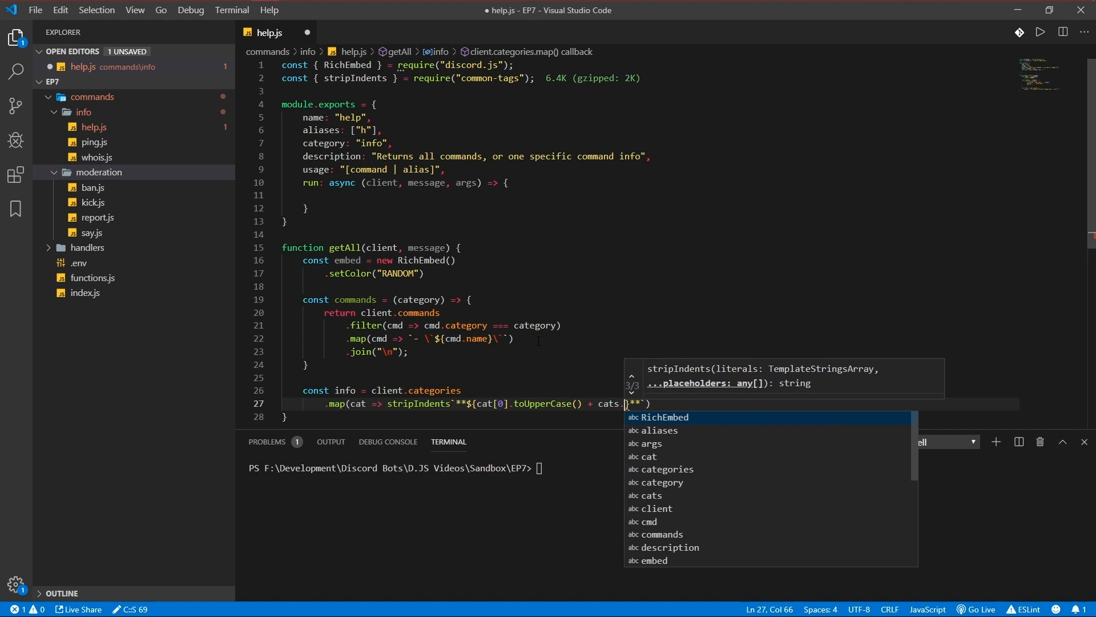
{"action": "type", "text": "CacheStorage"}
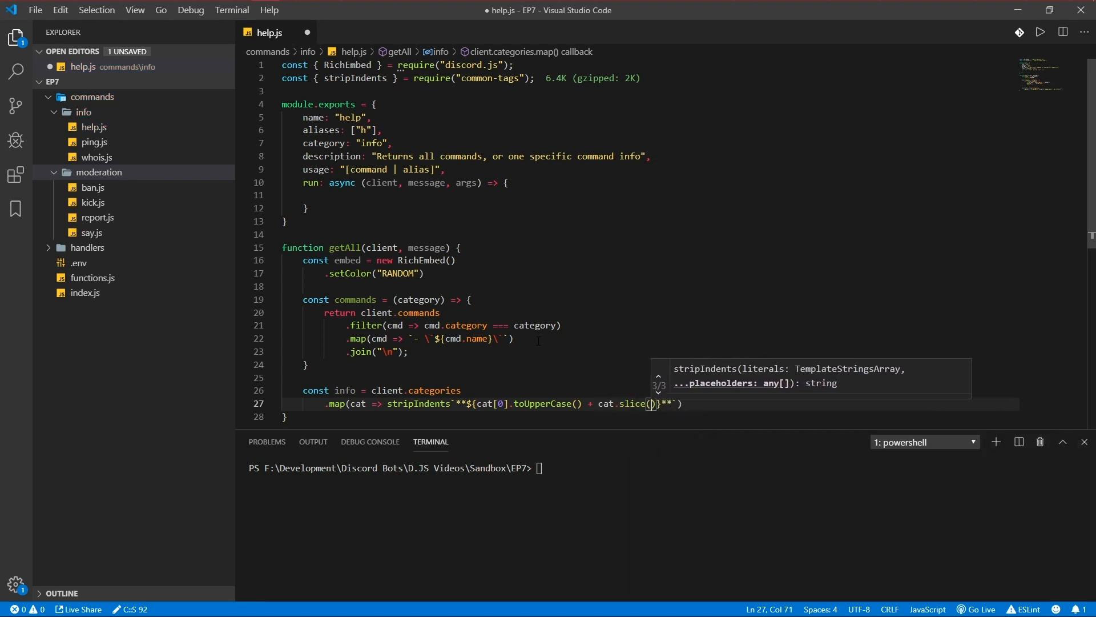
{"action": "type", "text": "1"}
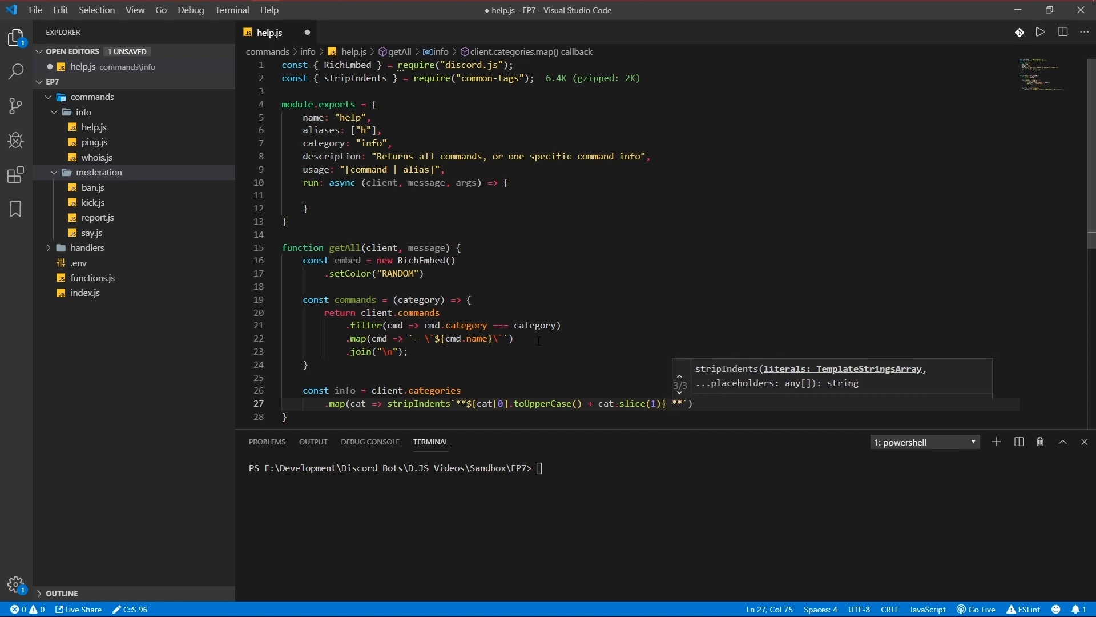
{"action": "type", "text": "\\n${"}
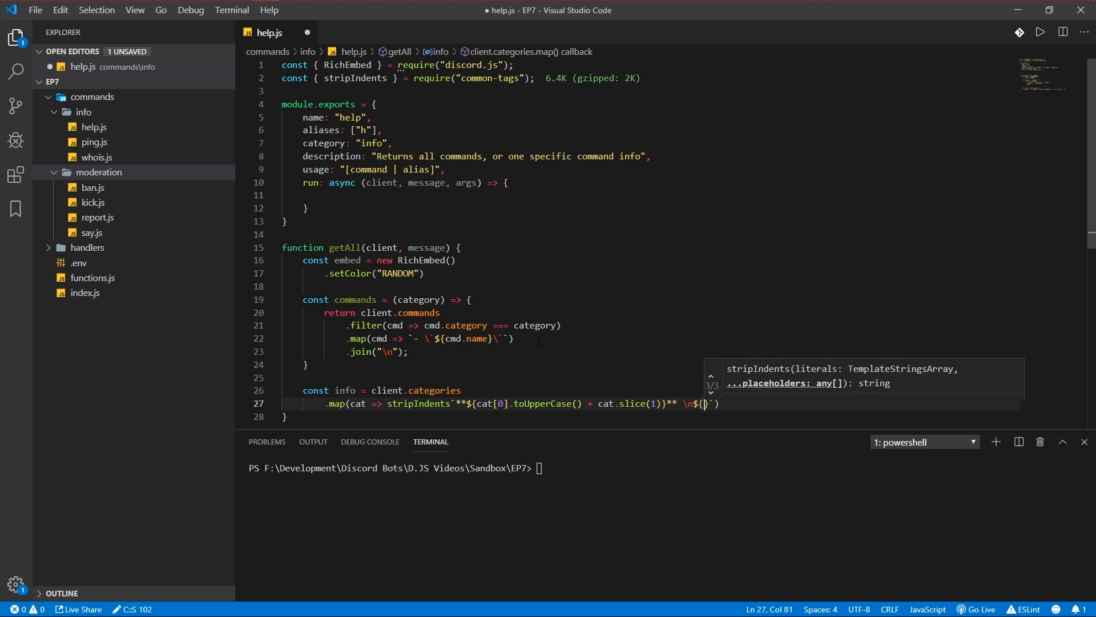
{"action": "type", "text": "commands(cat"}
{"action": "type", "text": ".reduce"}
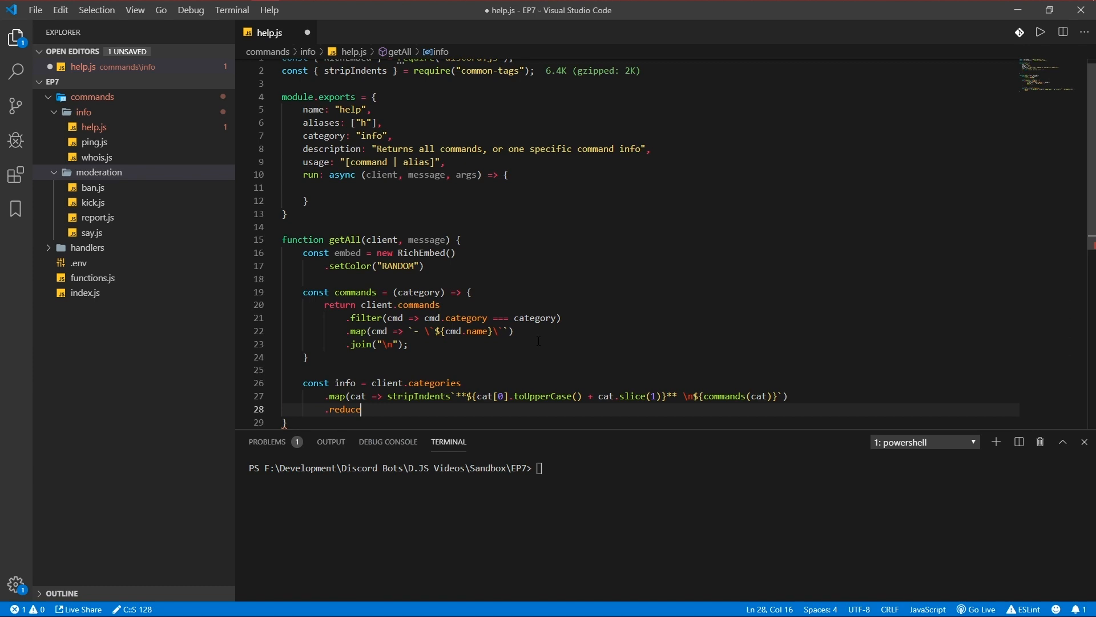
Step: Reduce the category strings together and send the embed with setDescription(info)
{"action": "type", "text": "((string,"}
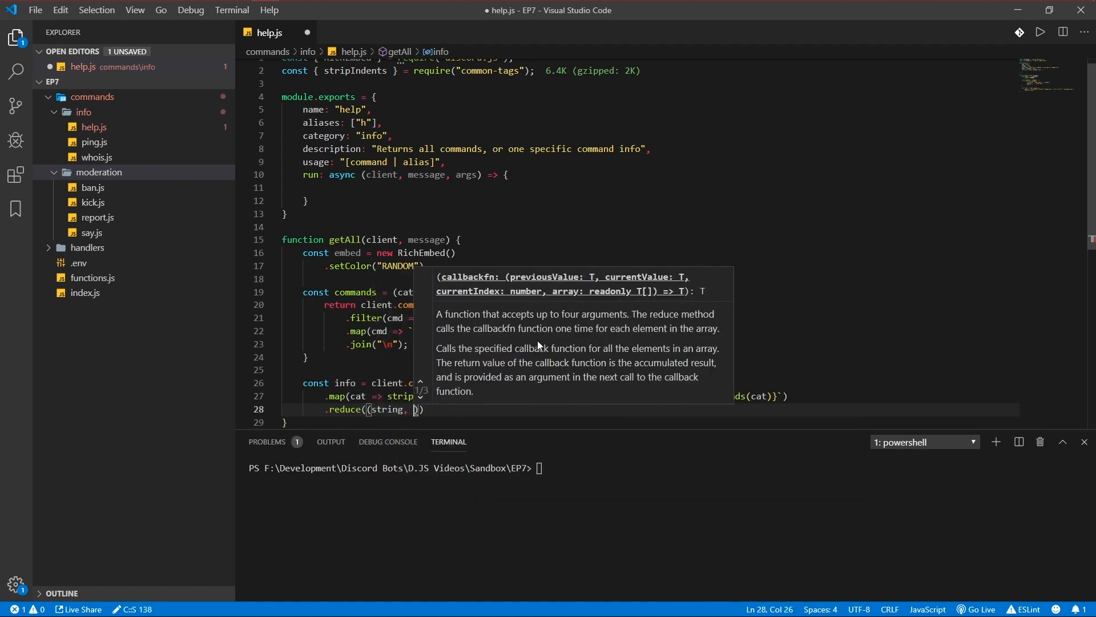
{"action": "type", "text": "category"}
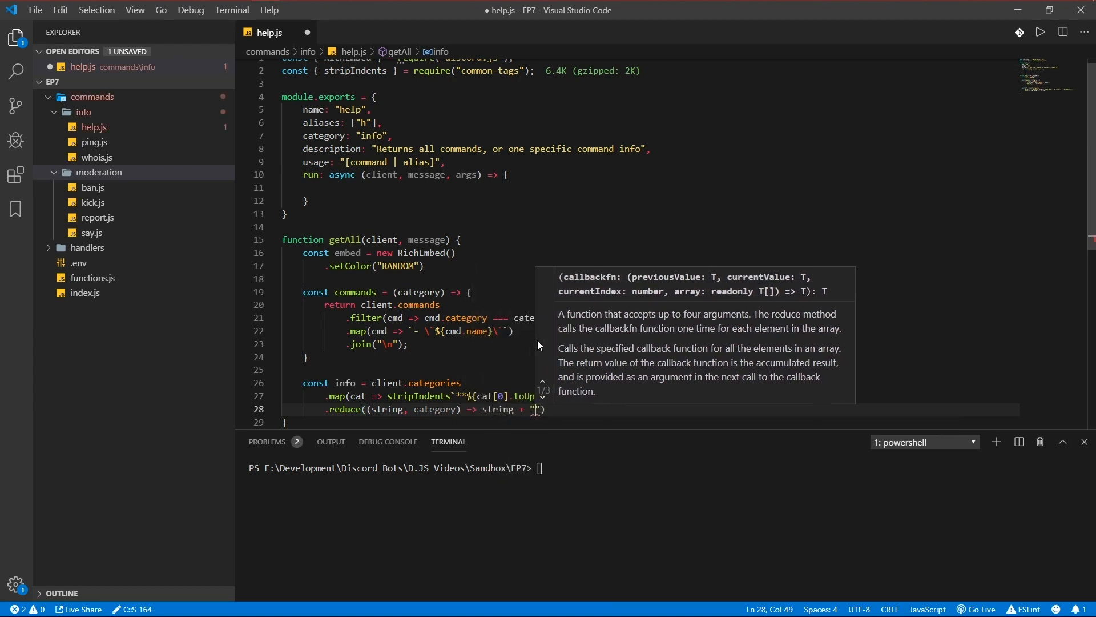
{"action": "type", "text": "\\n\" + c"}
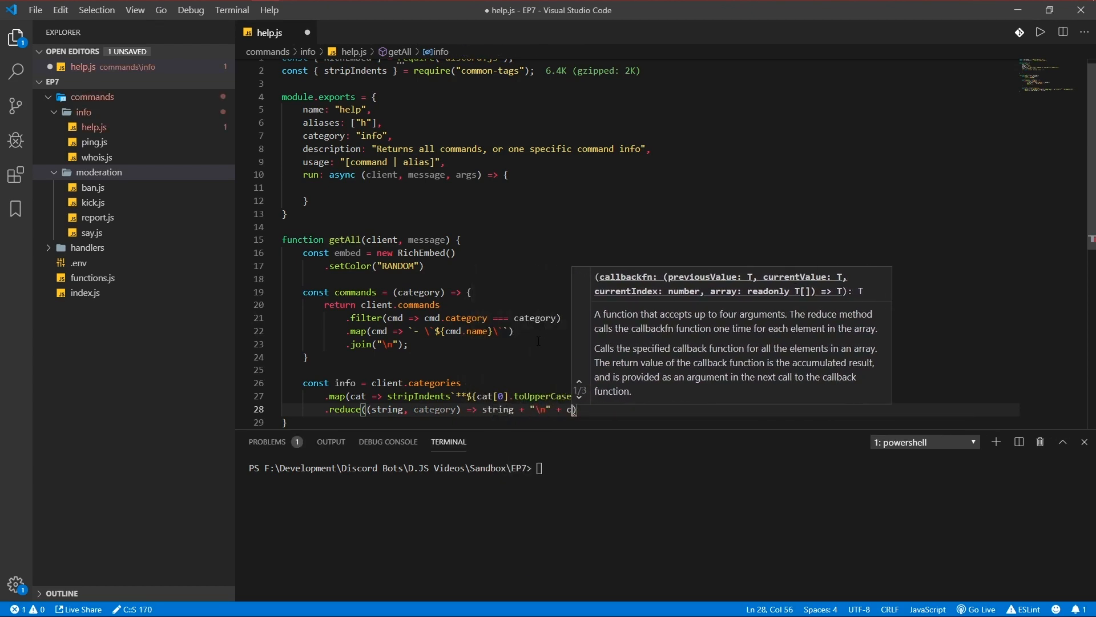
{"action": "type", "text": "ategory"}
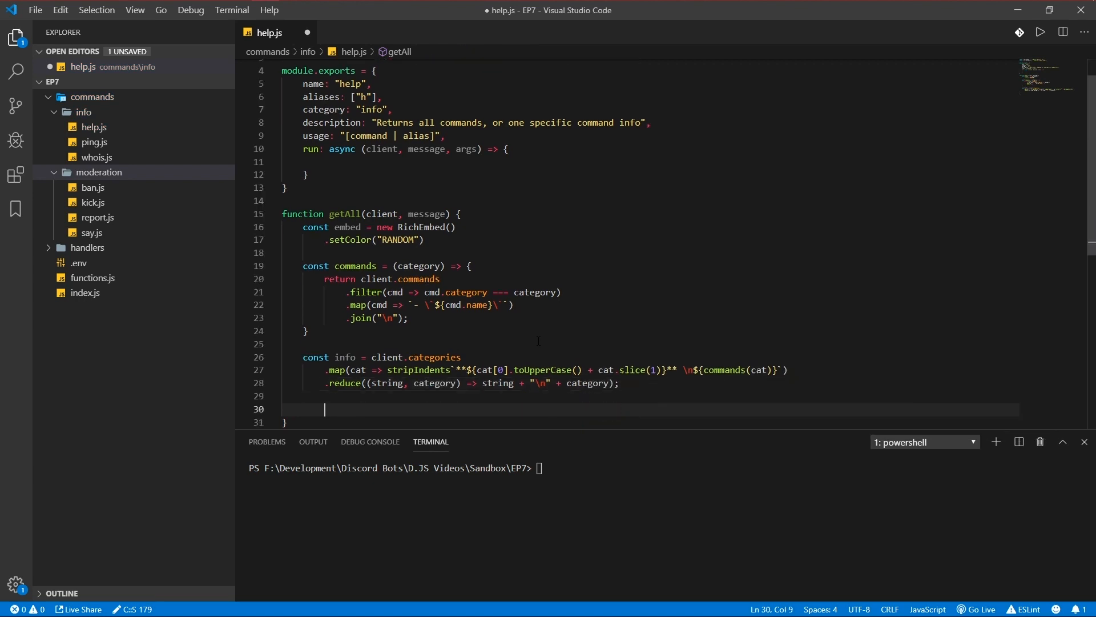
{"action": "type", "text": "return"}
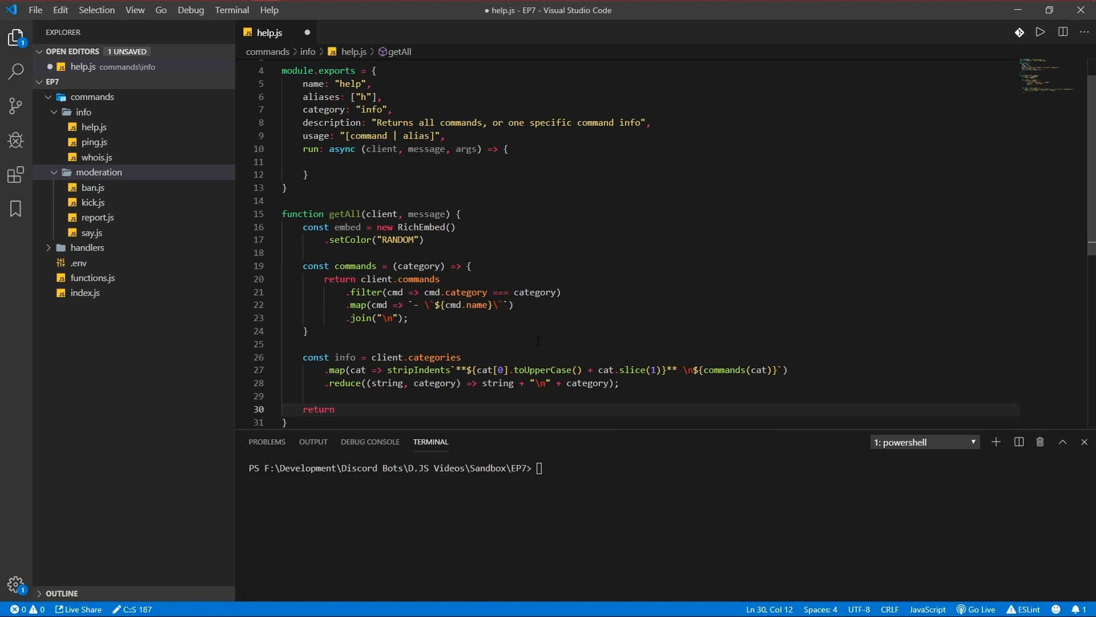
{"action": "type", "text": "message.channel.send(embed"}
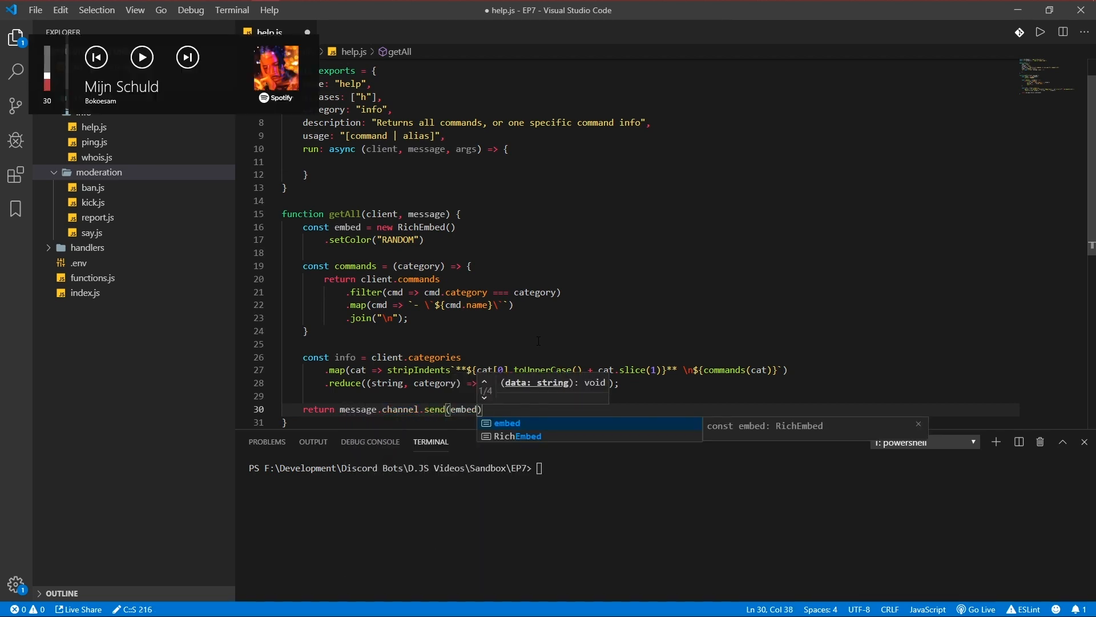
{"action": "type", "text": ".setde"}
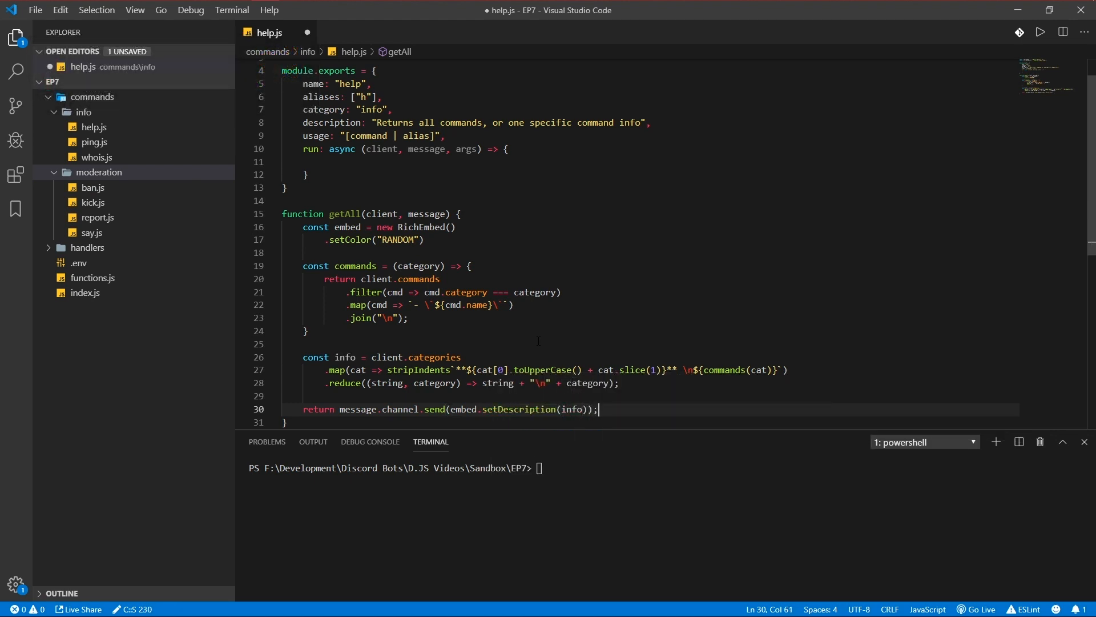
Step: Call getAll(client, message) inside run and save help.js
{"action": "left_click", "coordinate": [345, 161]}
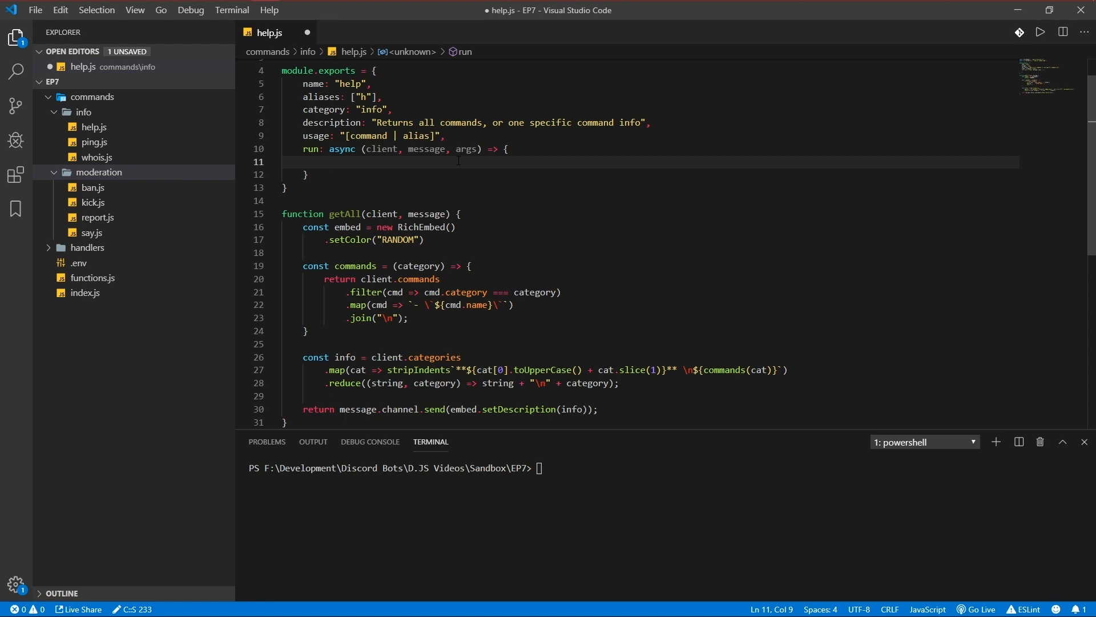
{"action": "type", "text": "getAll()"}
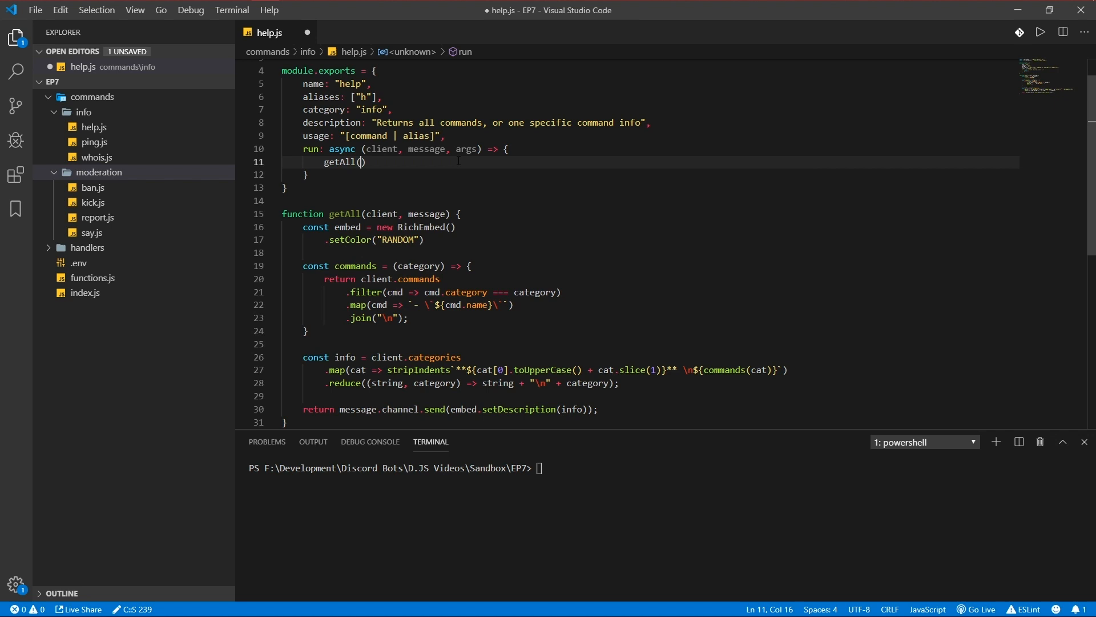
{"action": "type", "text": "client, message);"}
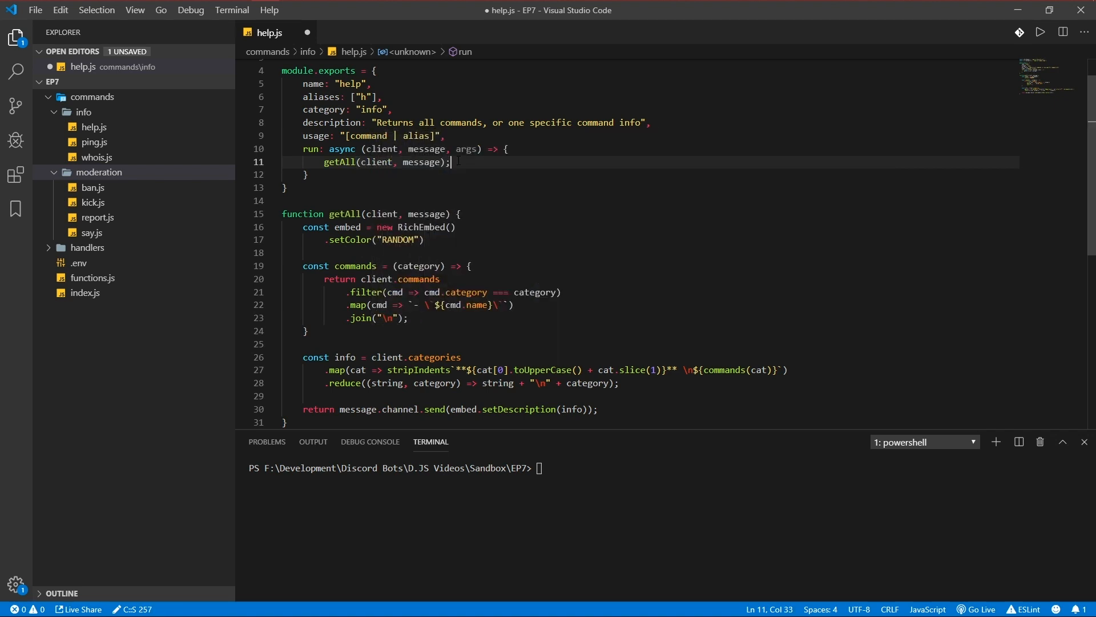
{"action": "key", "text": "ctrl+s"}
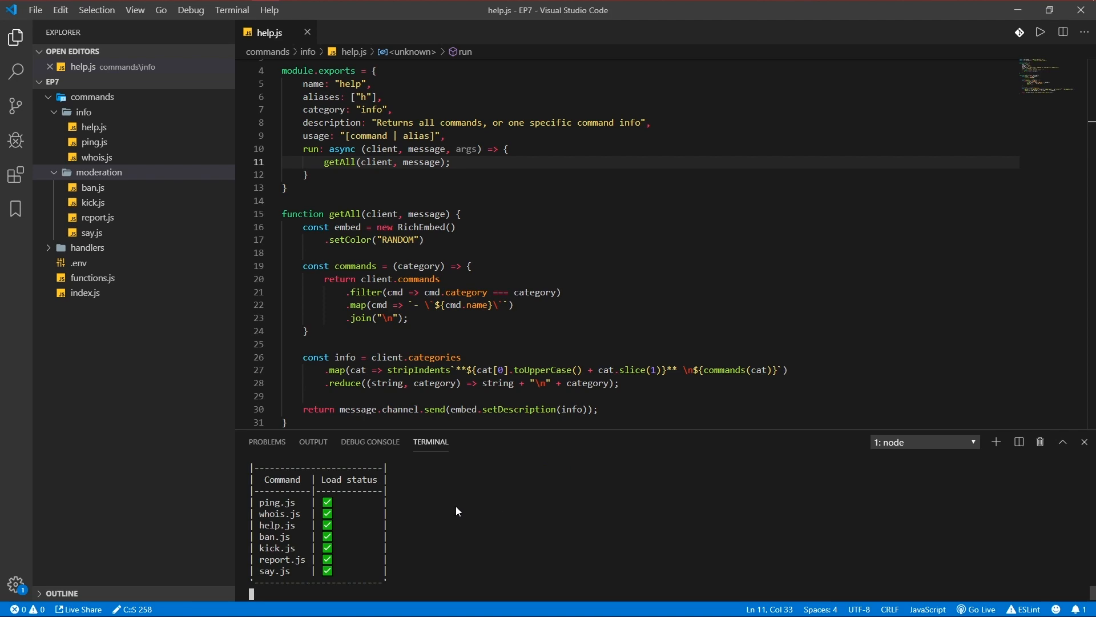
Step: Switch to Discord and view the bot's help embed listing Info and Moderation commands
{"action": "left_click", "coordinate": [208, 12]}
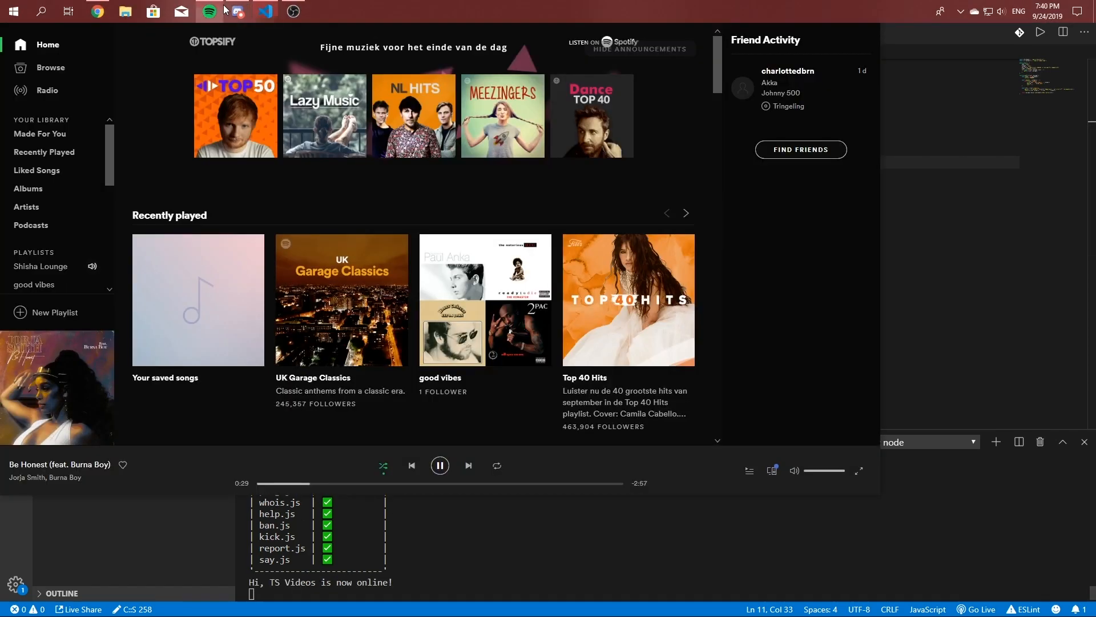
{"action": "left_click", "coordinate": [208, 12]}
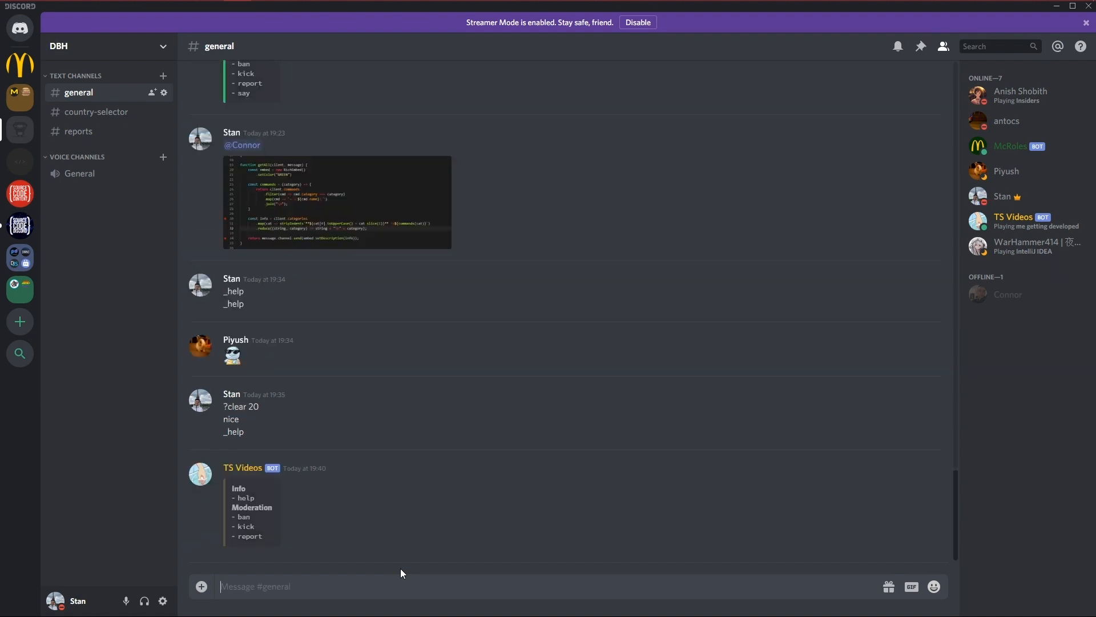
{"action": "mouse_move", "coordinate": [229, 490]}
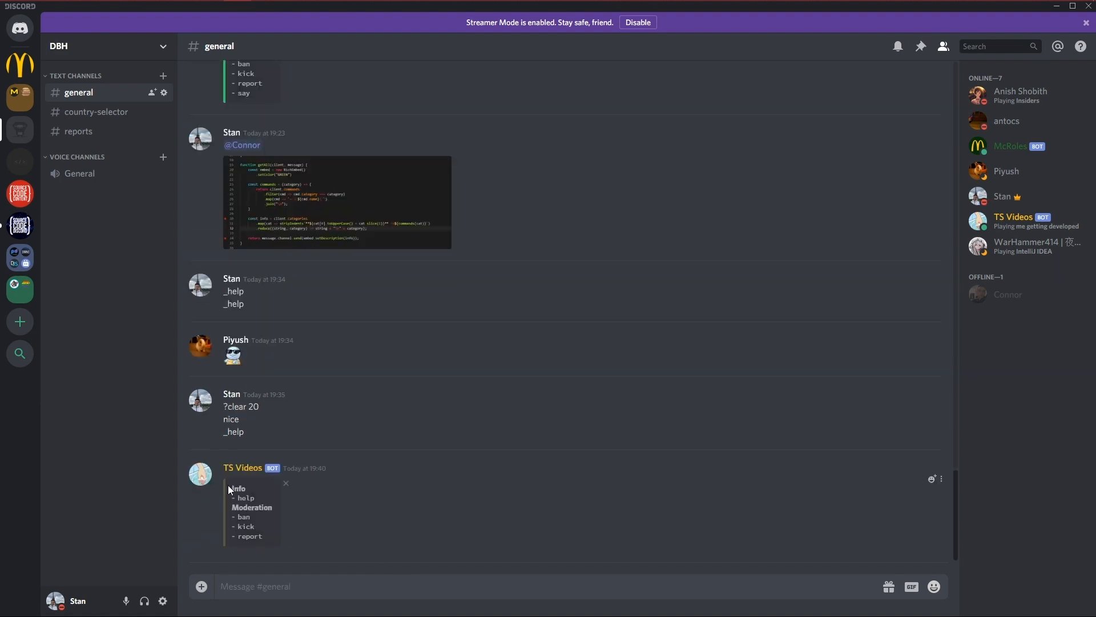
{"action": "mouse_move", "coordinate": [236, 499]}
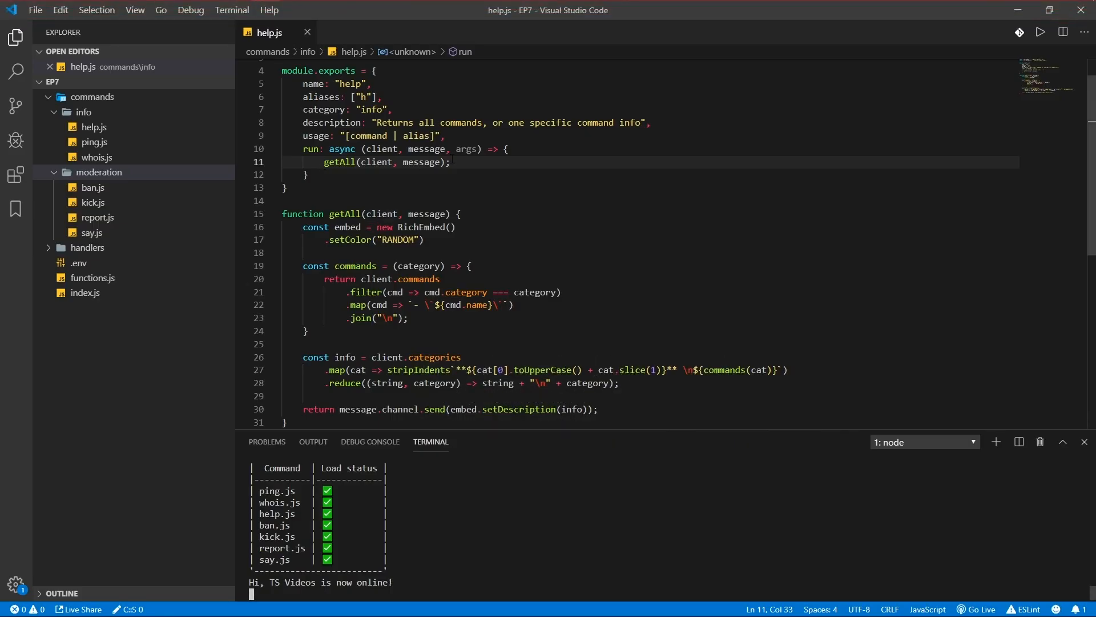
Step: Start getCMD(client, message, input) with a new RichEmbed declaration
{"action": "key", "text": "Ctrl+Shift+K"}
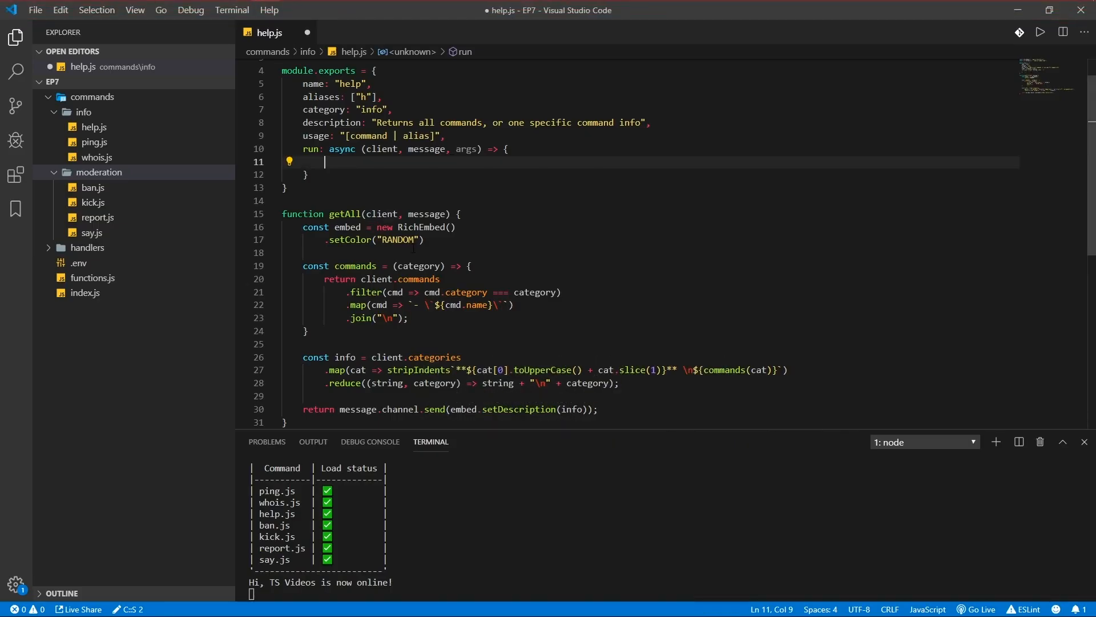
{"action": "type", "text": "c"}
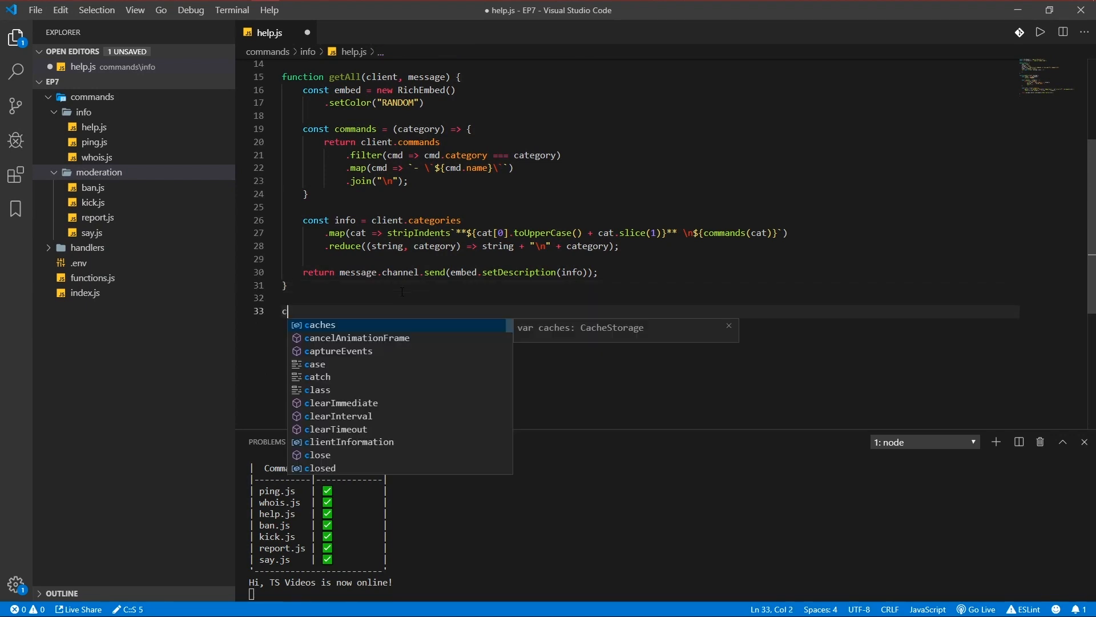
{"action": "type", "text": "function getCMD(c"}
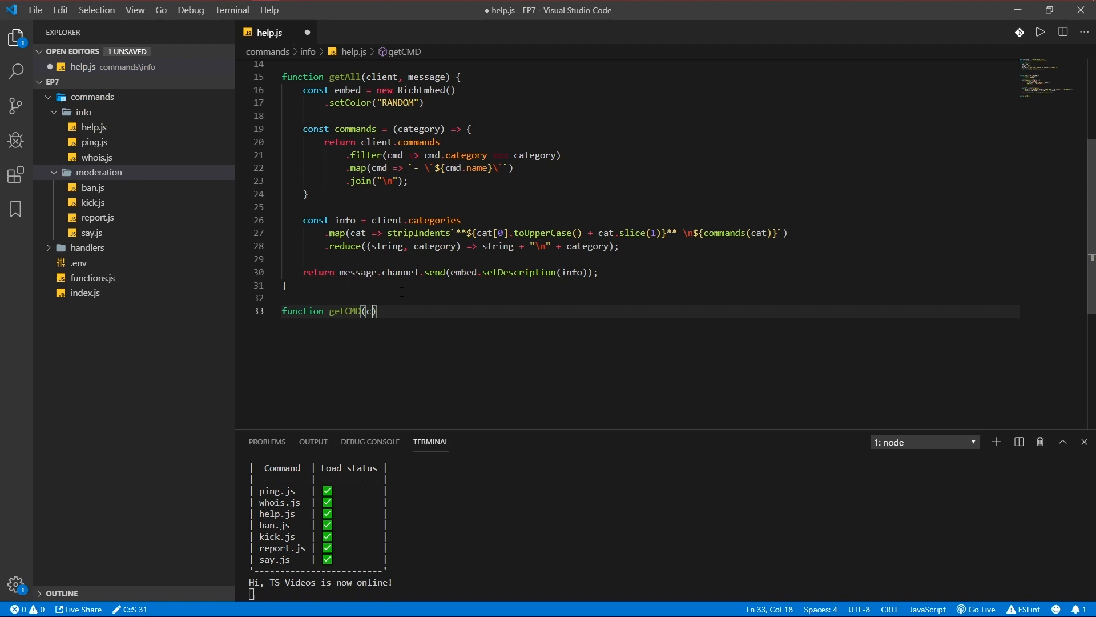
{"action": "type", "text": "lient, message, in"}
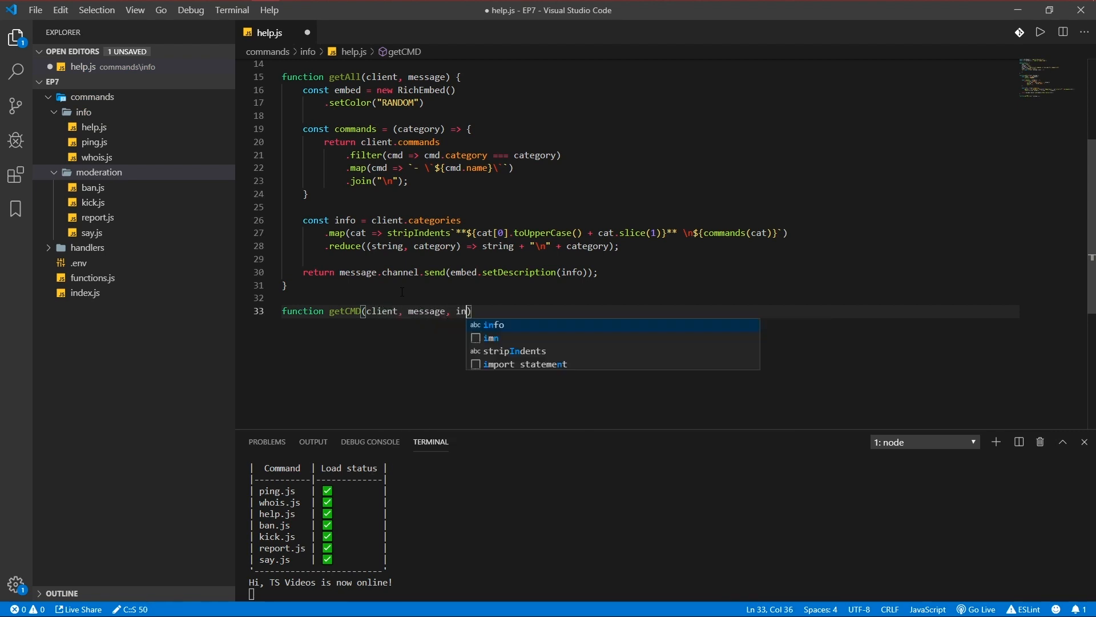
{"action": "type", "text": "put) {"}
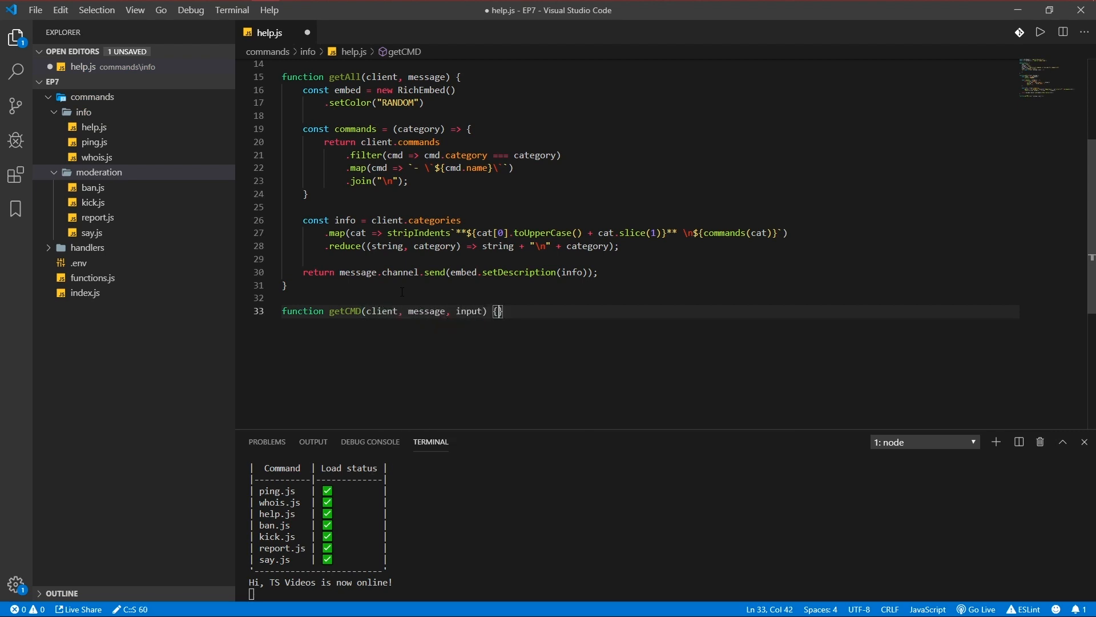
{"action": "type", "text": "const"}
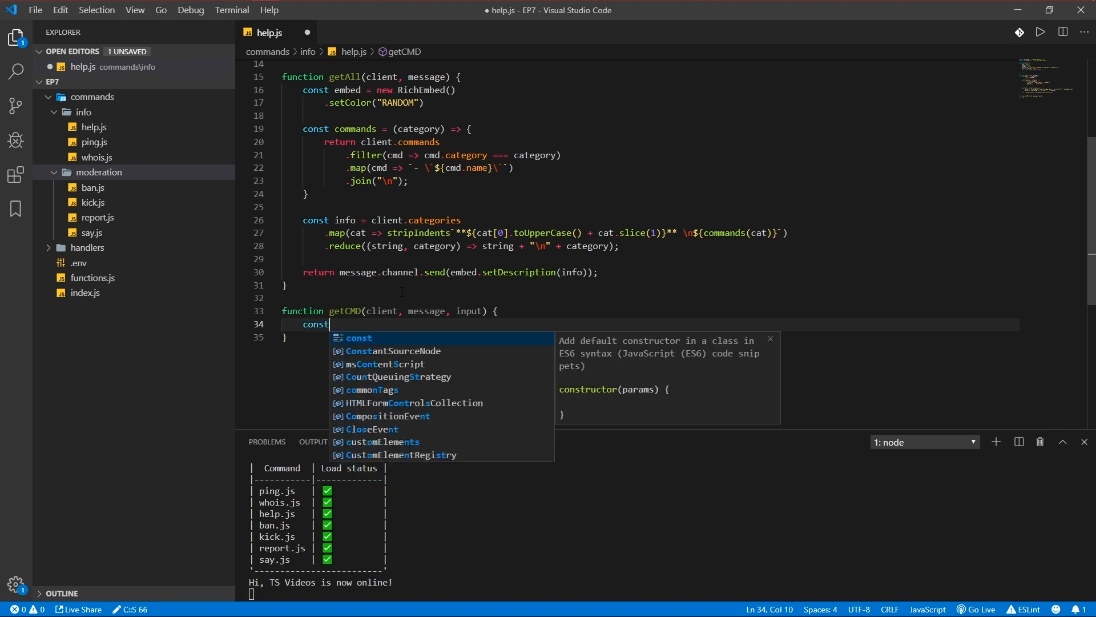
{"action": "type", "text": "embed = new RichEmbed()"}
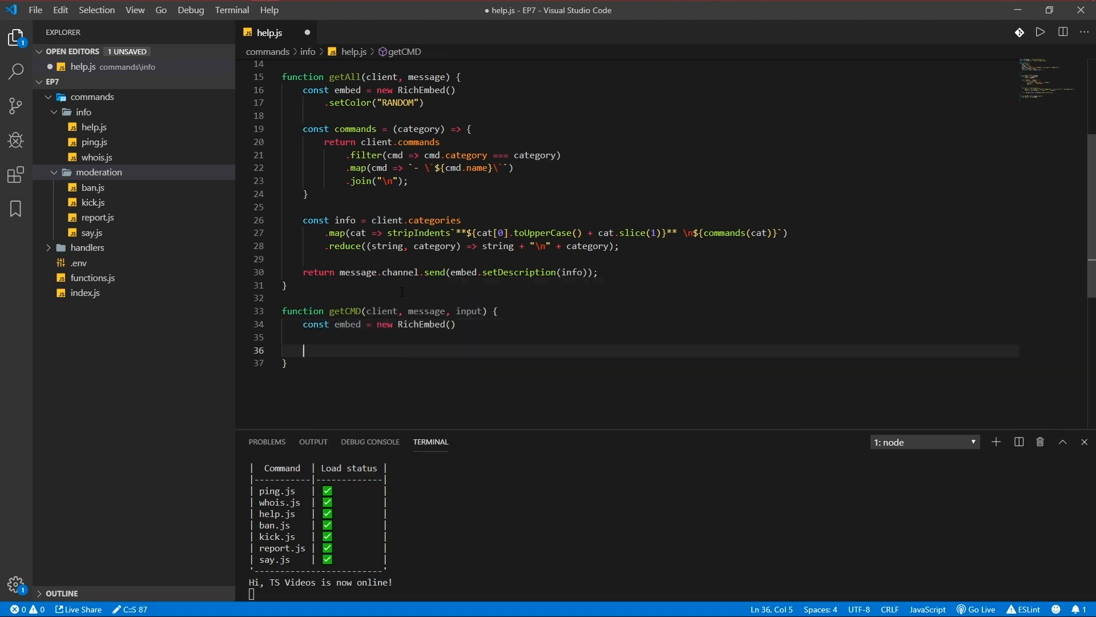
Step: Look up cmd by lowercased input in client.commands, falling back to the alias match
{"action": "type", "text": "const cmd ="}
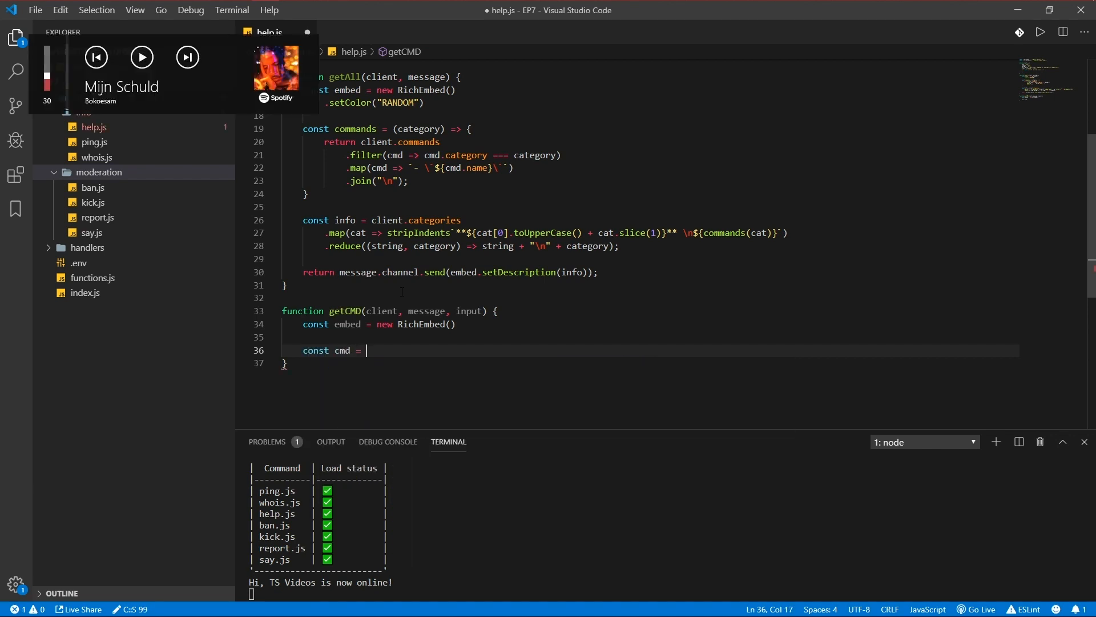
{"action": "type", "text": "client"}
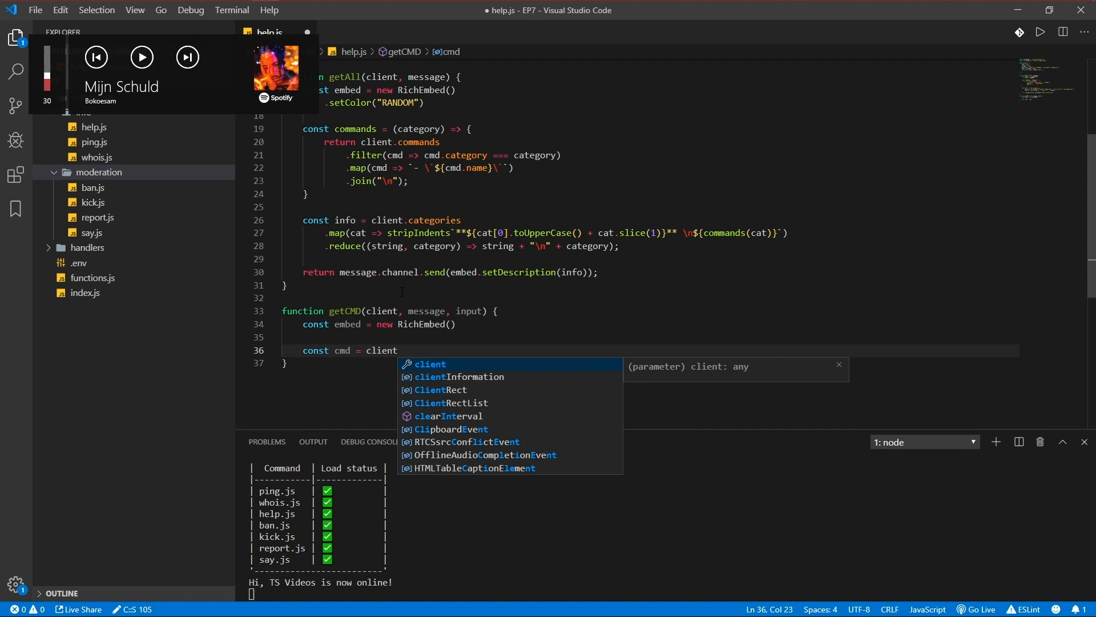
{"action": "type", "text": ".commands.ge"}
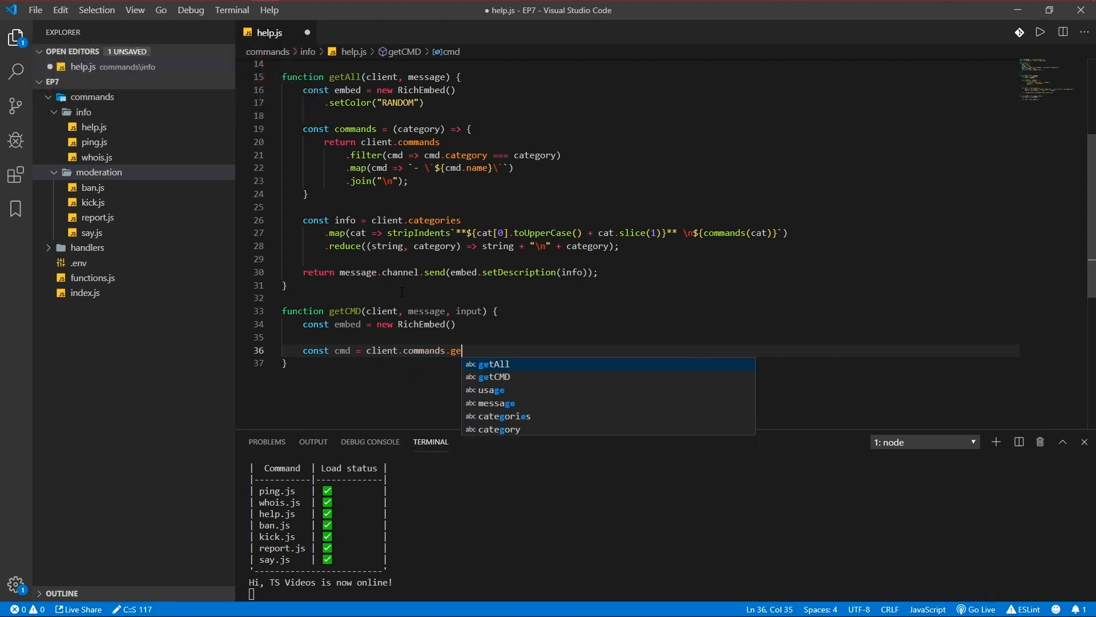
{"action": "type", "text": "t(input.setColor)"}
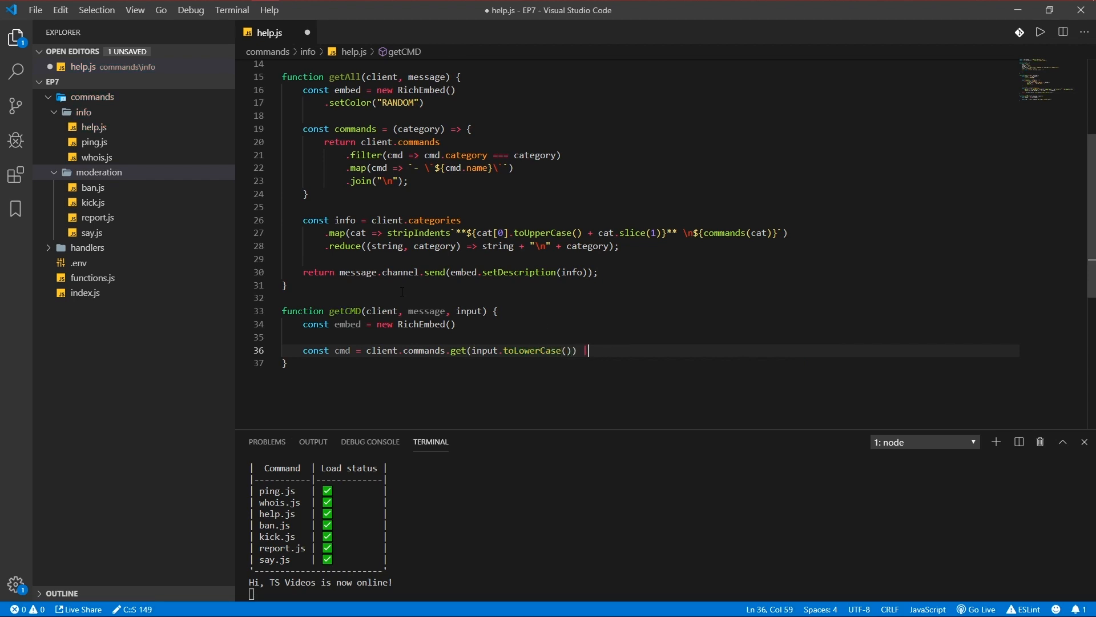
{"action": "type", "text": "|| c"}
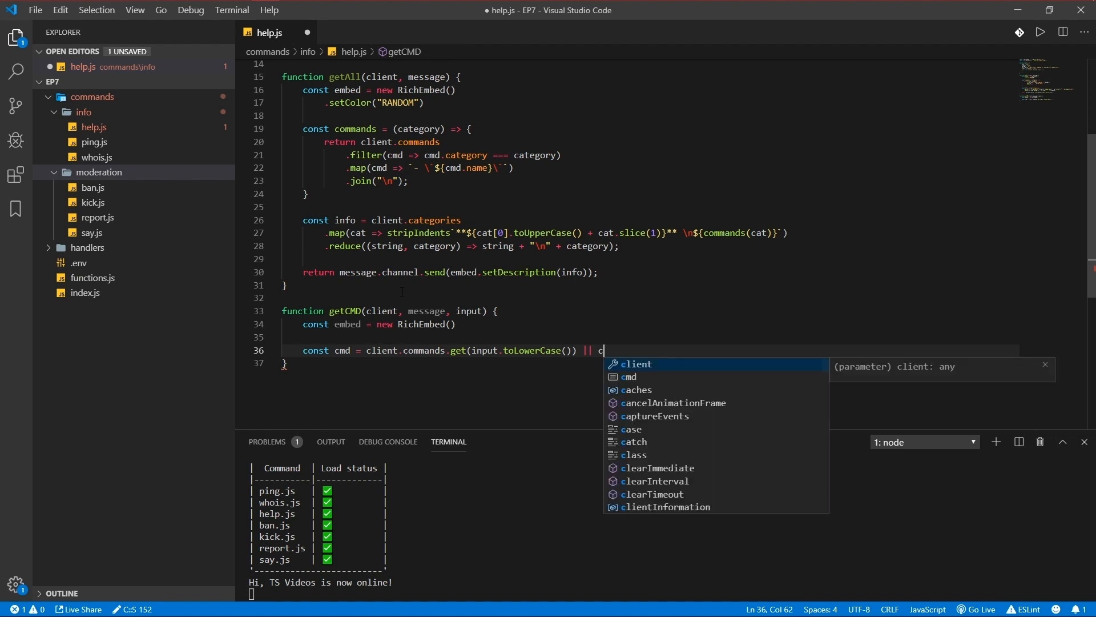
{"action": "type", "text": "lient.commands."}
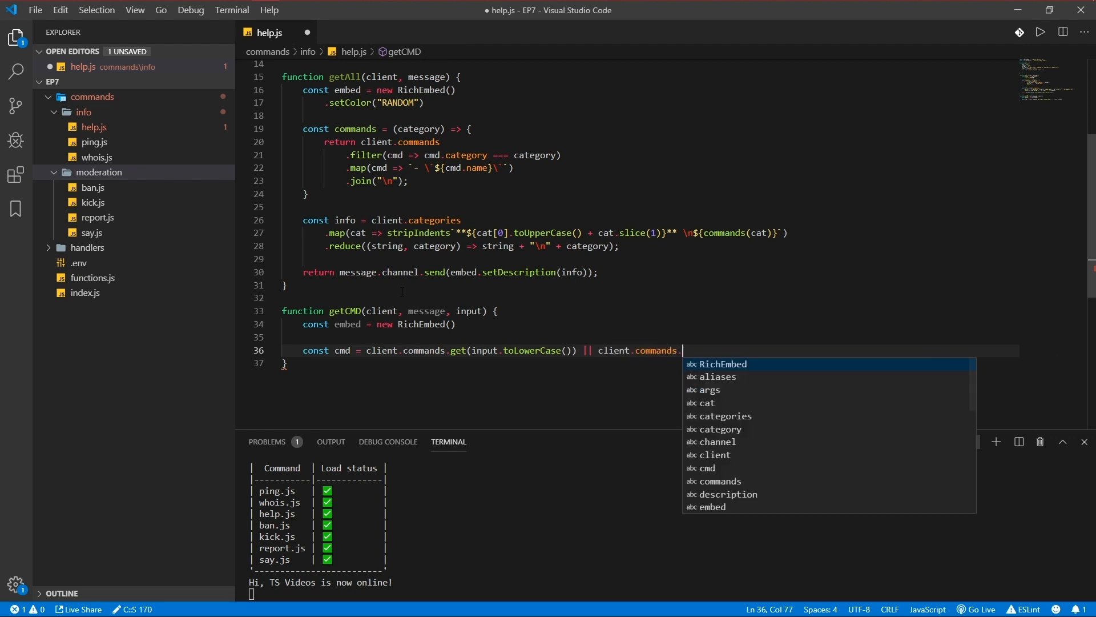
{"action": "type", "text": "get(client.aliases.get(input.toLowerCase()))"}
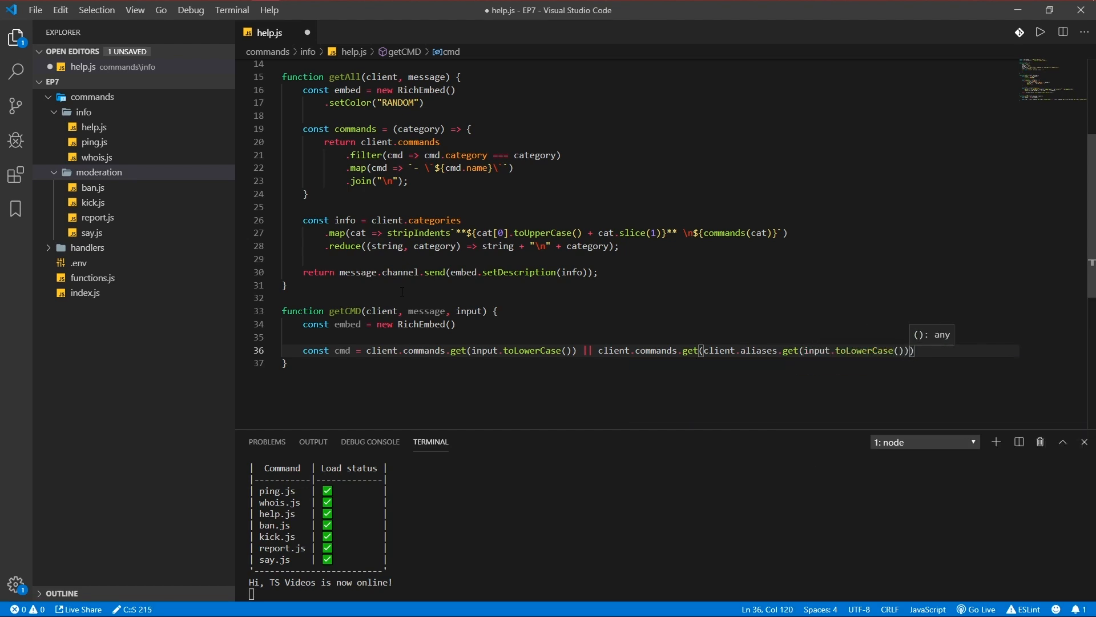
{"action": "key", "text": "Enter"}
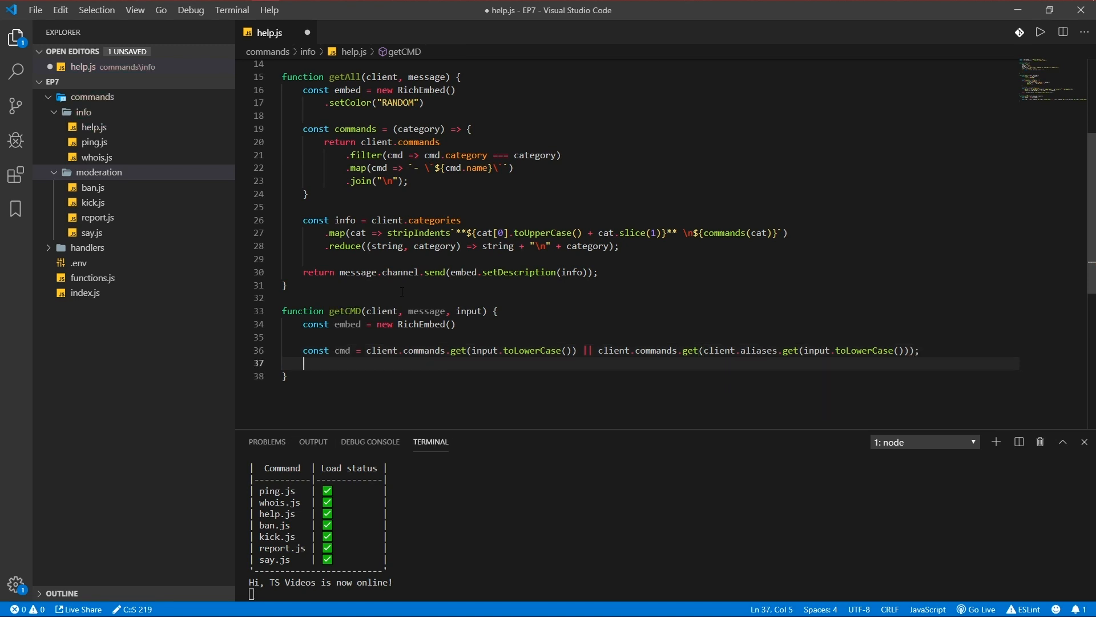
Step: Set info to 'No information found for command **${input.toLowerCase()}**'
{"action": "type", "text": "let"}
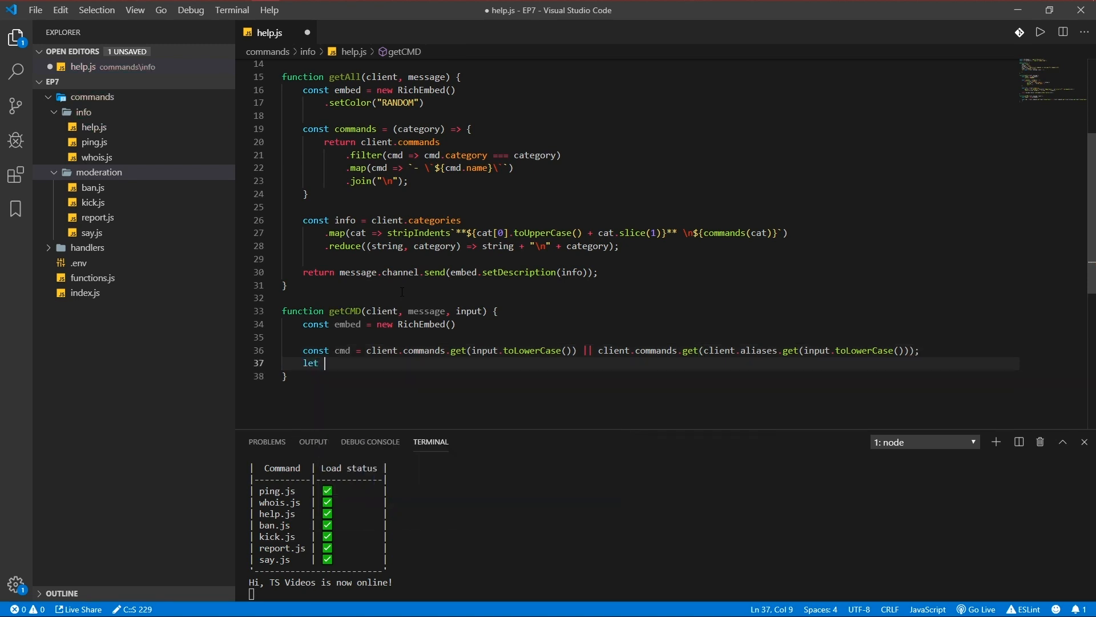
{"action": "type", "text": "inf"}
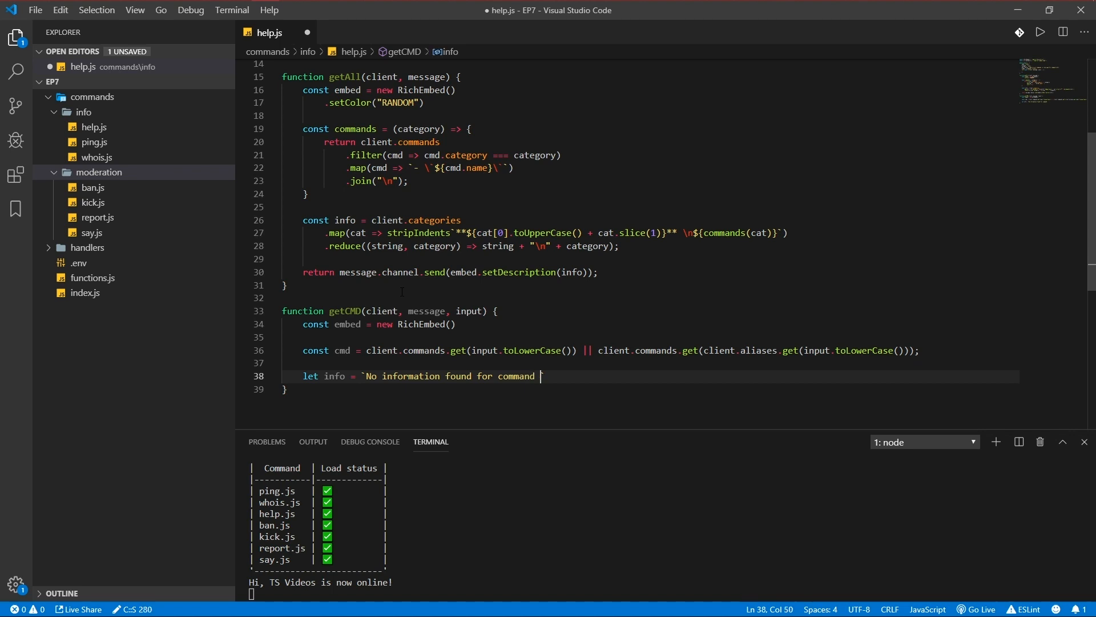
{"action": "type", "text": "**`"}
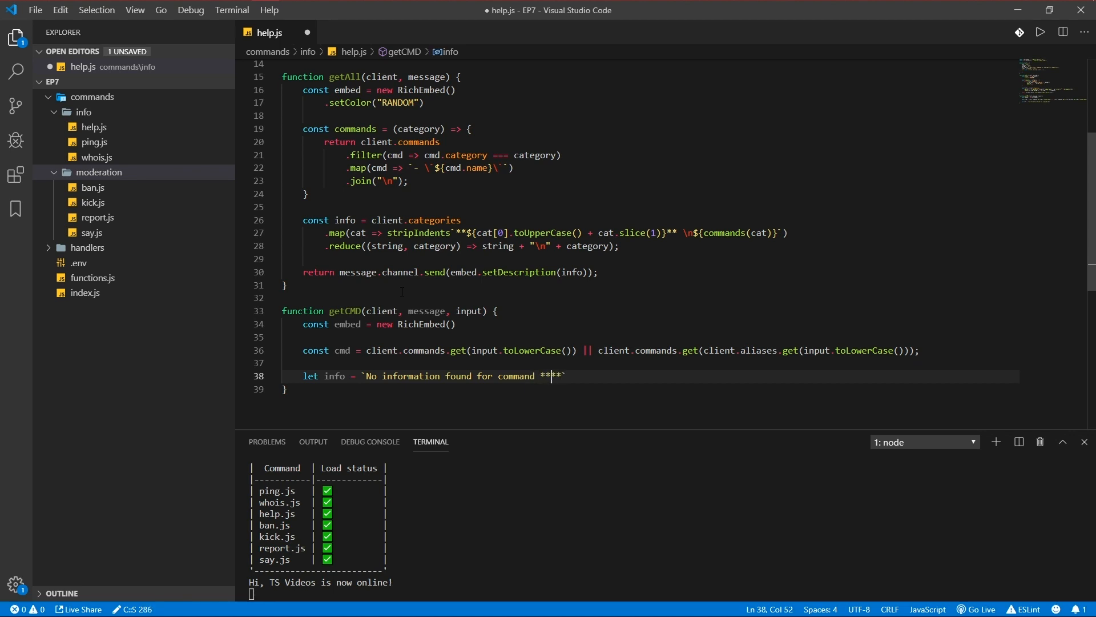
{"action": "type", "text": "${input.toLowerCase("}
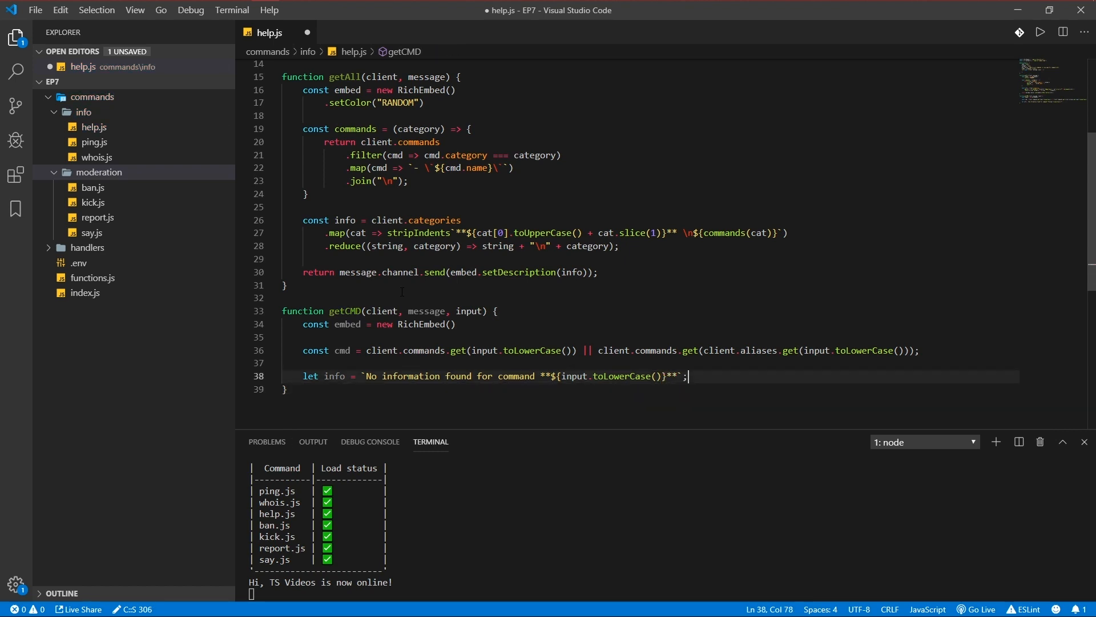
Step: If no cmd matches, return a RED embed with that description; start the if (cmd.name) check
{"action": "type", "text": "if (!cmd) {"}
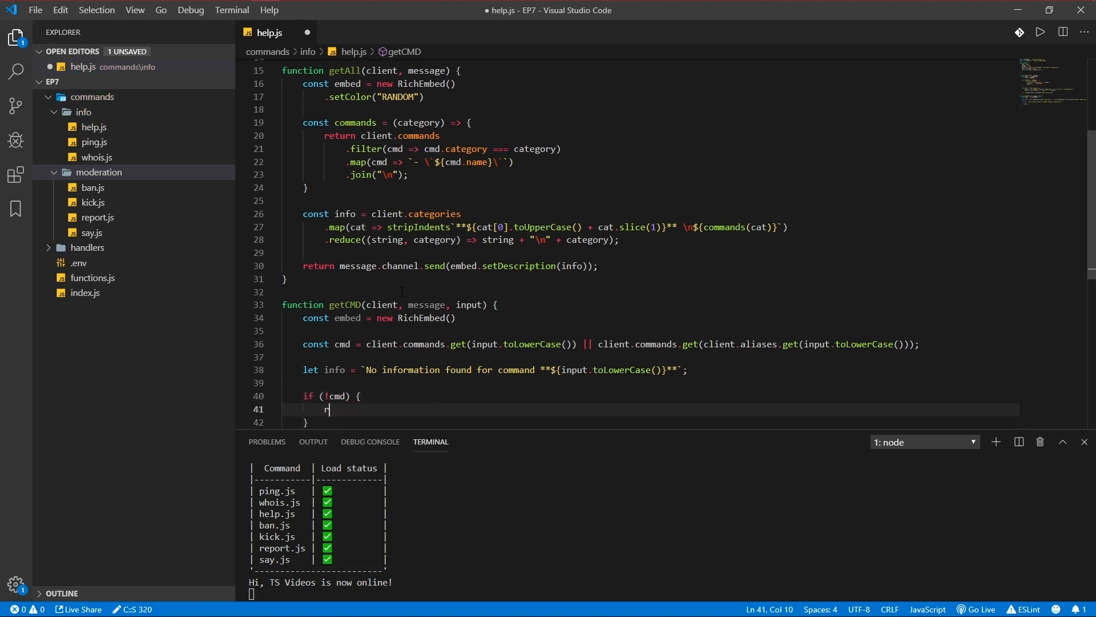
{"action": "type", "text": "return message.channel."}
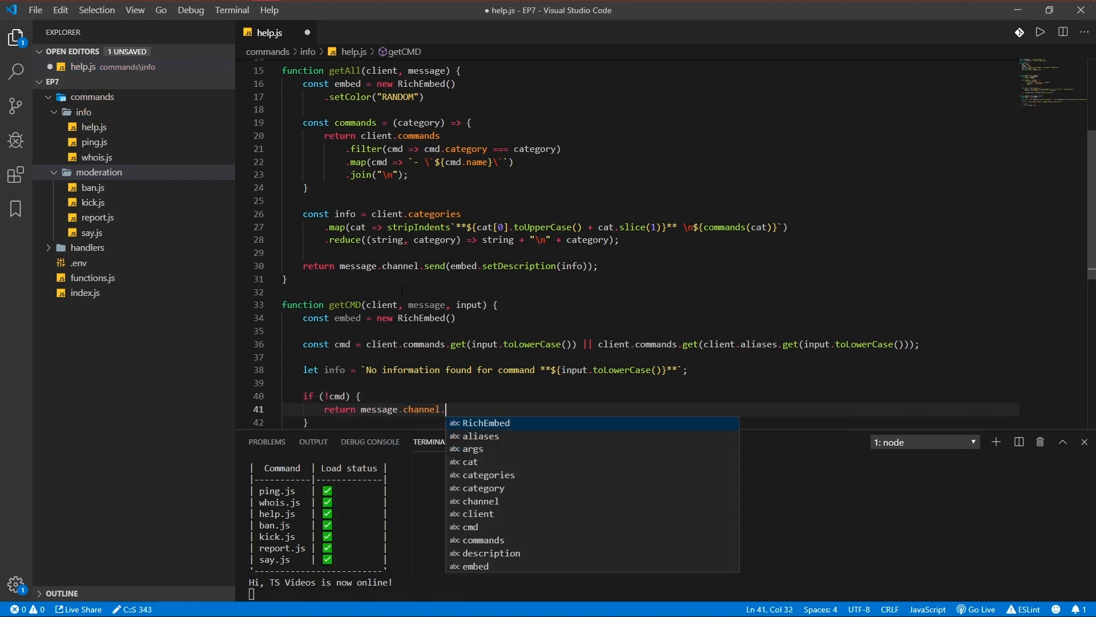
{"action": "type", "text": "send(embed.setColor(\""}
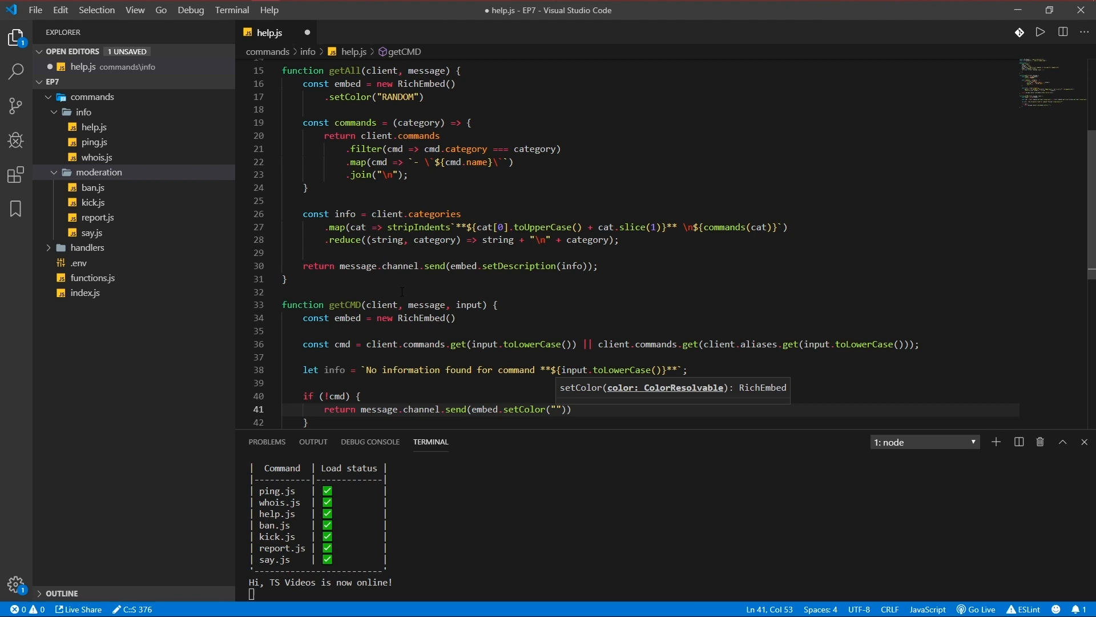
{"action": "type", "text": "#ff"}
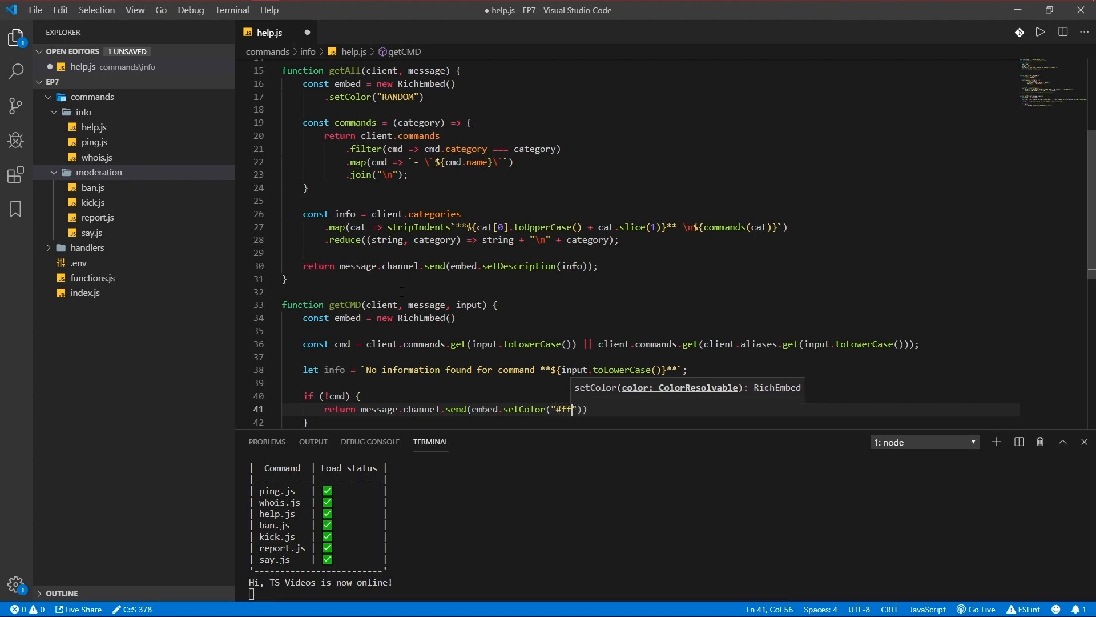
{"action": "type", "text": "RED"}
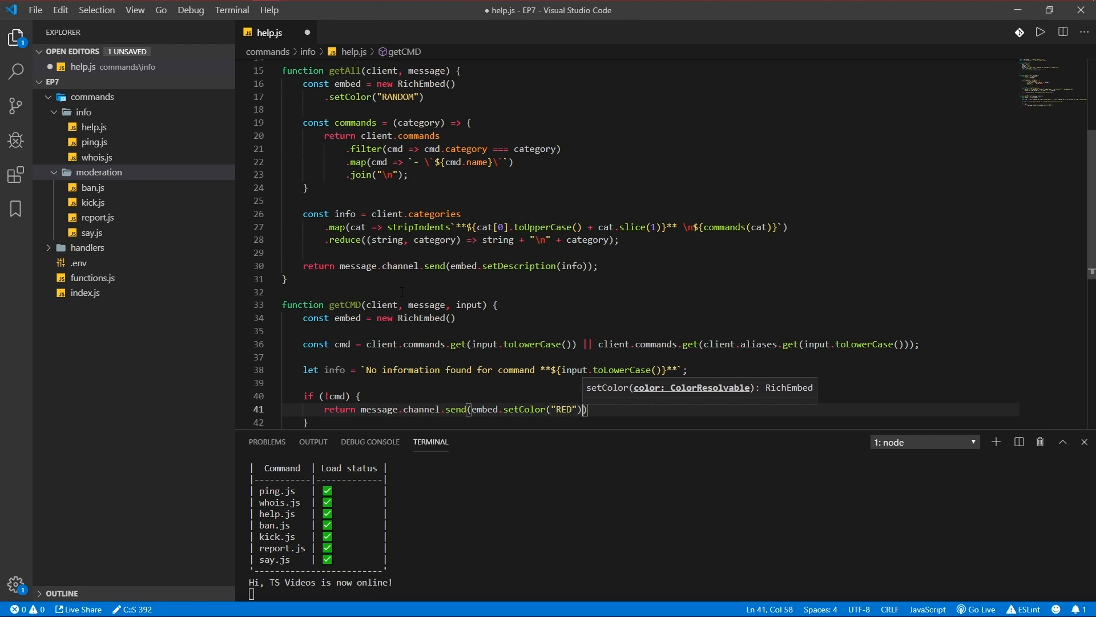
{"action": "type", "text": ".setDescription(info"}
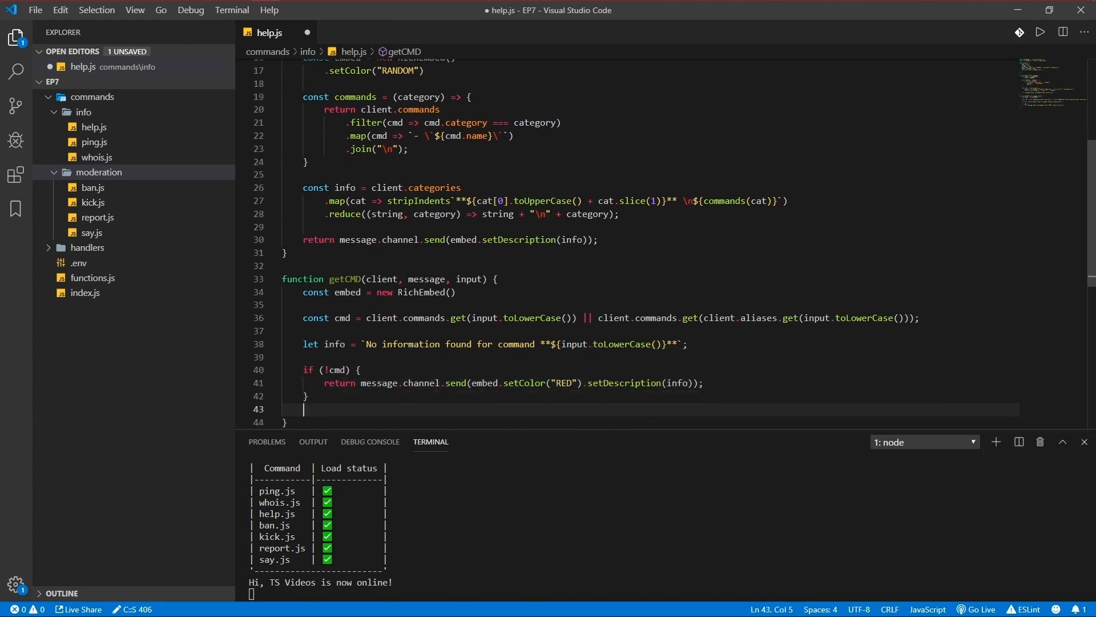
{"action": "key", "text": "Enter"}
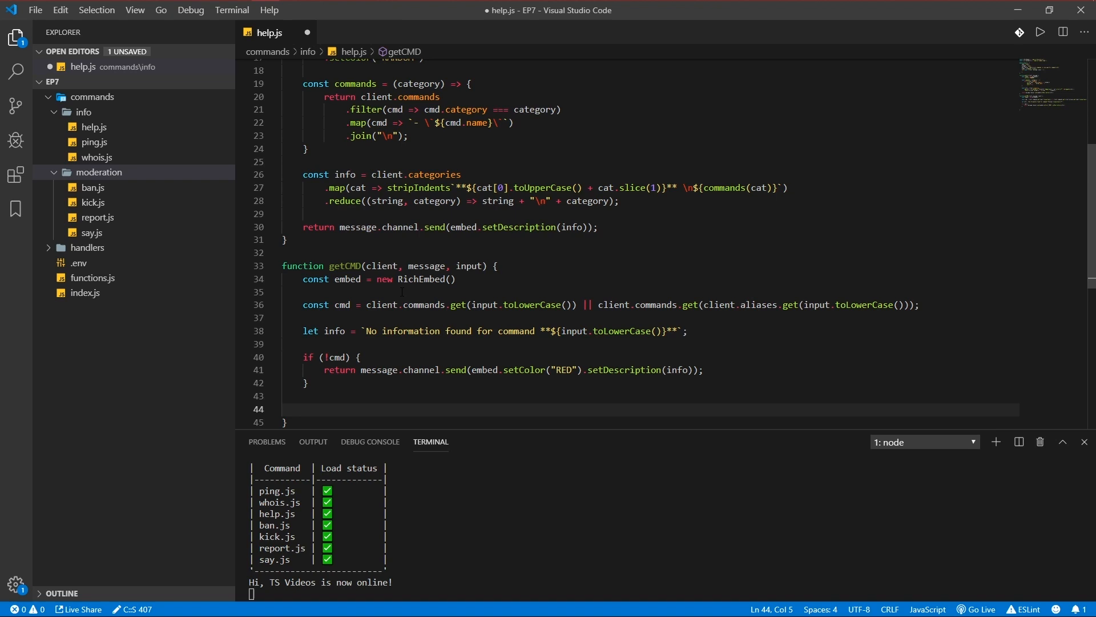
{"action": "type", "text": "if (cmd.name"}
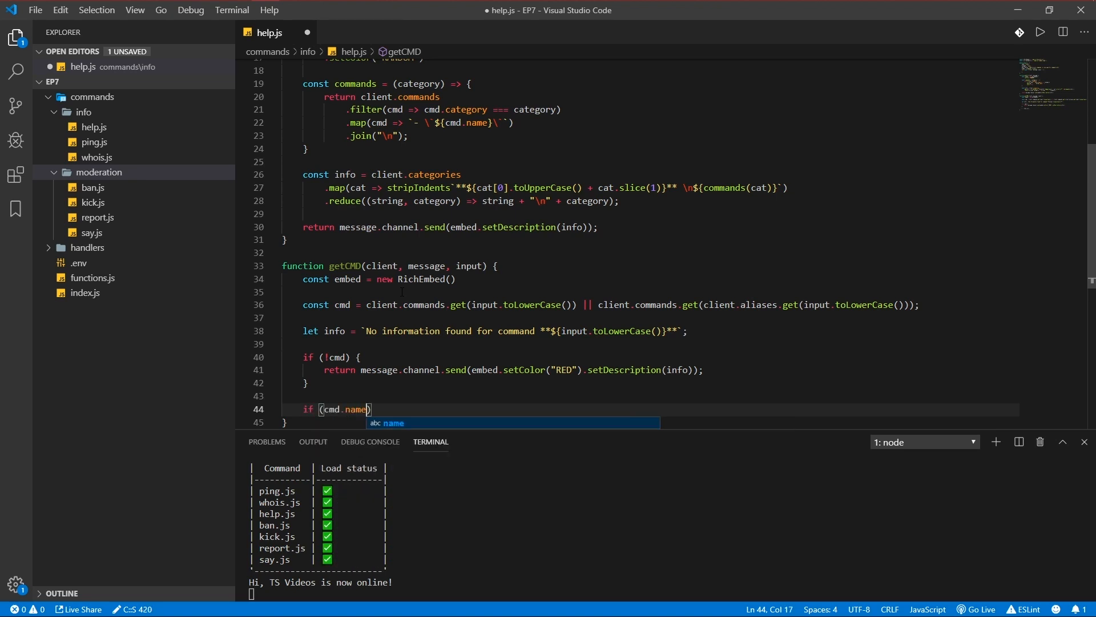
{"action": "type", "text": "=="}
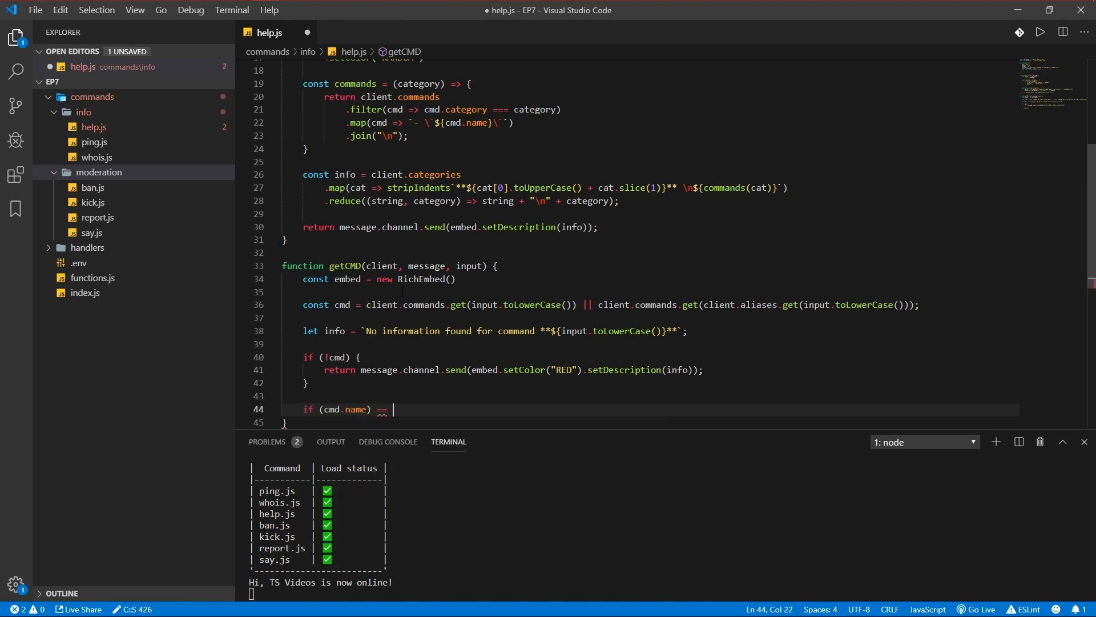
{"action": "type", "text": "info"}
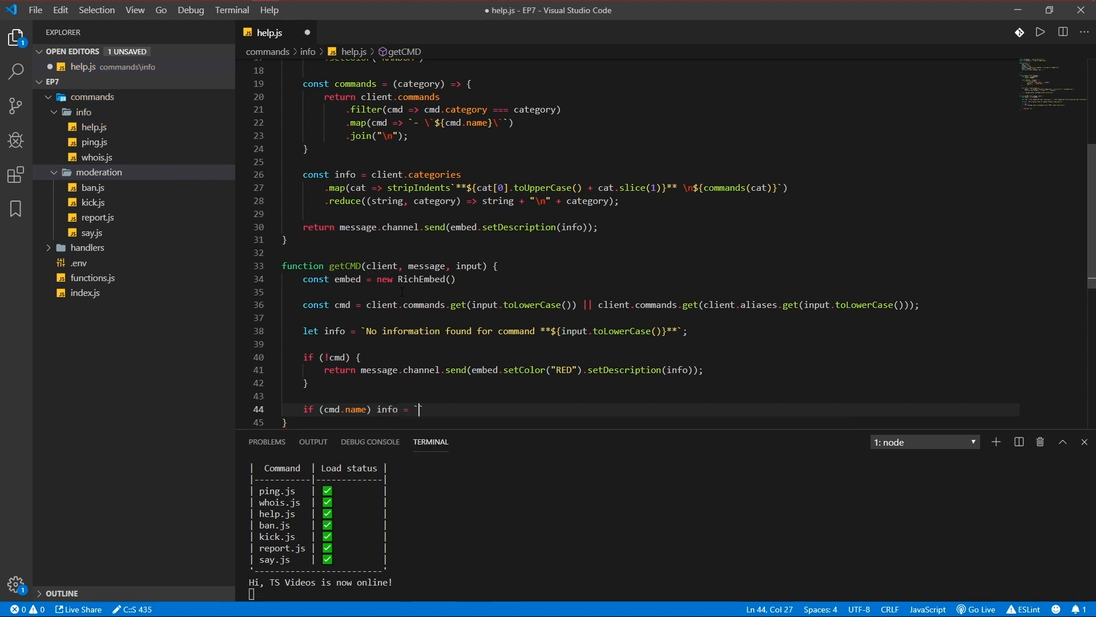
Step: Append '**Command name**: ${cmd.name}' to info when the command has a name
{"action": "type", "text": "**C**`"}
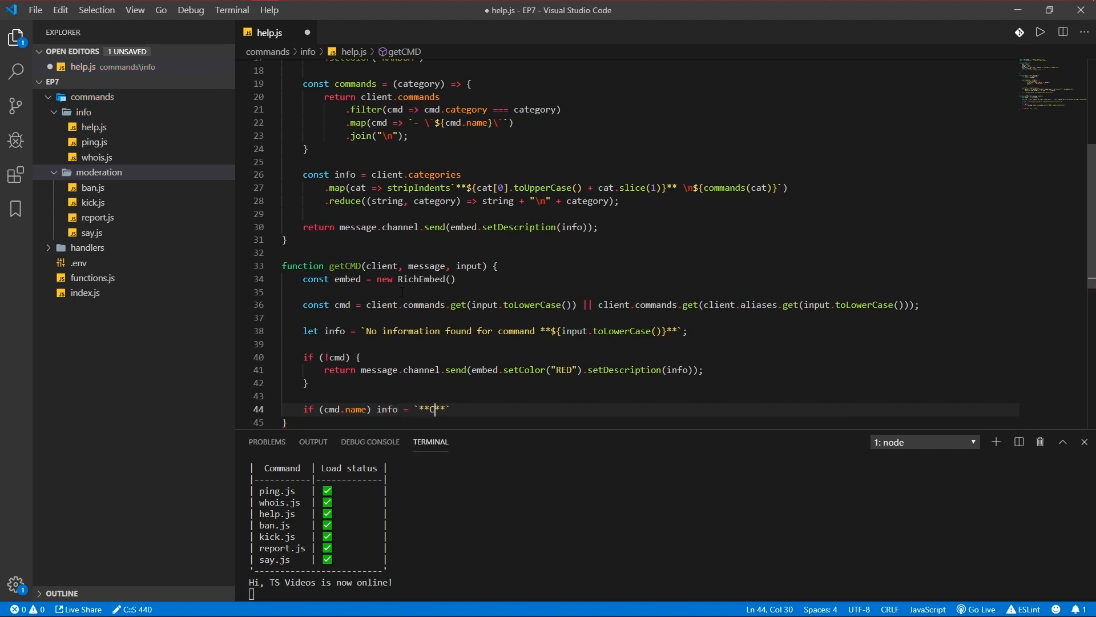
{"action": "type", "text": "ommand name**"}
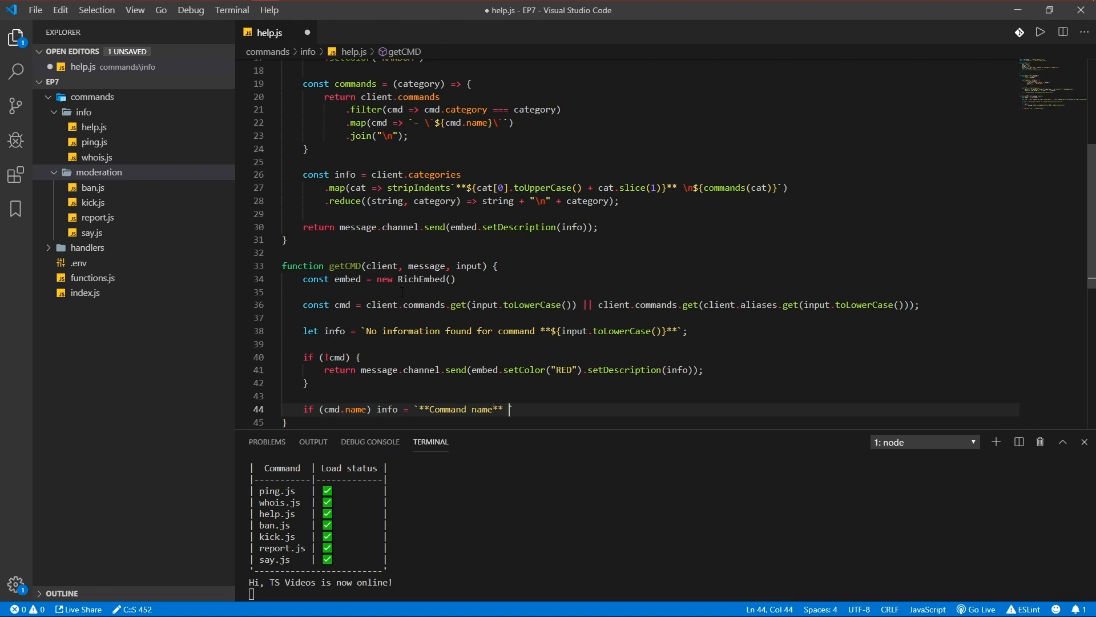
{"action": "type", "text": "${cmd.name}`;"}
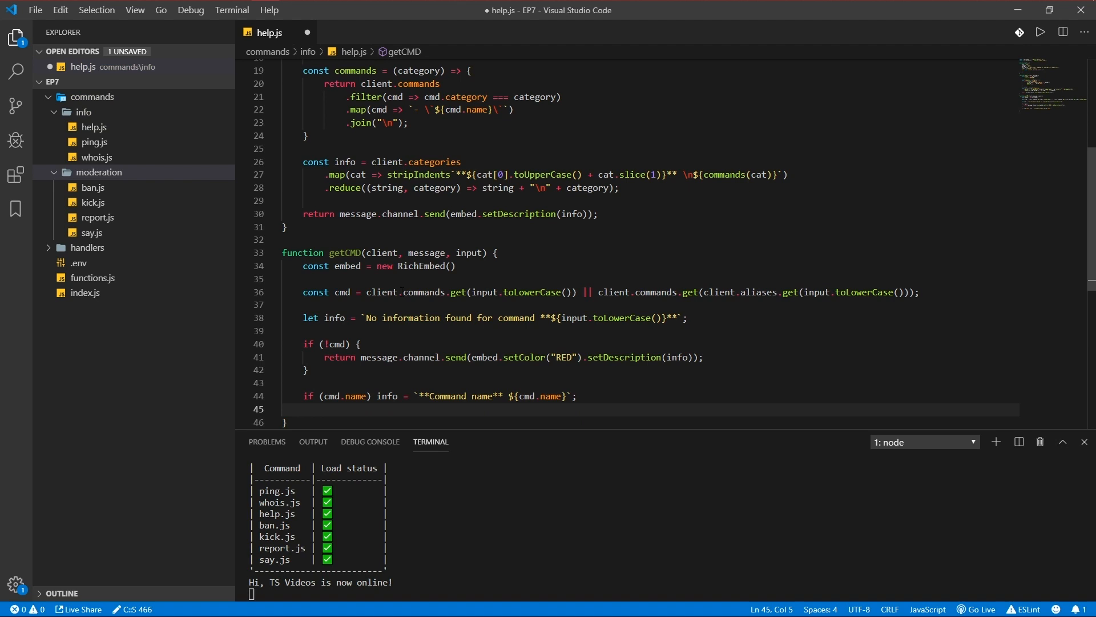
Step: Append an '**Aliases**' line listing cmd.aliases mapped and comma-joined
{"action": "type", "text": "if (Cmd"}
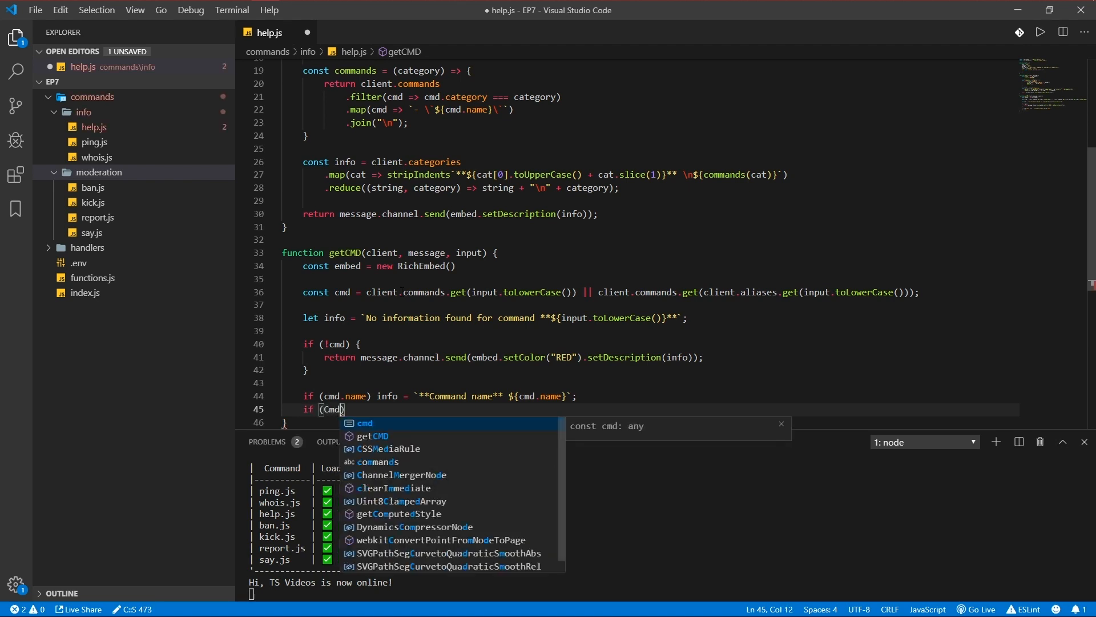
{"action": "type", "text": ".aliases"}
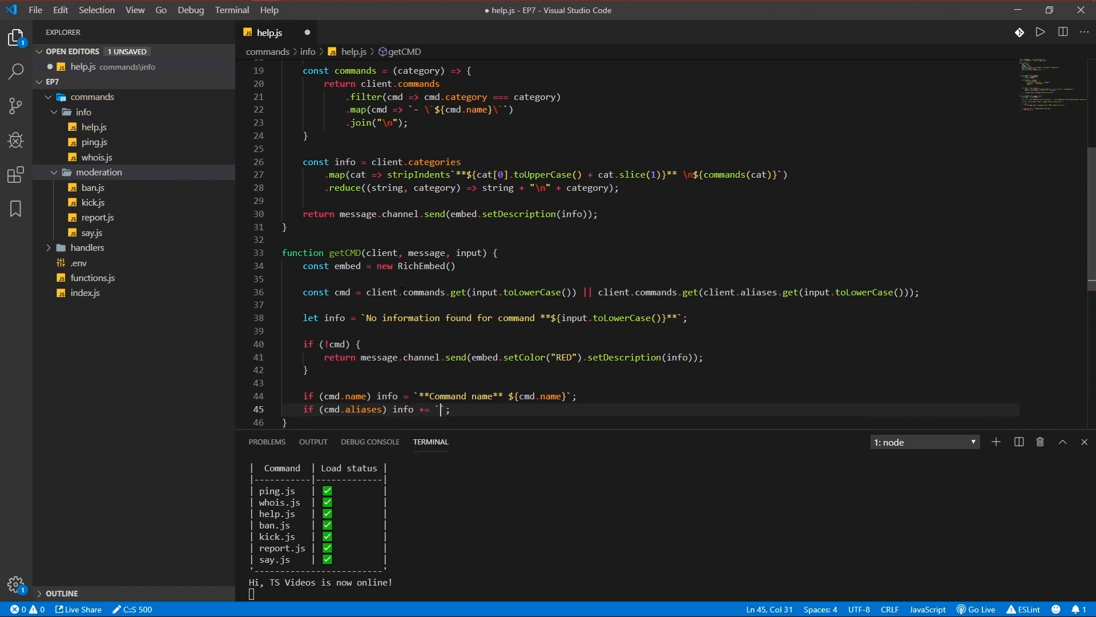
{"action": "type", "text": "**Aliase"}
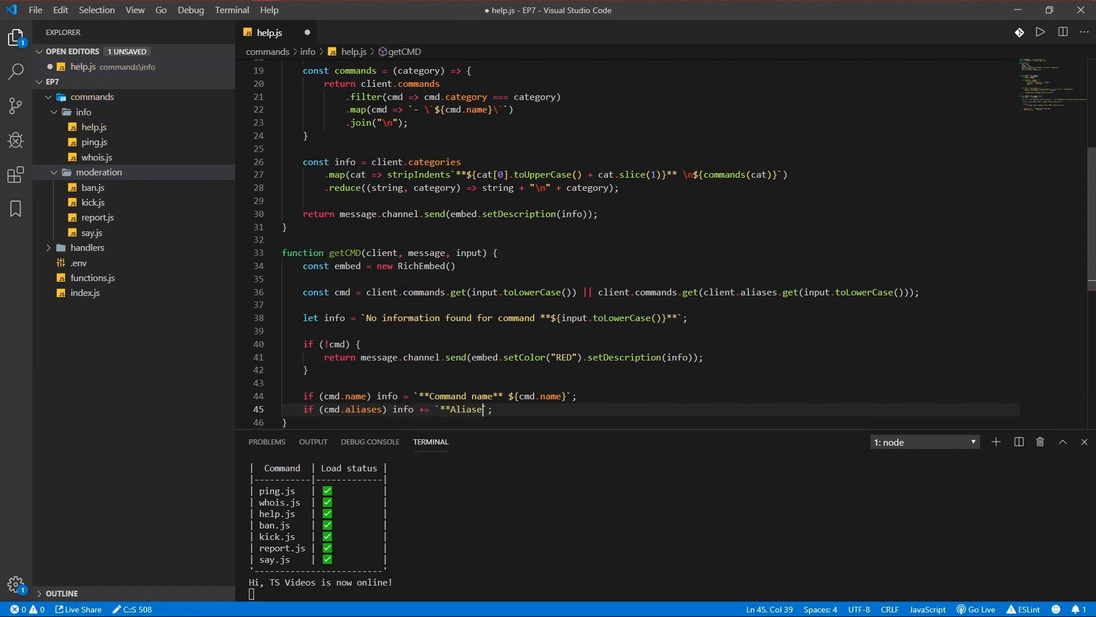
{"action": "type", "text": "\\n"}
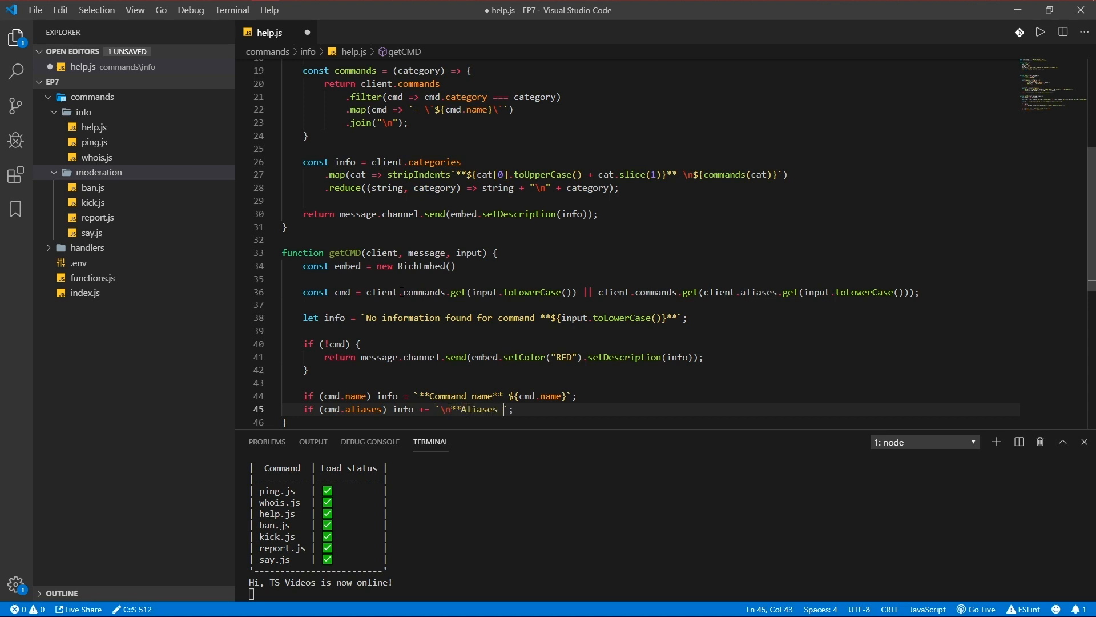
{"action": "type", "text": "${cl"}
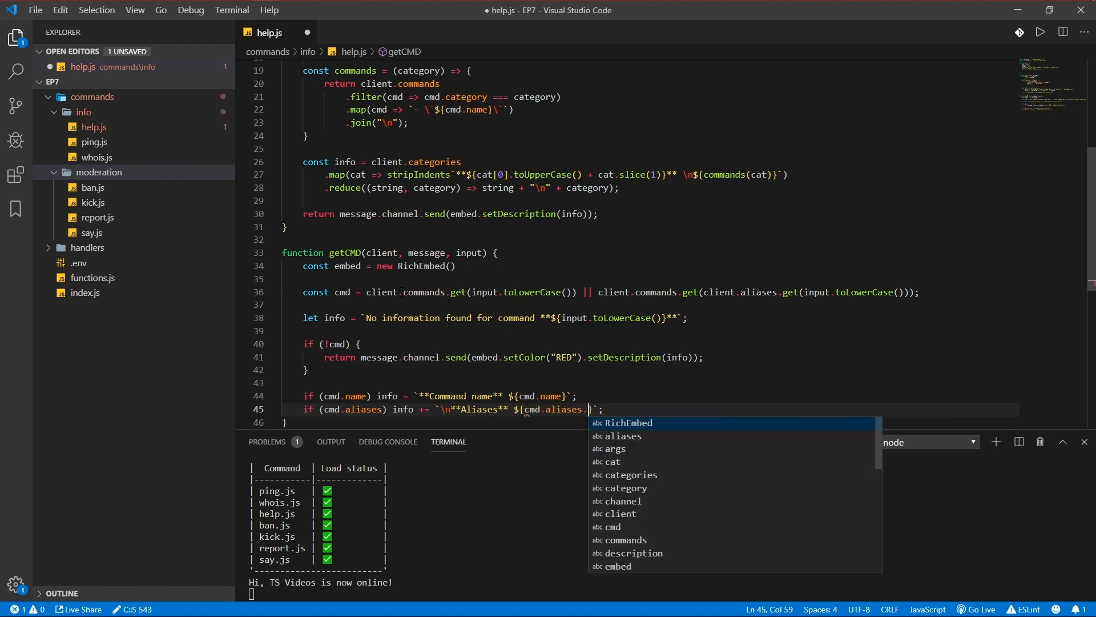
{"action": "type", "text": ".map(a => )"}
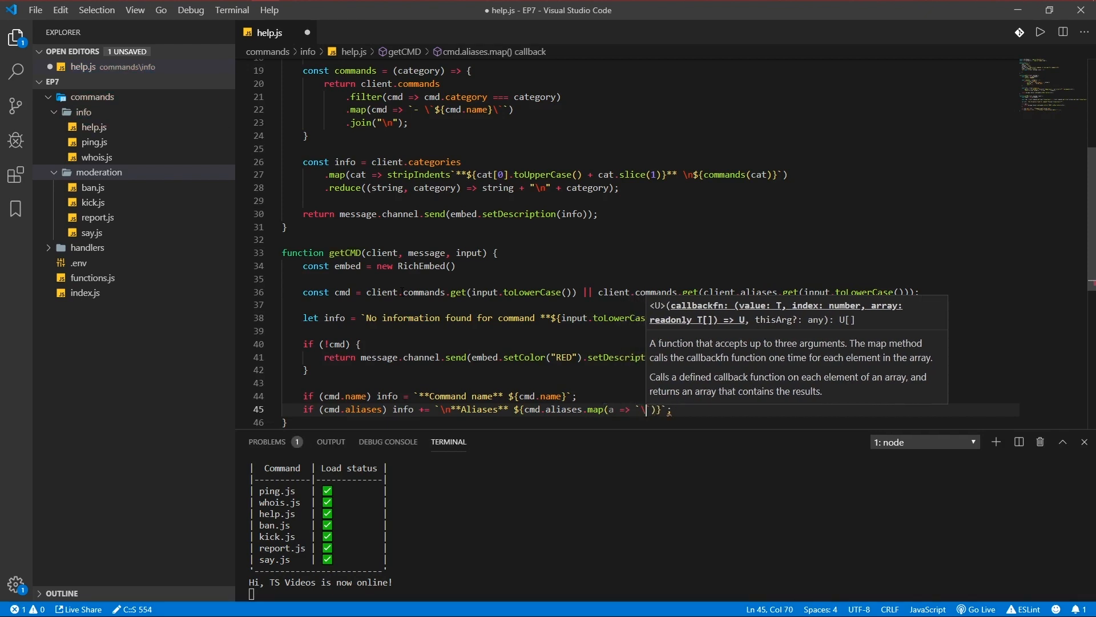
{"action": "type", "text": "`$"}
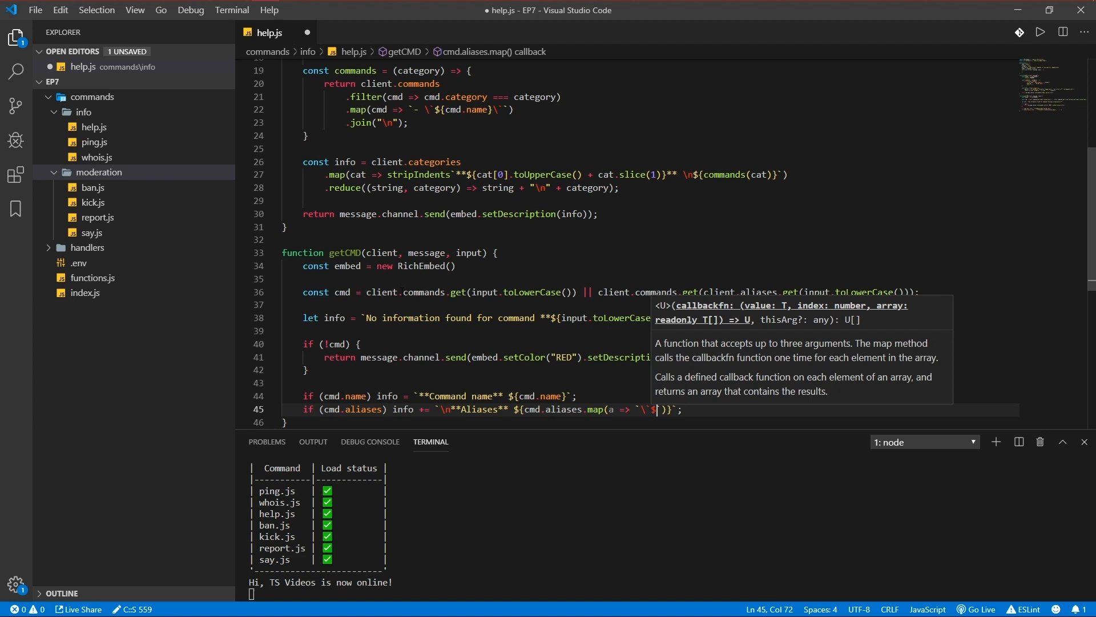
{"action": "type", "text": "a}\\``).join(\","}
{"action": "type", "text": "if"}
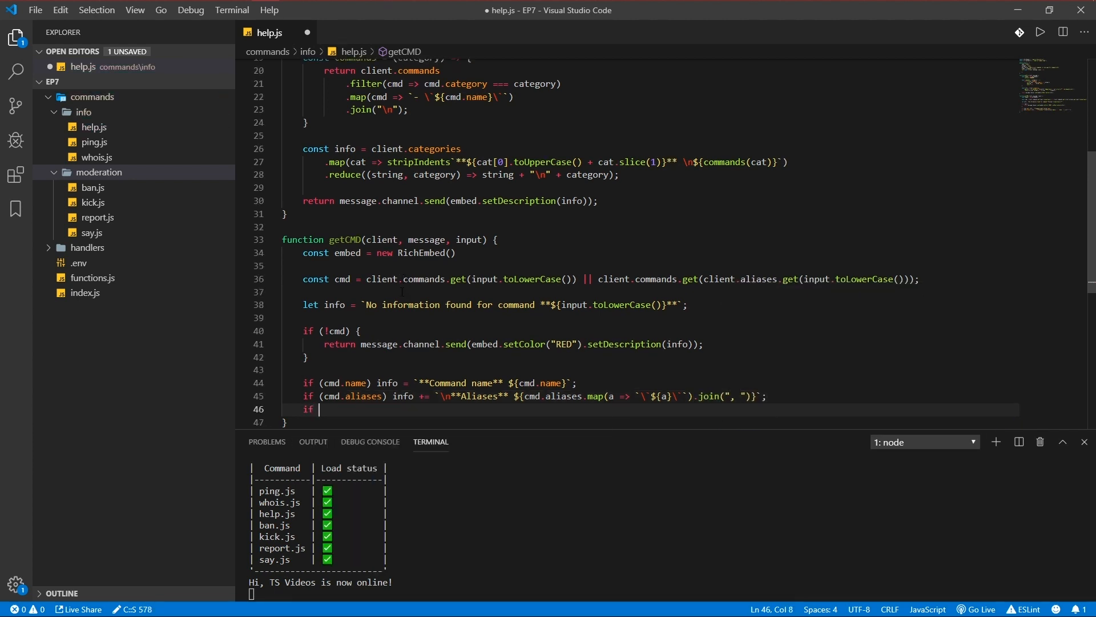
Step: Append '\n**Description**: ${cmd.description}' to info when a description exists
{"action": "type", "text": "(cmd.description) info"}
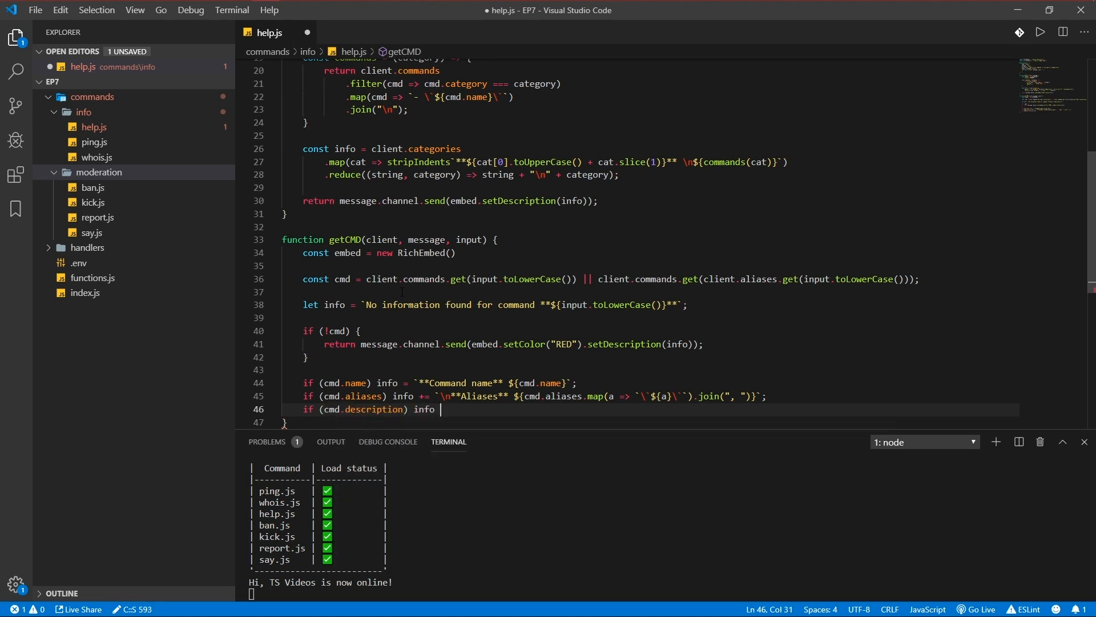
{"action": "type", "text": "+= `\\n`"}
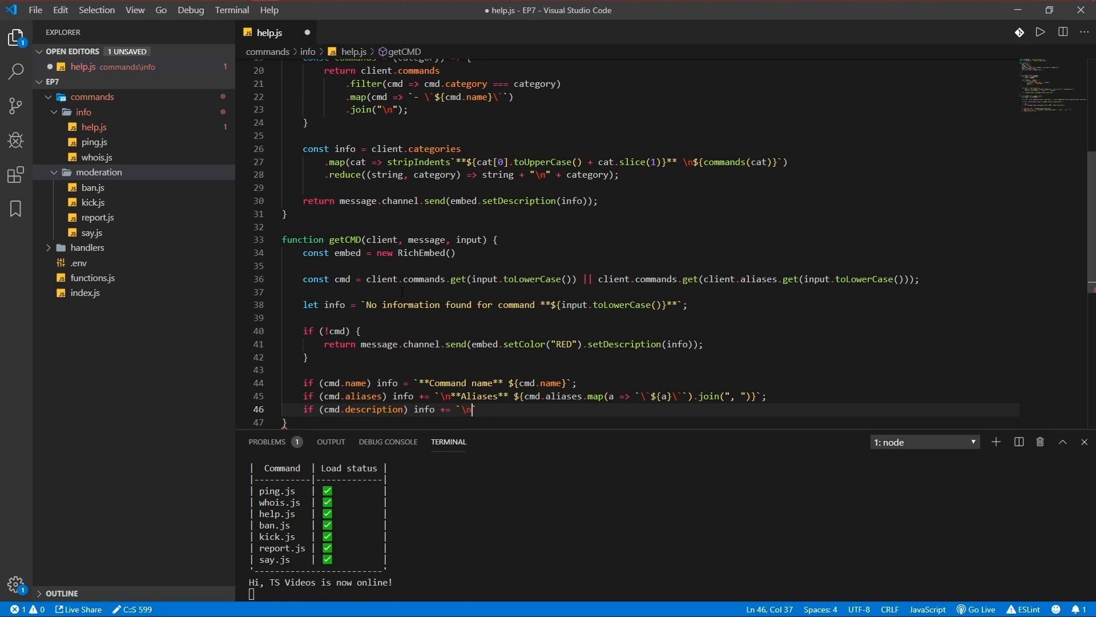
{"action": "type", "text": "**"}
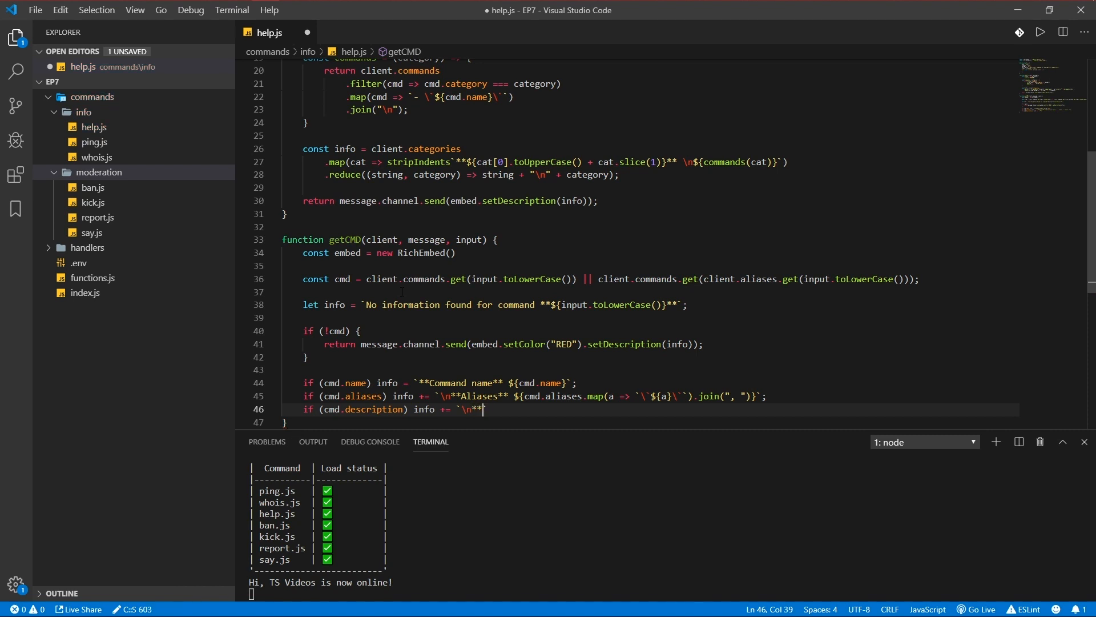
{"action": "type", "text": "Descri"}
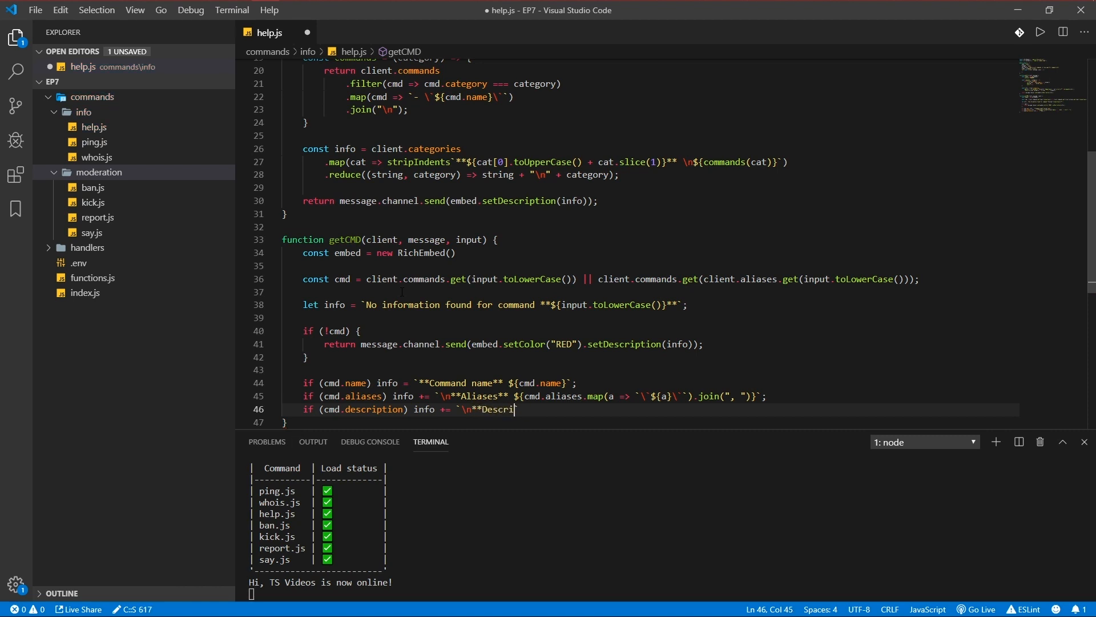
{"action": "type", "text": "ption**: ${cmd.description}`;"}
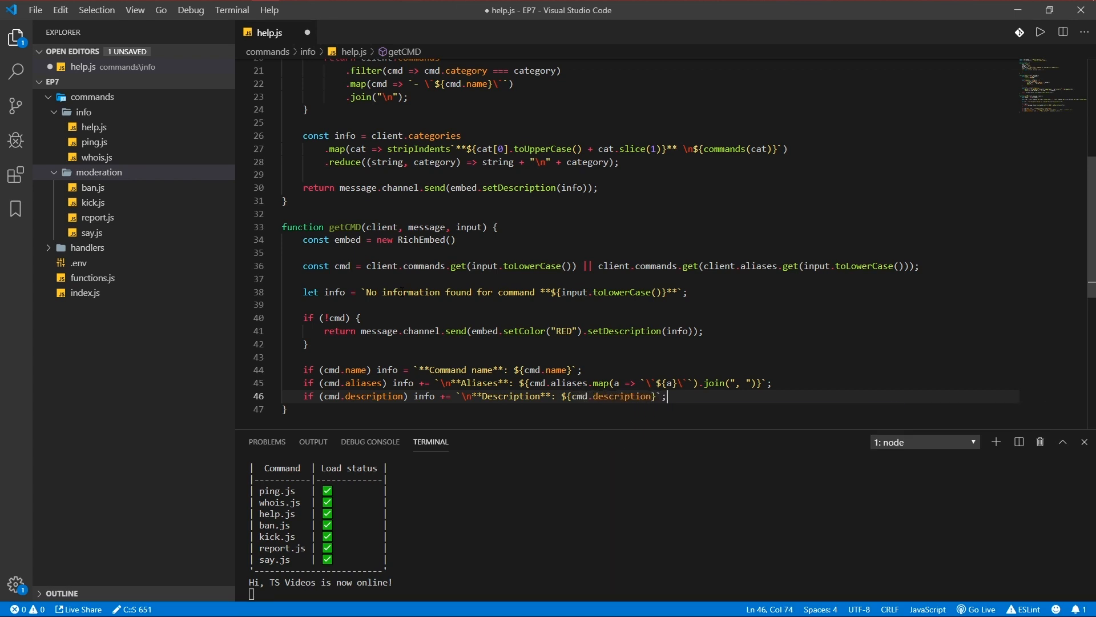
Step: Append a '**Usage**' line and set the footer 'Syntax: <> = required, [] = optional'
{"action": "type", "text": "f"}
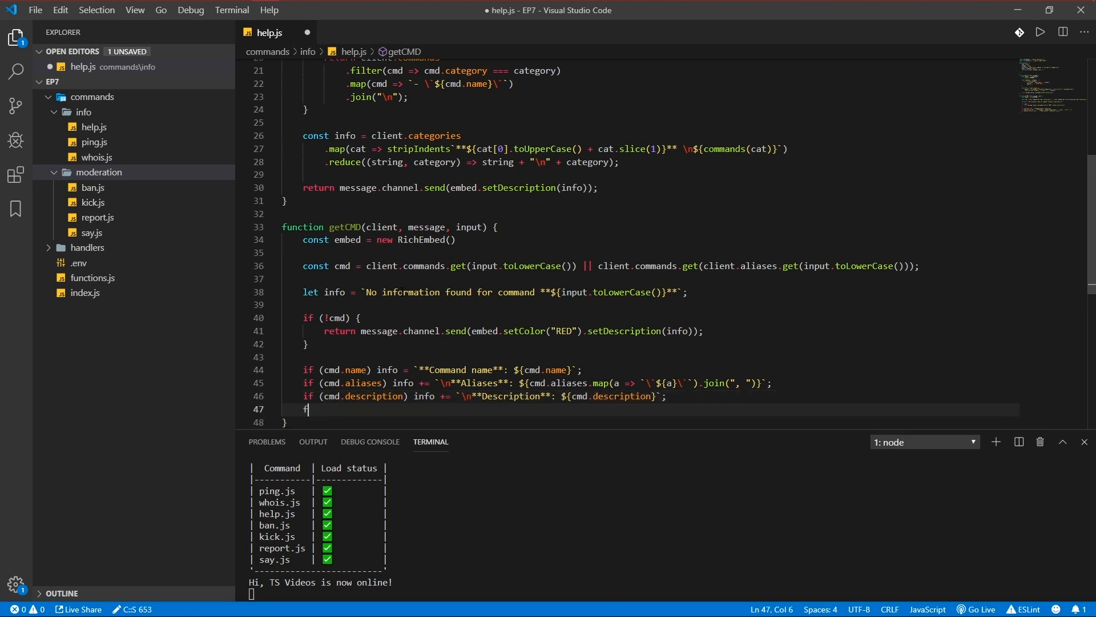
{"action": "type", "text": "if (cmd.usage) {"}
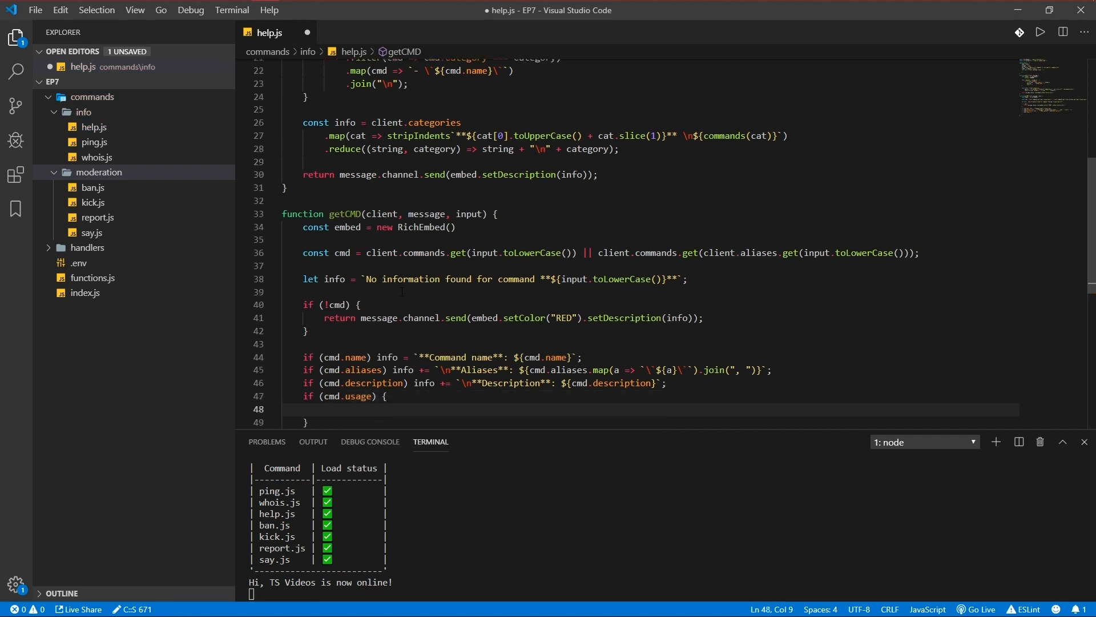
{"action": "type", "text": "info"}
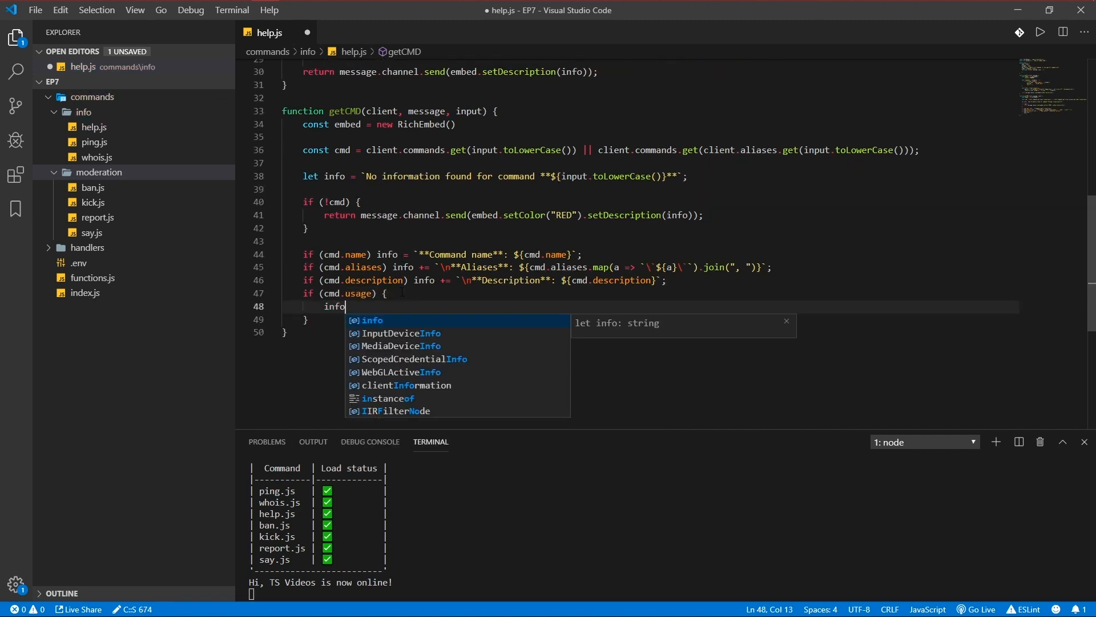
{"action": "type", "text": "+= \\"}
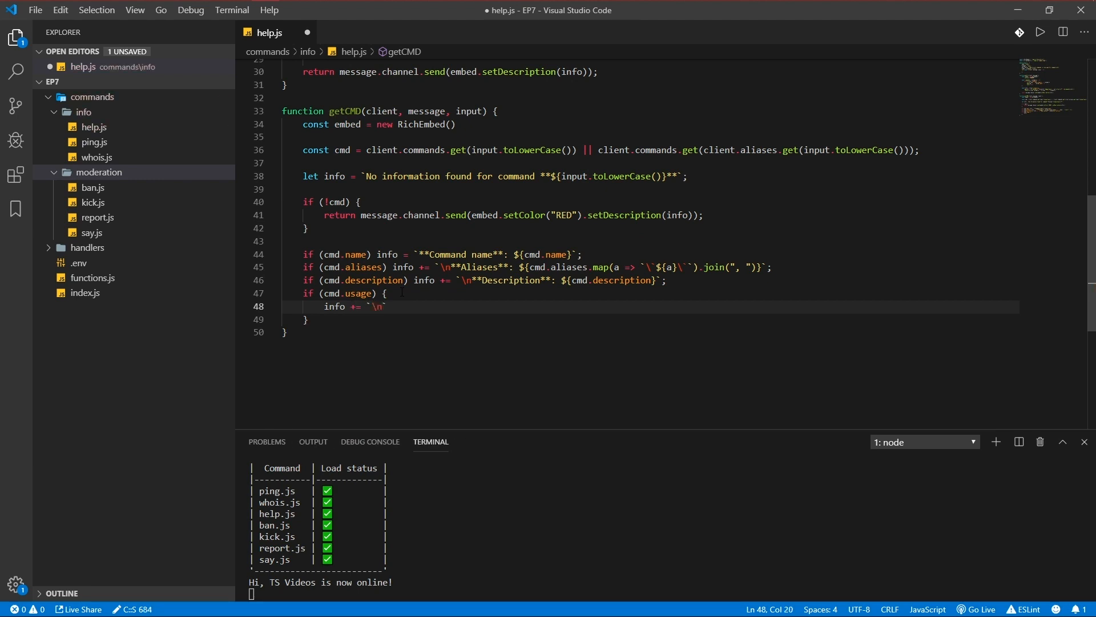
{"action": "type", "text": "**Usage**: ${cmd.usage"}
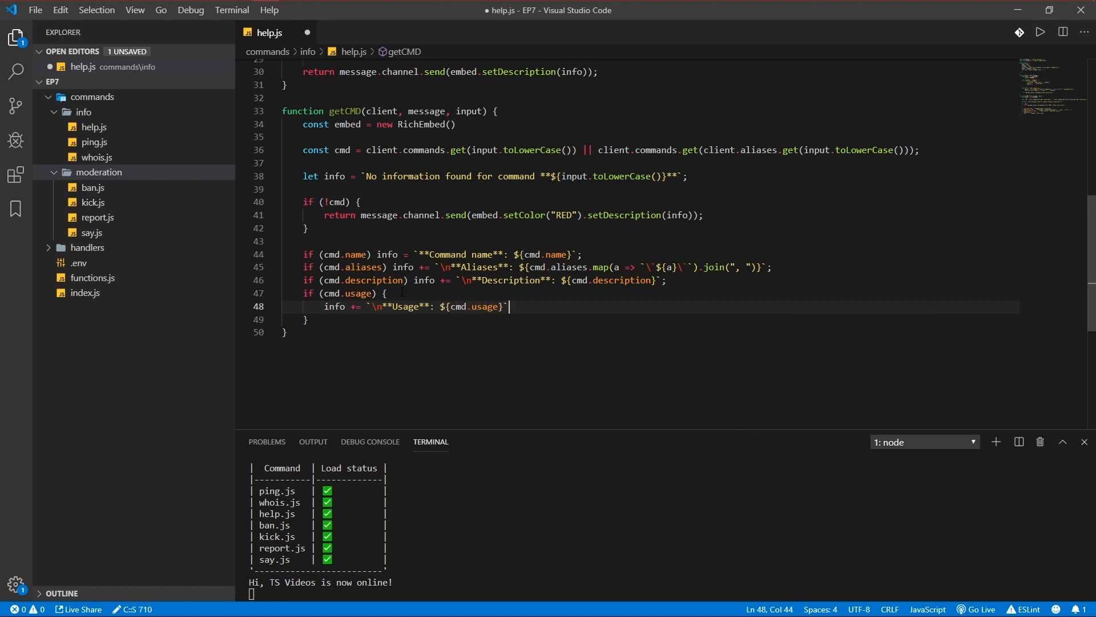
{"action": "type", "text": "e"}
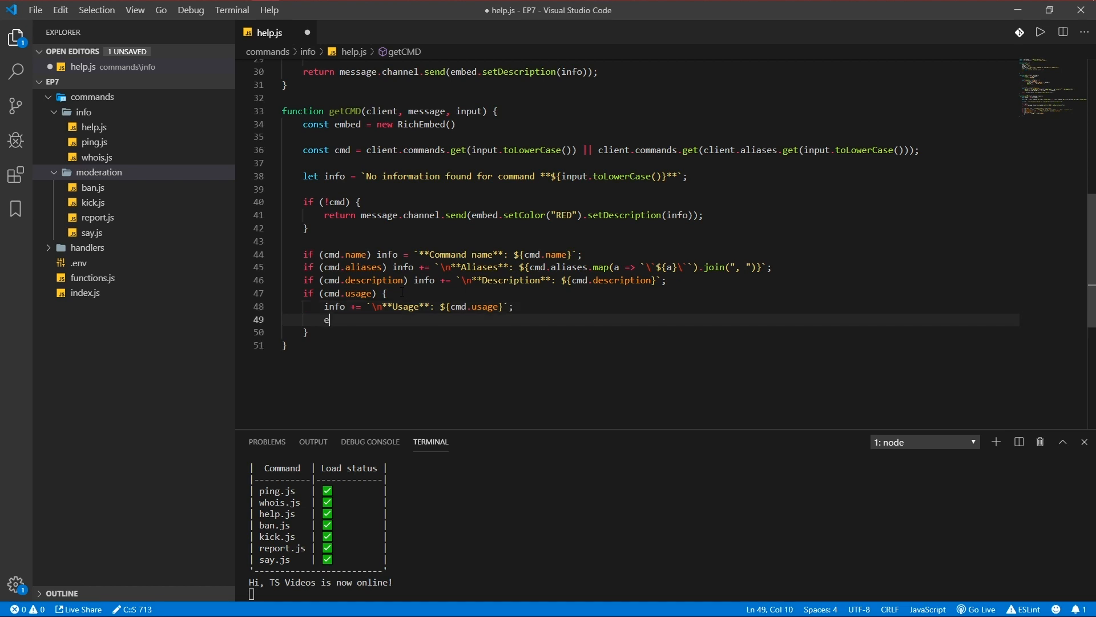
{"action": "type", "text": "mbed.setFooter"}
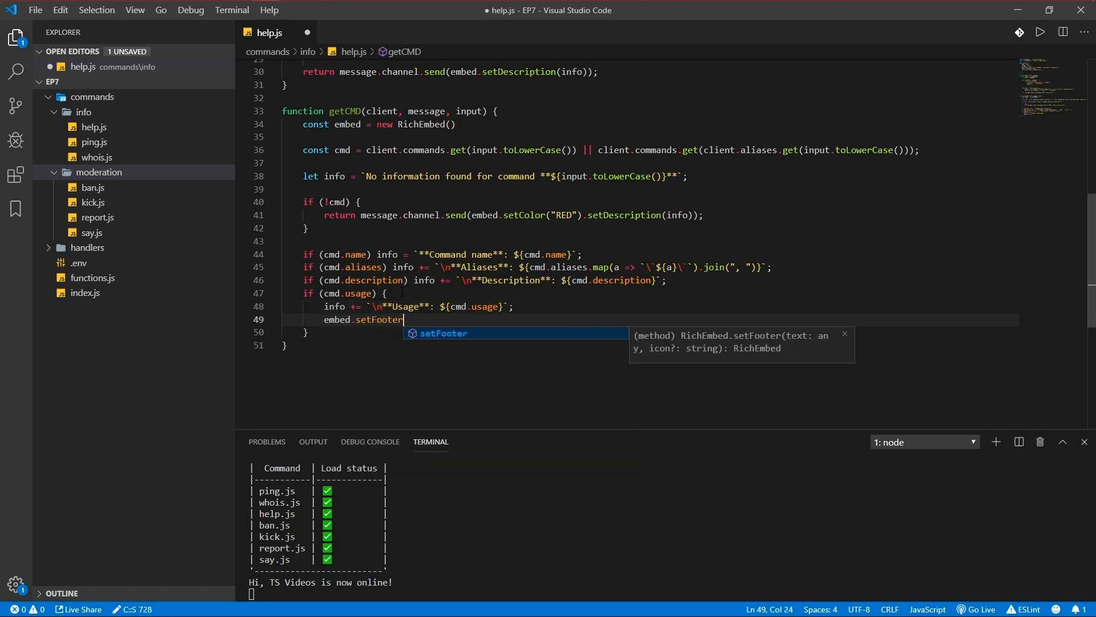
{"action": "type", "text": "(`Syntax: <> = required`"}
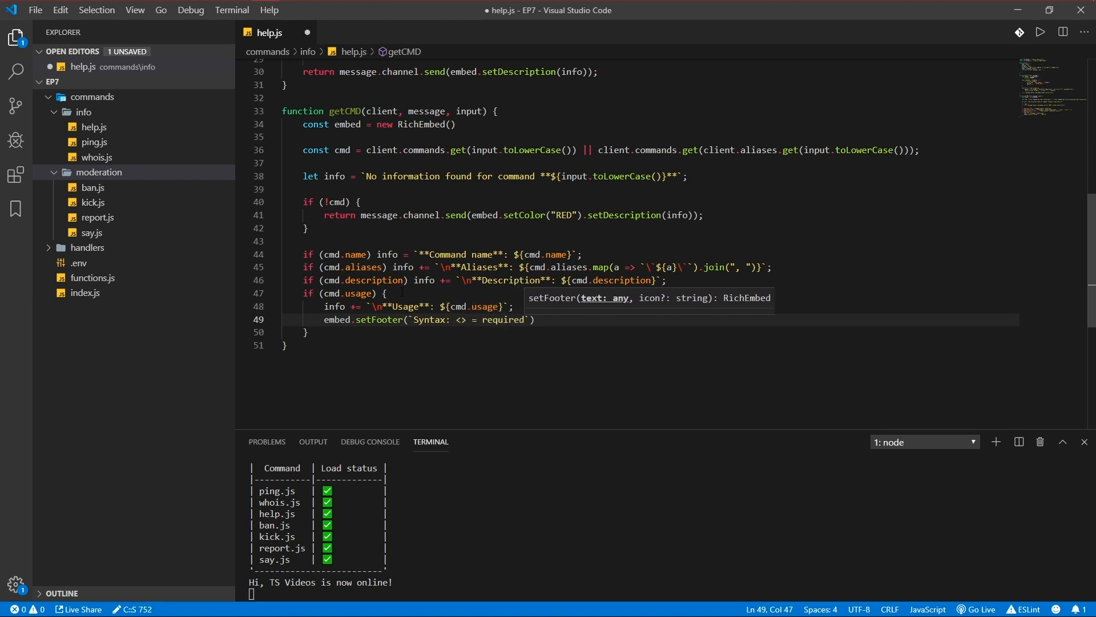
{"action": "type", "text": ", [] opt"}
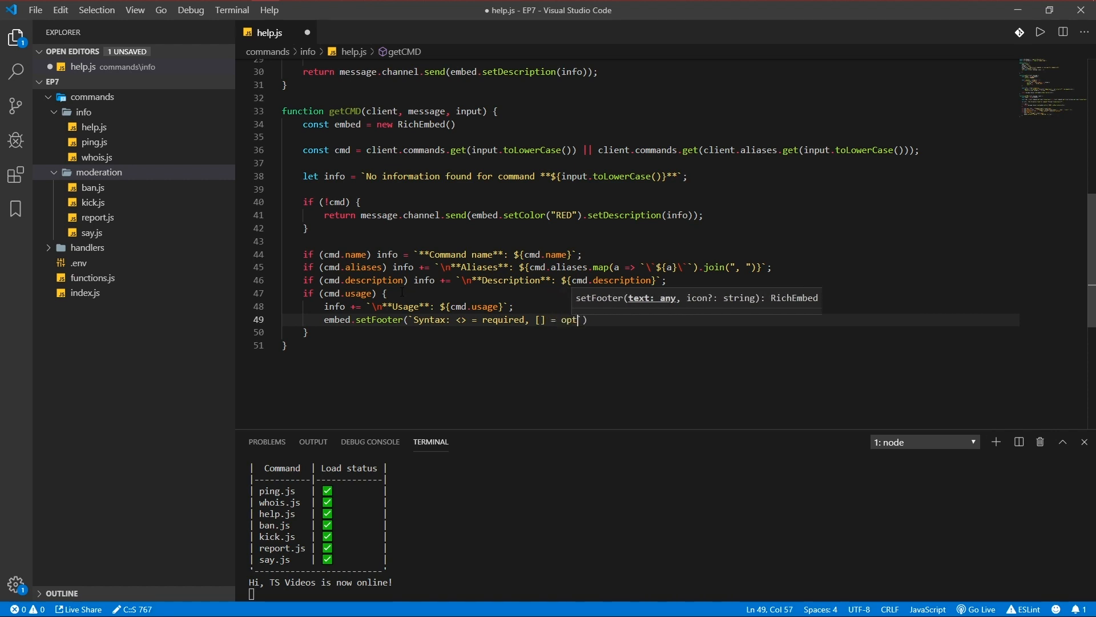
{"action": "type", "text": "ional`);"}
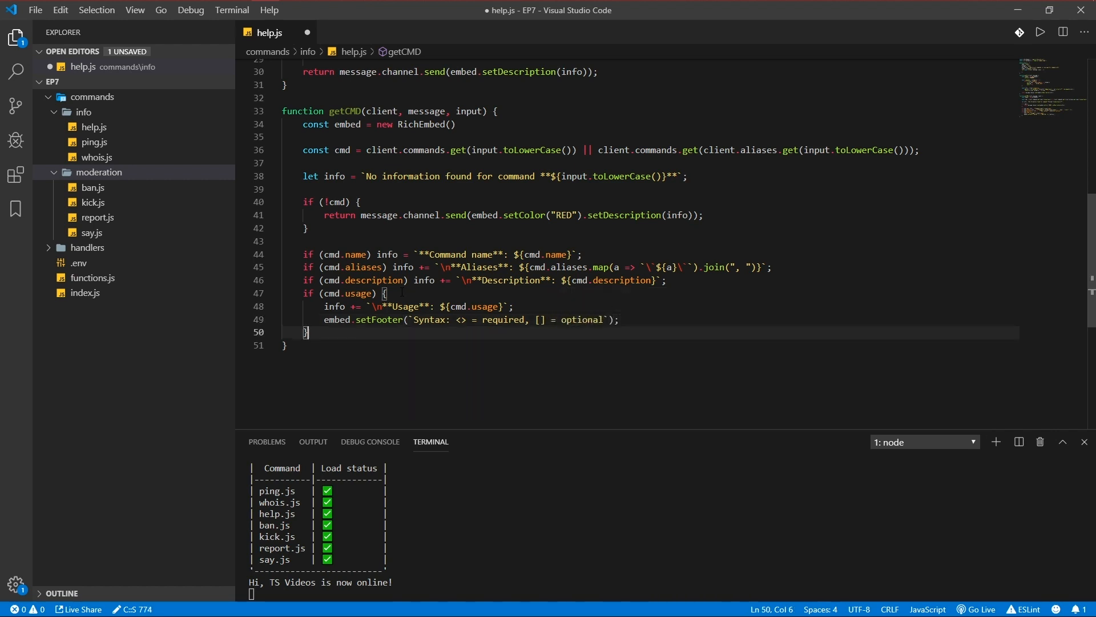
Step: Return a GREEN embed with setDescription(info) and save help.js
{"action": "type", "text": "return"}
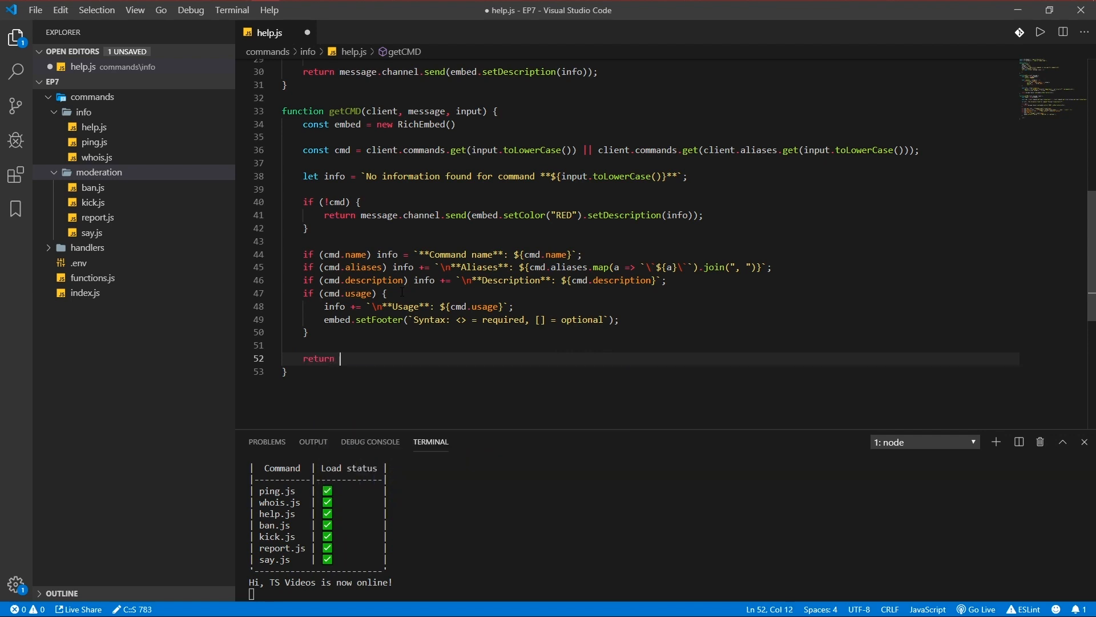
{"action": "type", "text": "message.chane"}
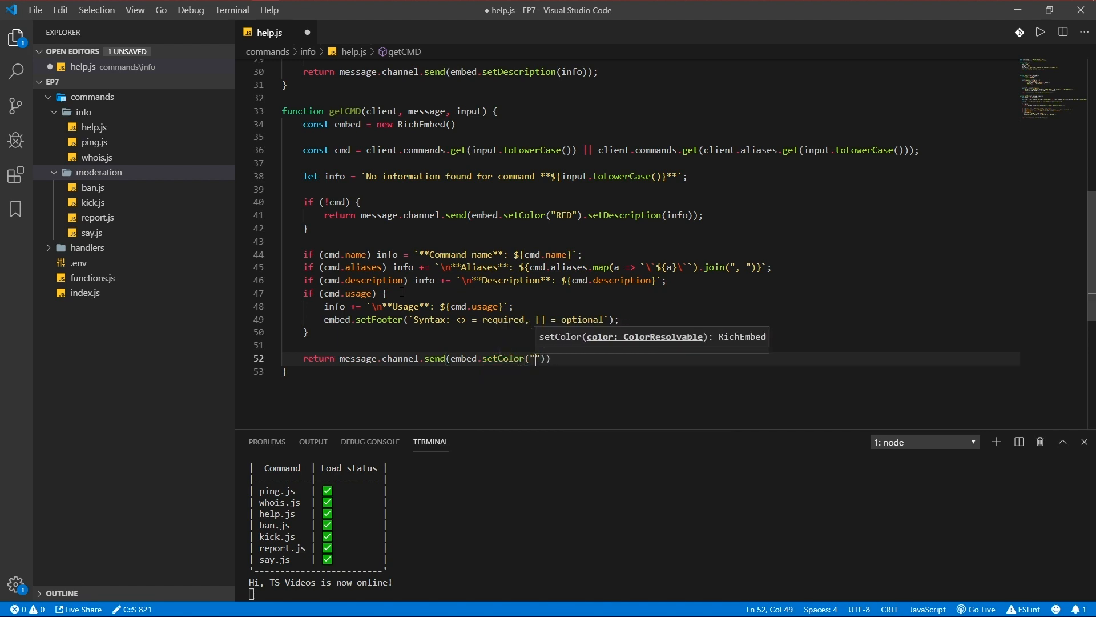
{"action": "type", "text": "GE"}
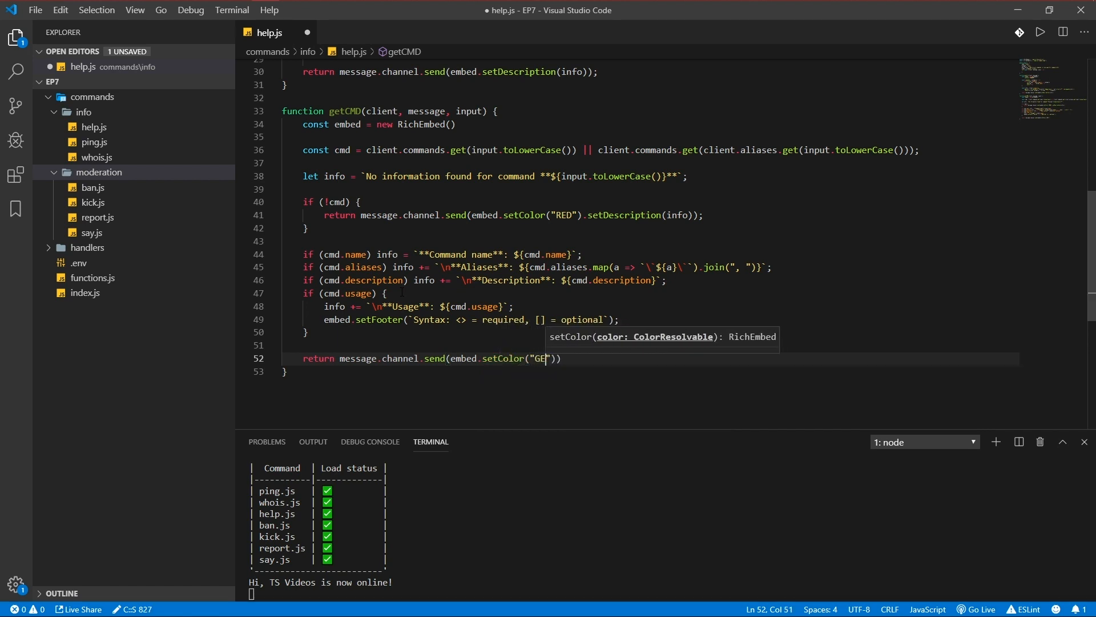
{"action": "type", "text": "REEN\").setDescription(info"}
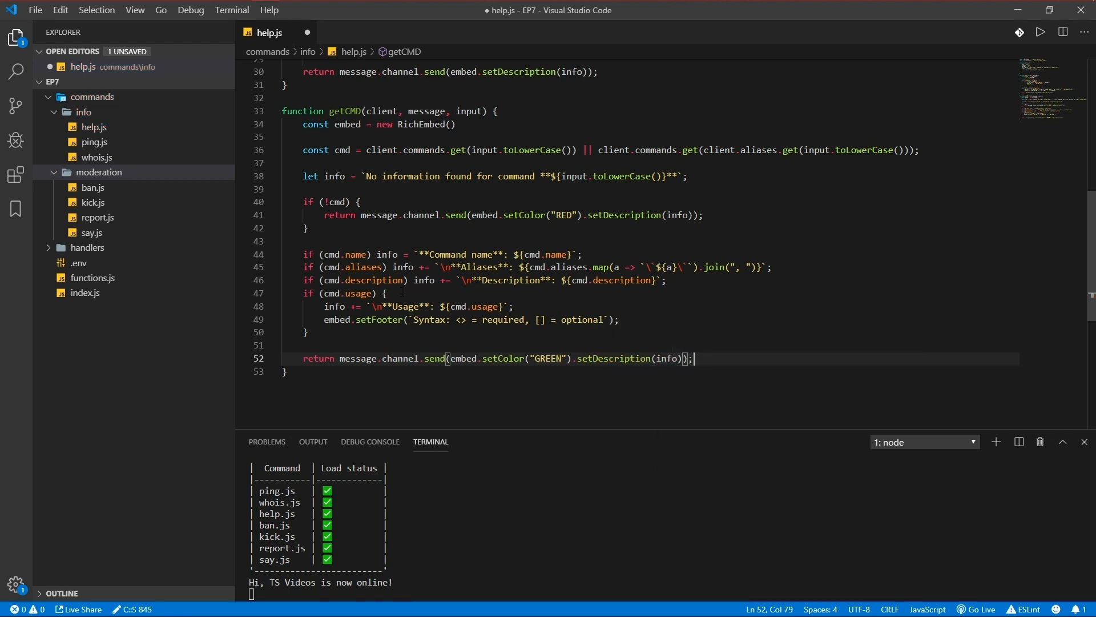
{"action": "key", "text": "ctrl+s"}
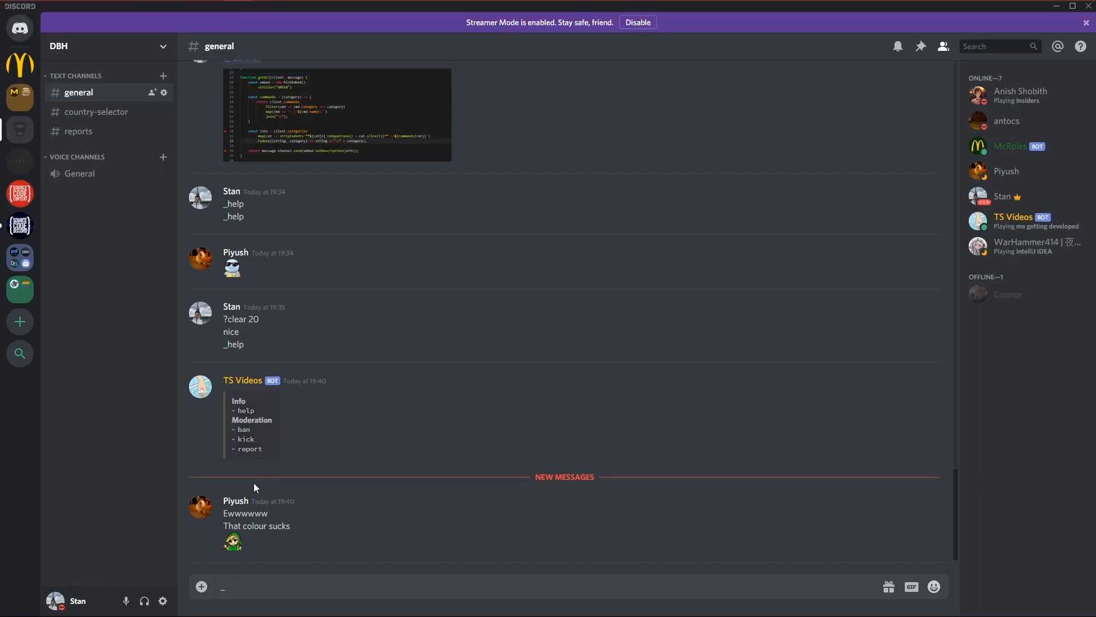
Step: Check the bot's help reply listing Info and Moderation commands in #general
{"action": "type", "text": "Be"}
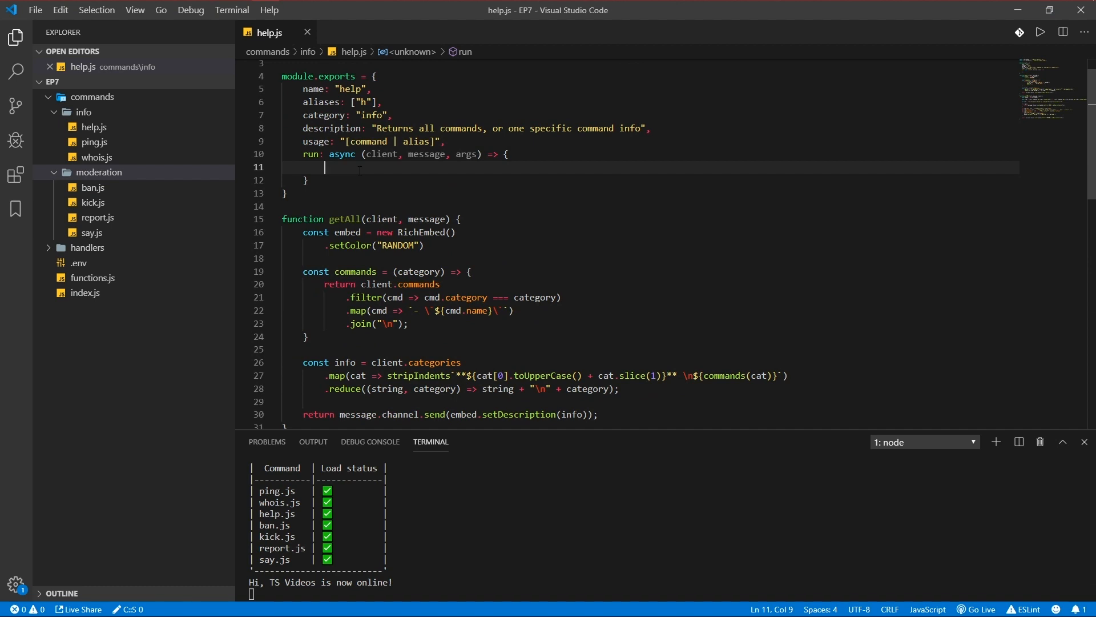
Step: Route run to getCMD(client, message, args[0]) when args[0] exists, else getAll(client, message)
{"action": "type", "text": "if (args[0]) {"}
{"action": "type", "text": "return getCMD(c"}
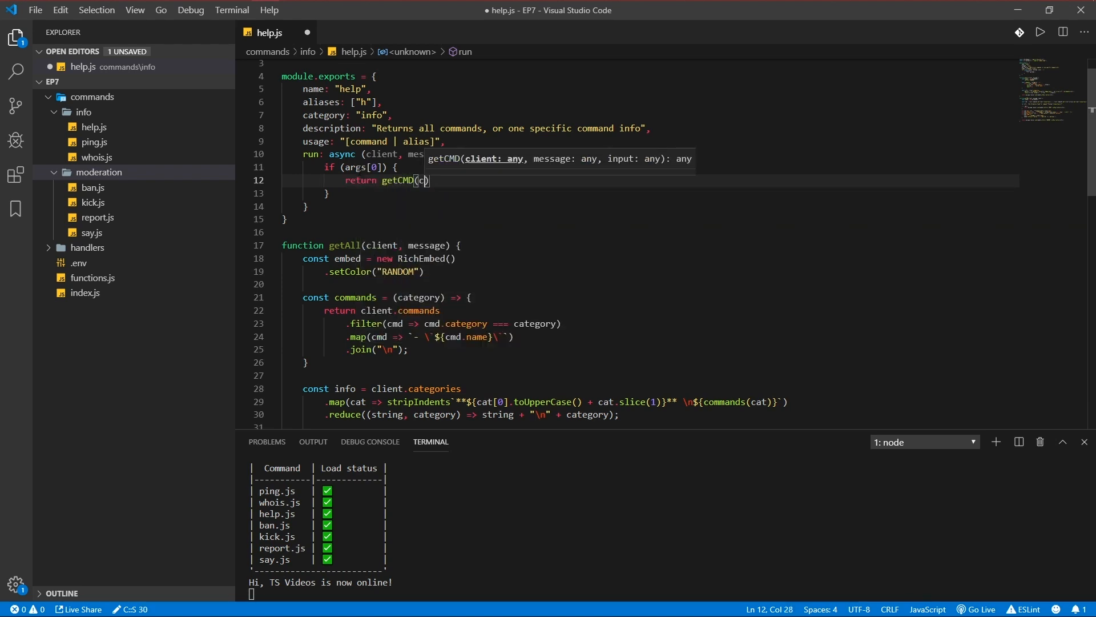
{"action": "type", "text": "client, message, args[0]"}
{"action": "left_click", "coordinate": [649, 193]}
{"action": "type", "text": " else {"}
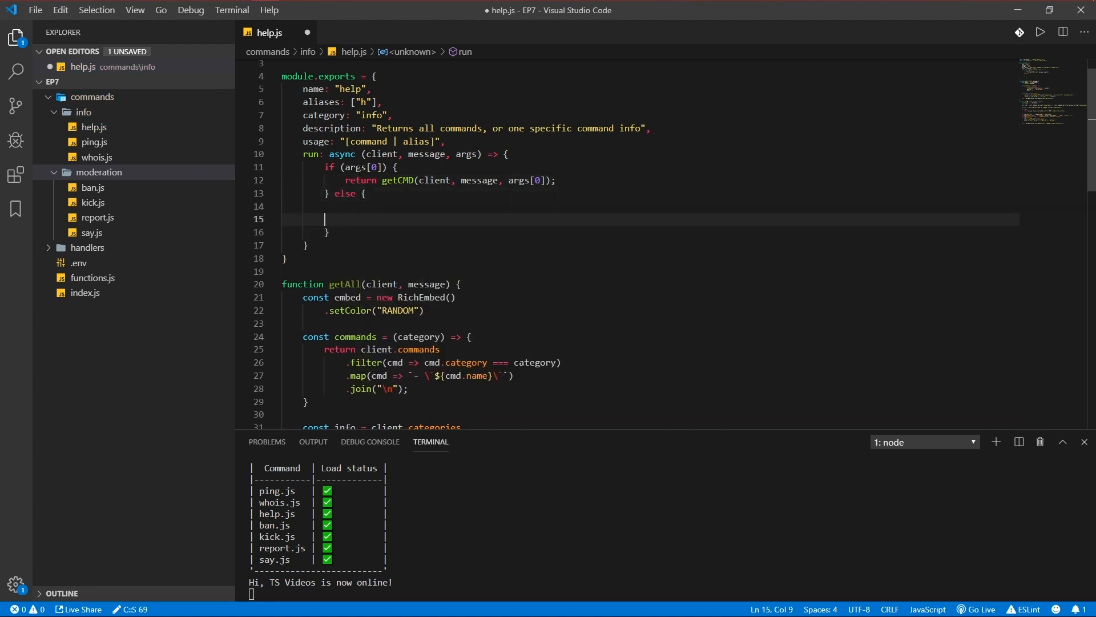
{"action": "type", "text": "return getAll"}
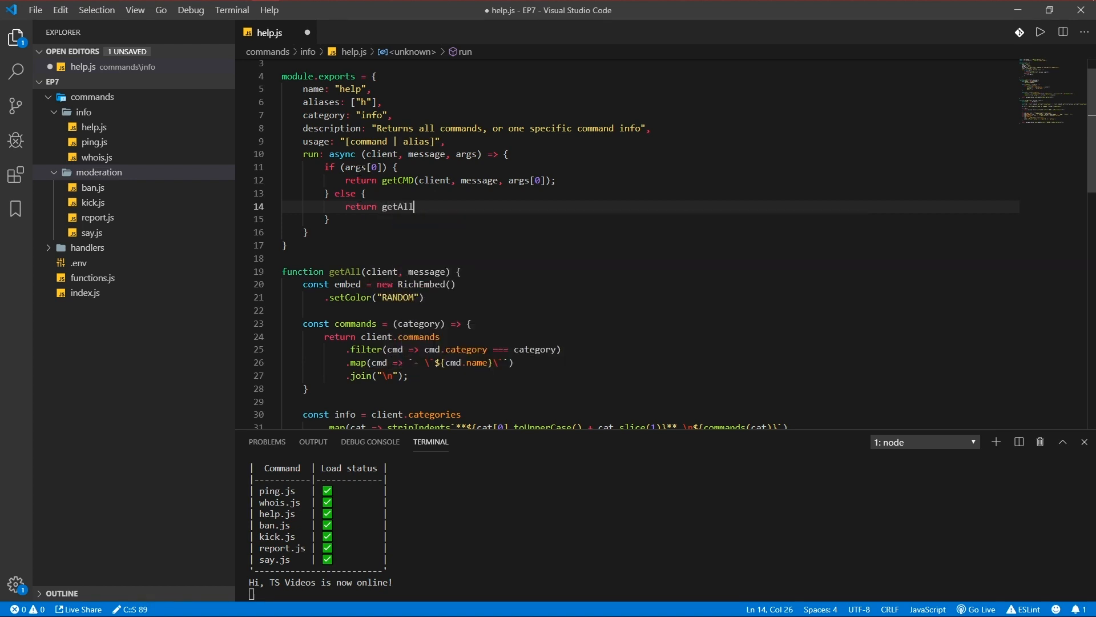
{"action": "type", "text": "(client,"}
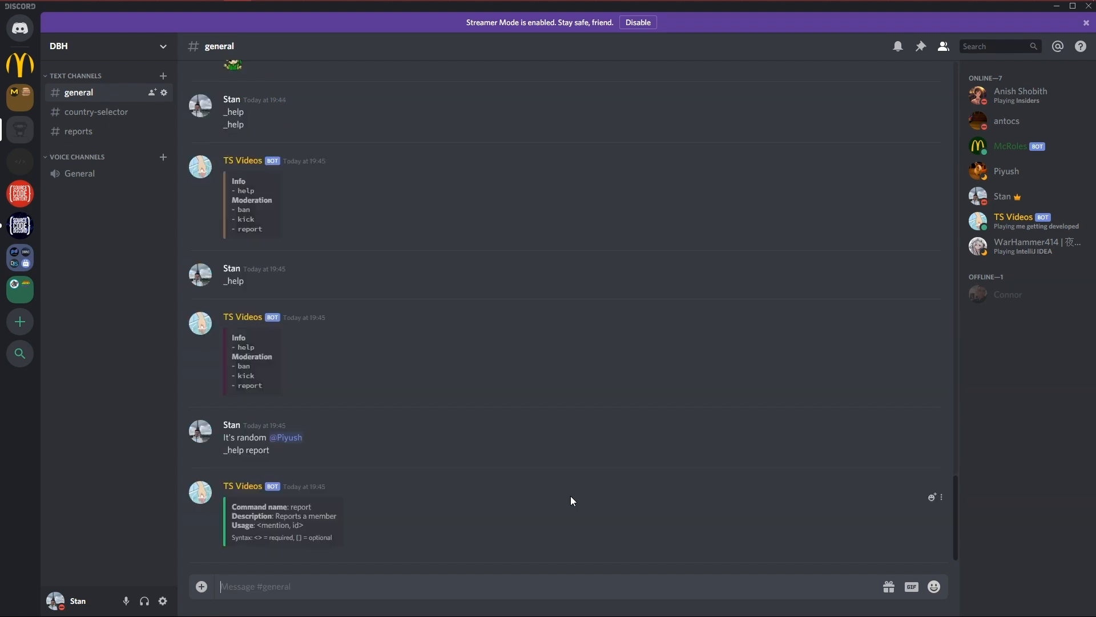
Step: Send _help help in #general and check the bot's green embed reply
{"action": "type", "text": "_help he"}
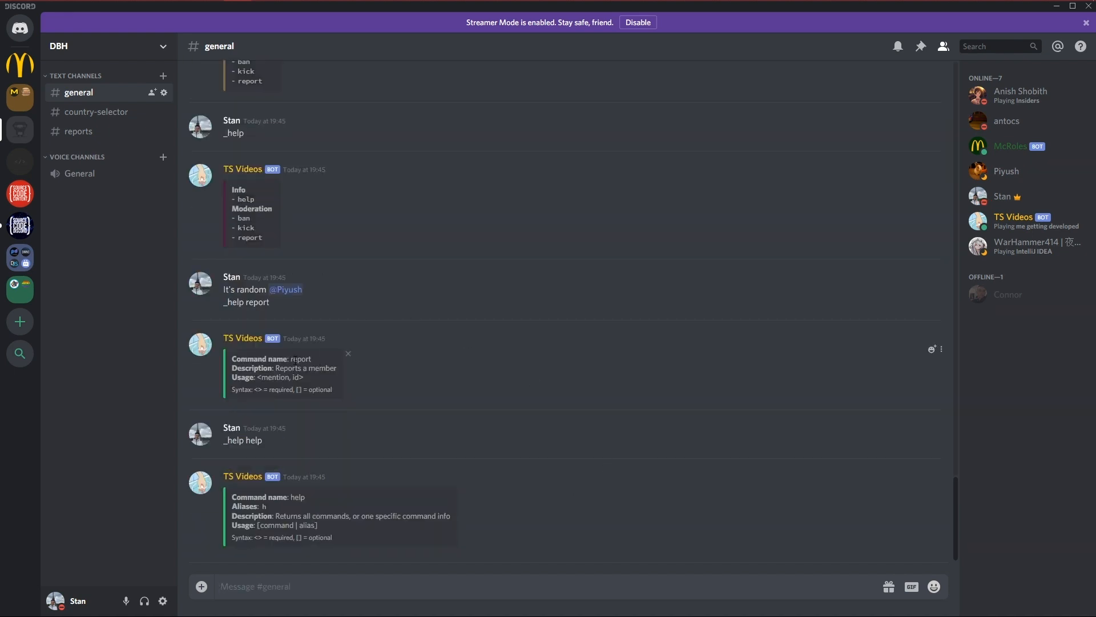
{"action": "mouse_move", "coordinate": [403, 555]}
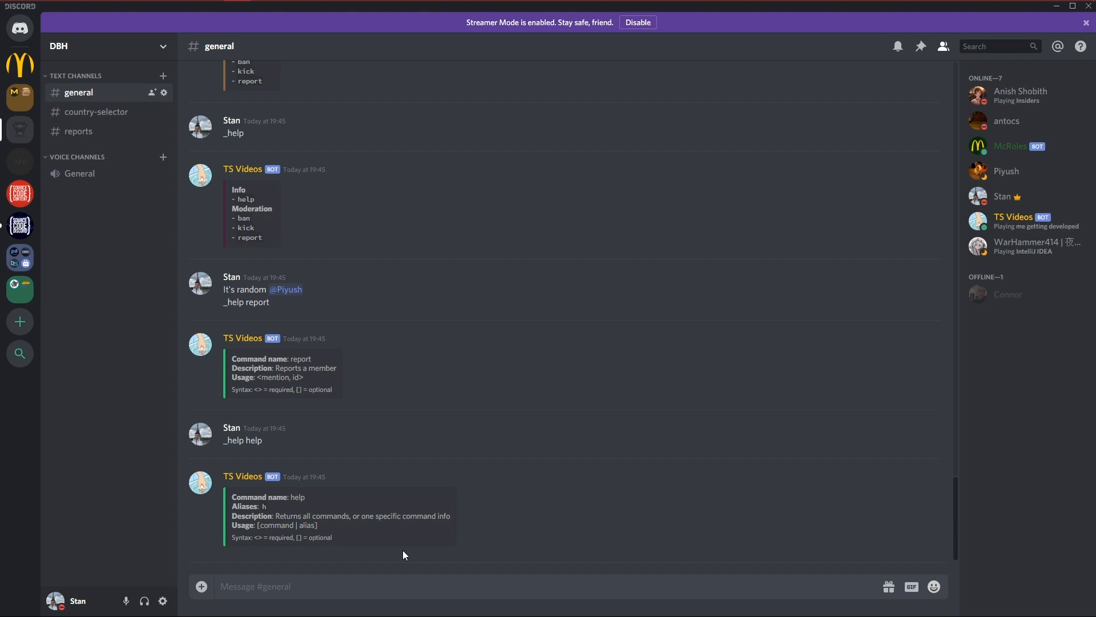